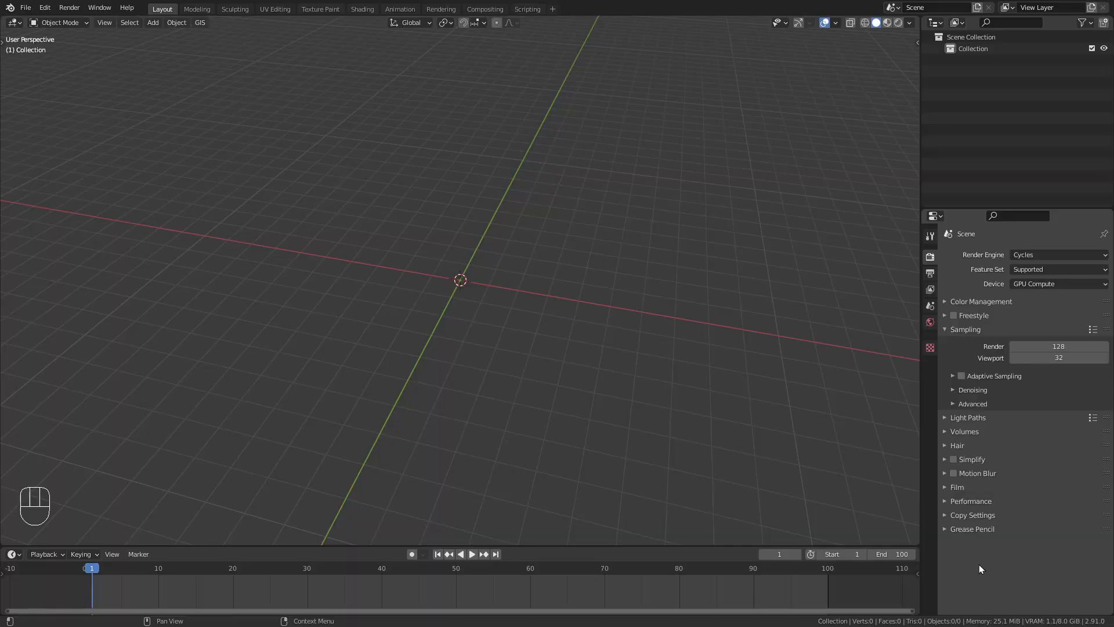
mouse_move(386, 313)
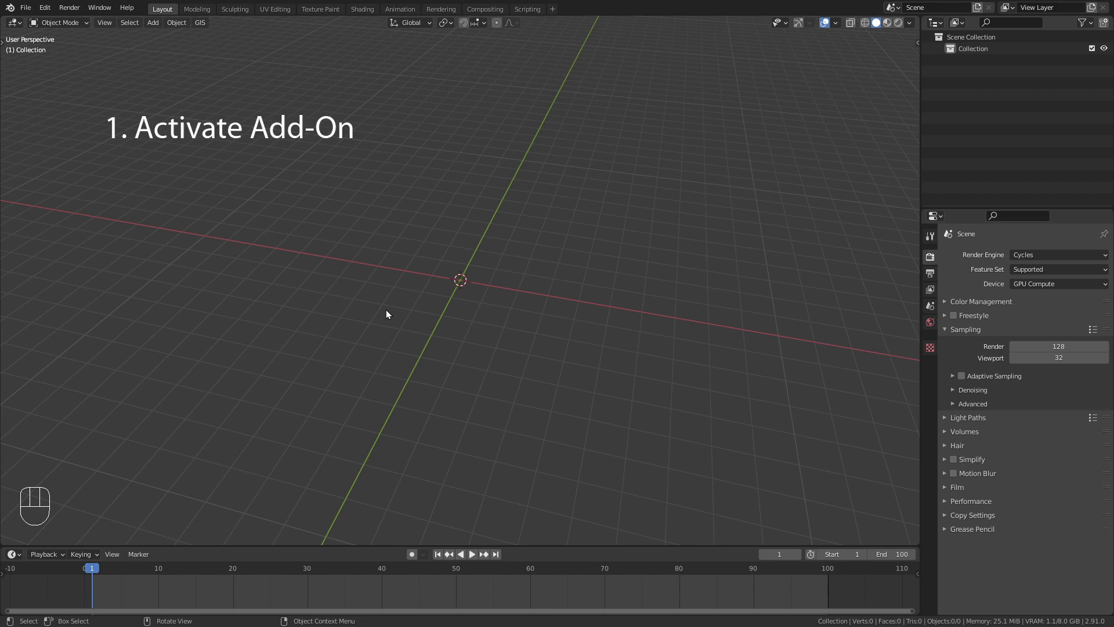
- Enable the Sapling Tree Gen add-on from the Preferences add-ons list, searching 'sap'
left_click(45, 8)
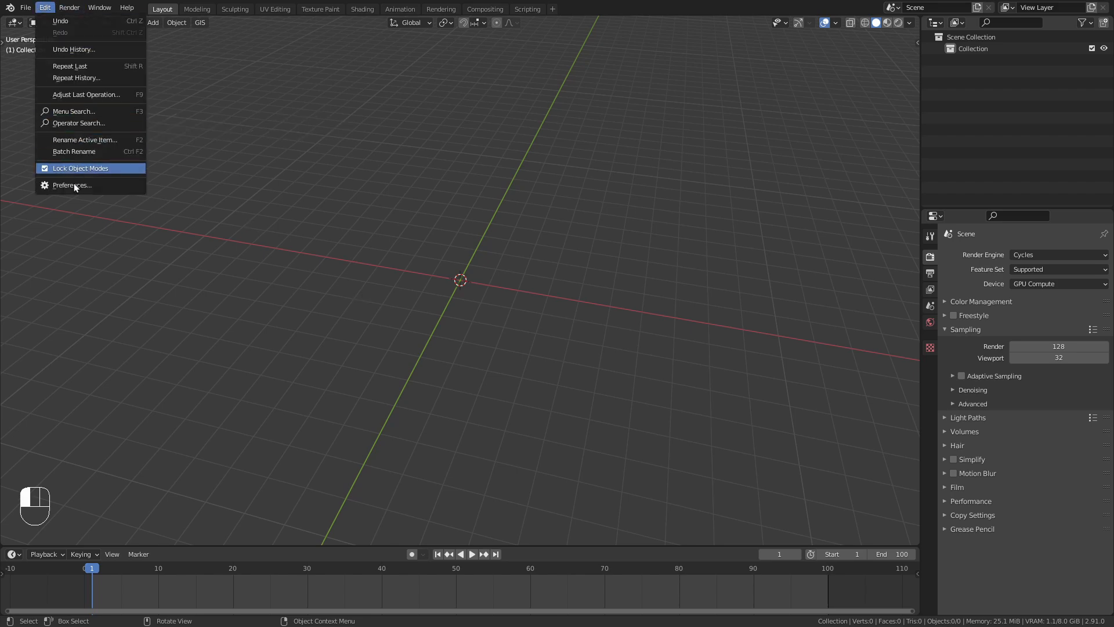
left_click(72, 186)
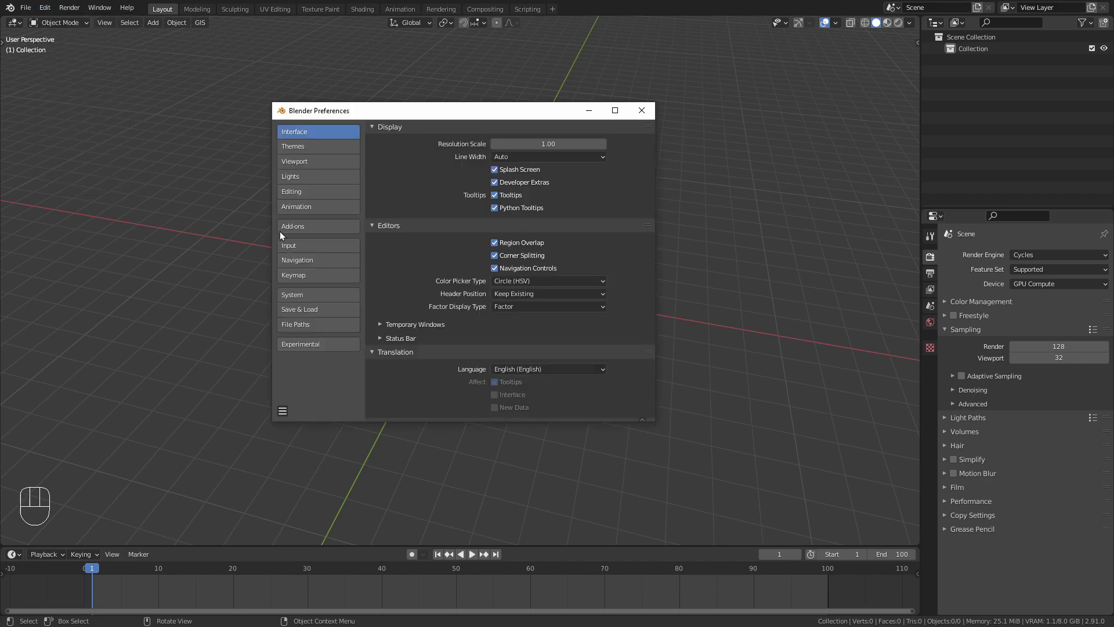
left_click(292, 227)
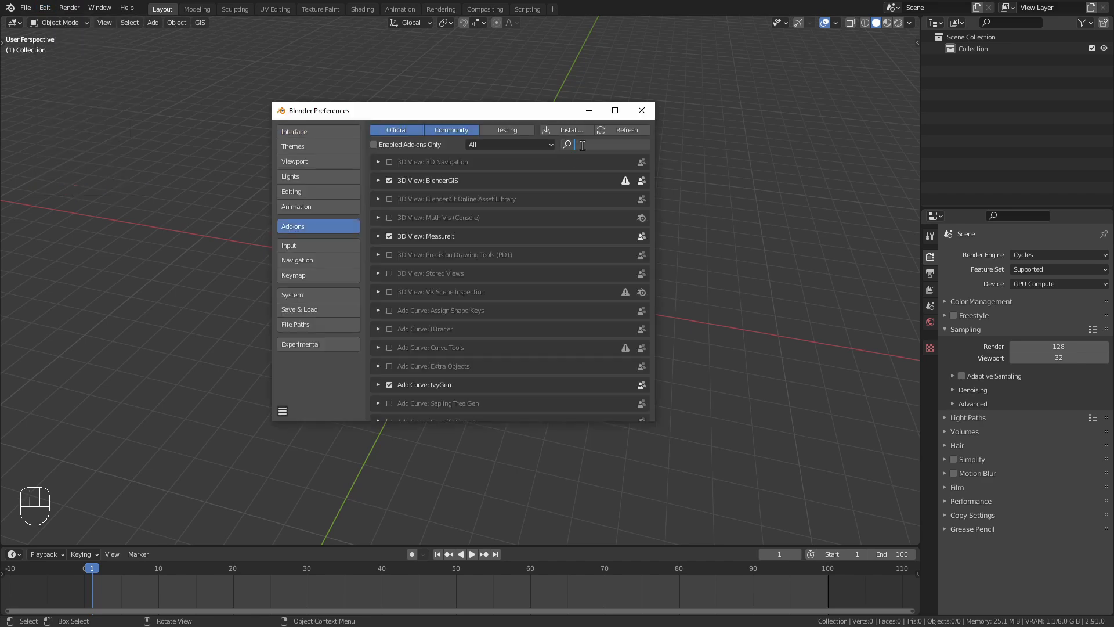
type("sapl")
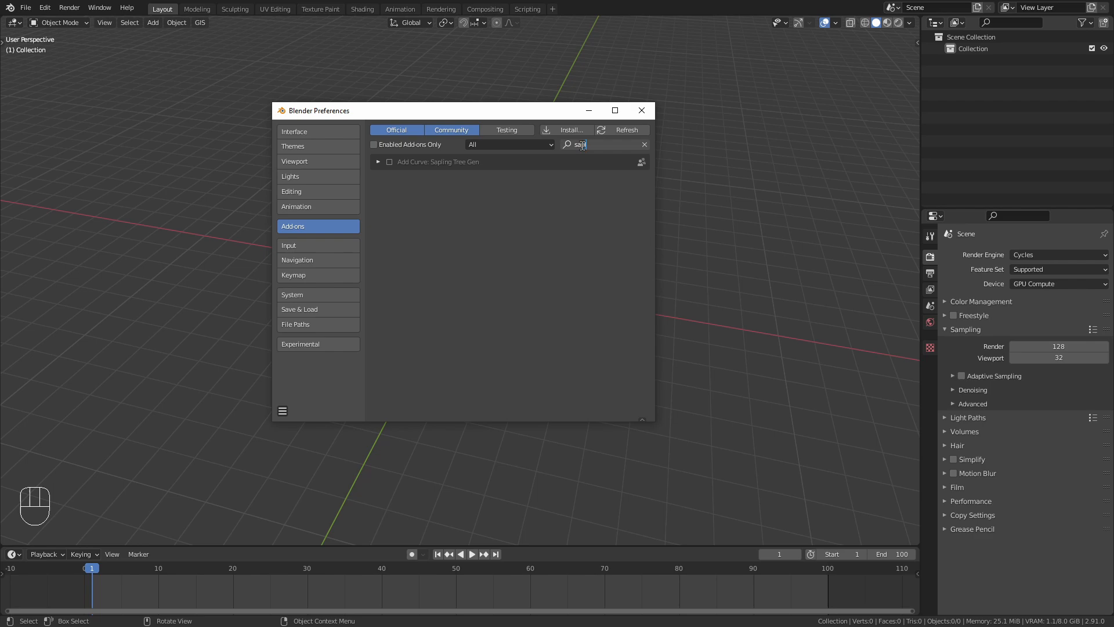
left_click(378, 161)
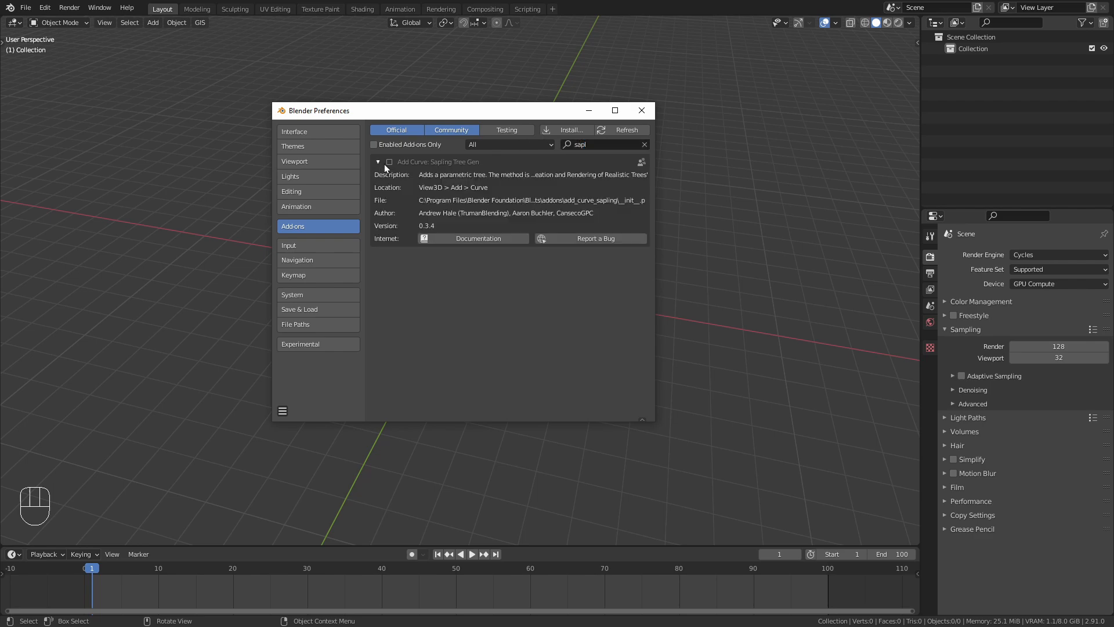
left_click(390, 161)
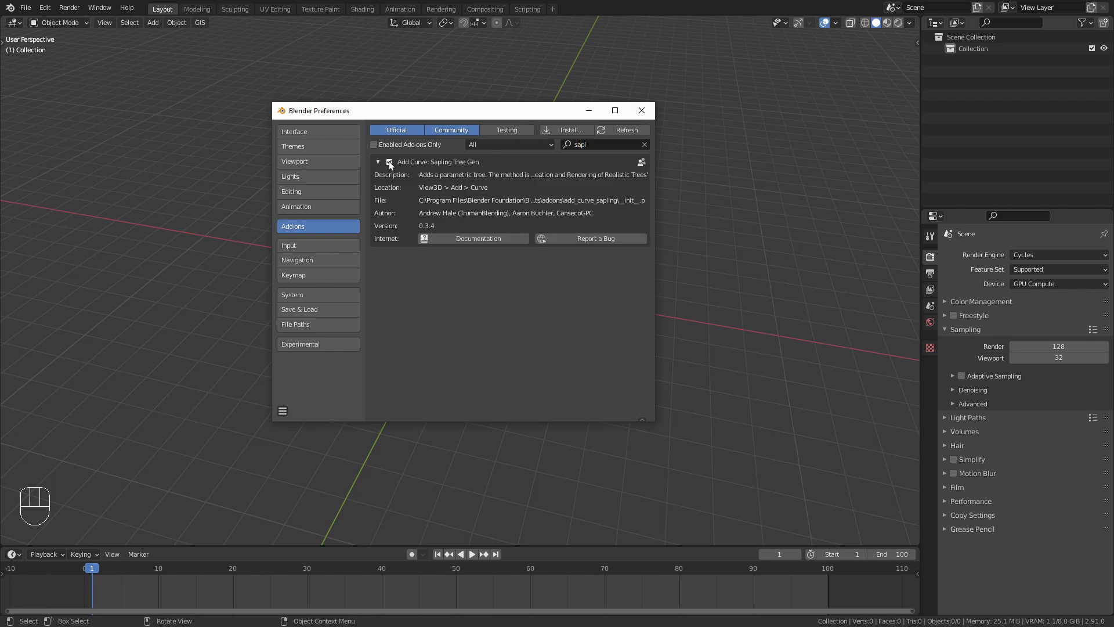
left_click(390, 162)
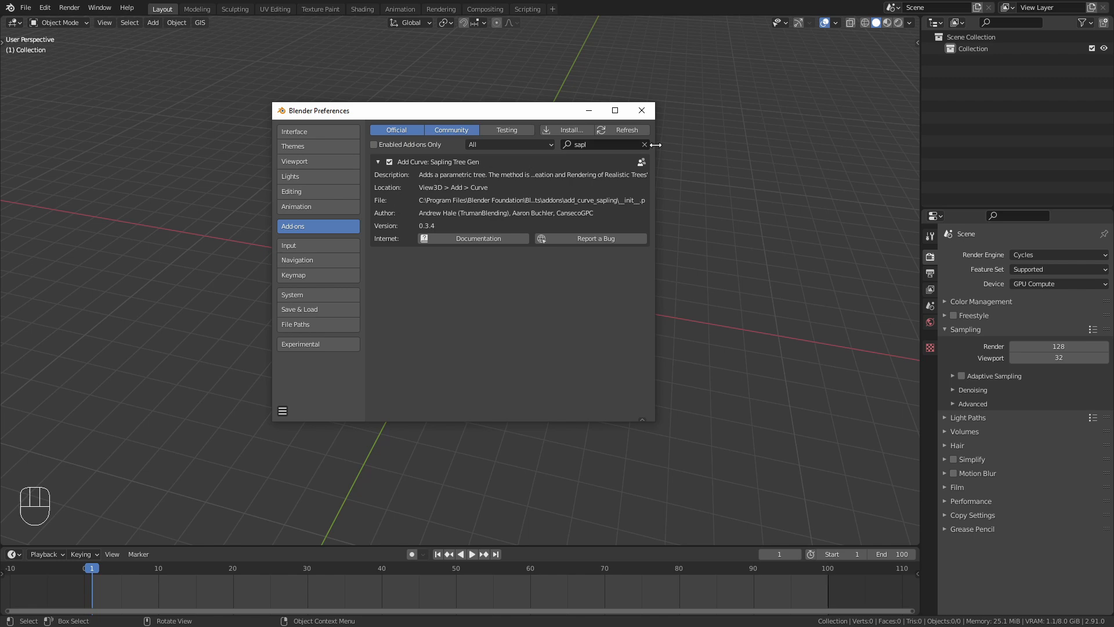
- Search 'node wra' and expand Node Wrangler to confirm it is enabled
left_click(645, 144)
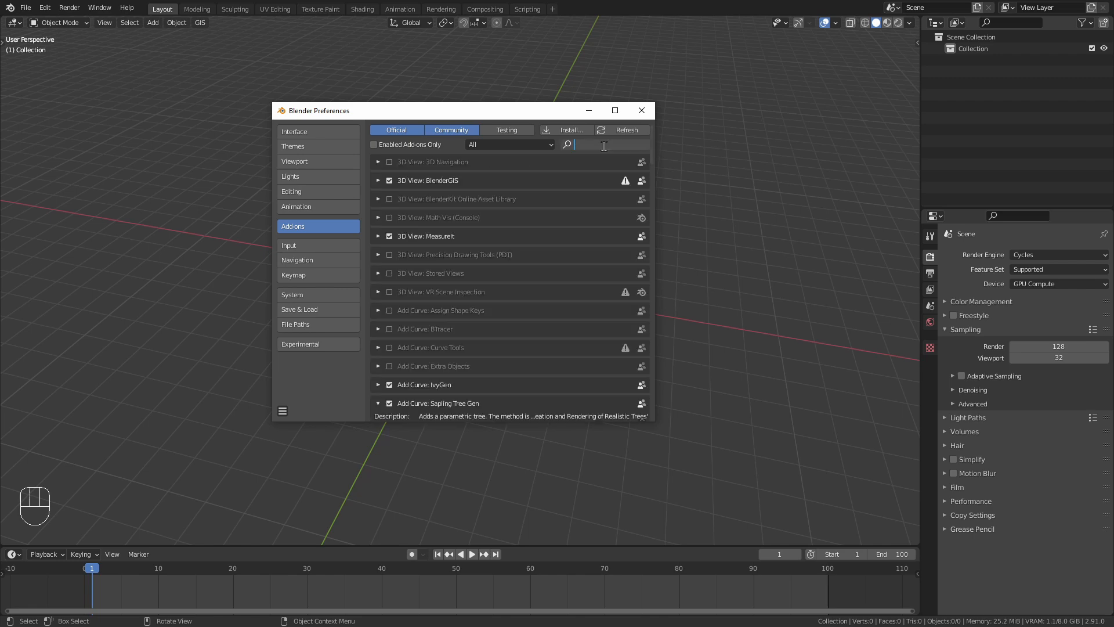
type("node wra")
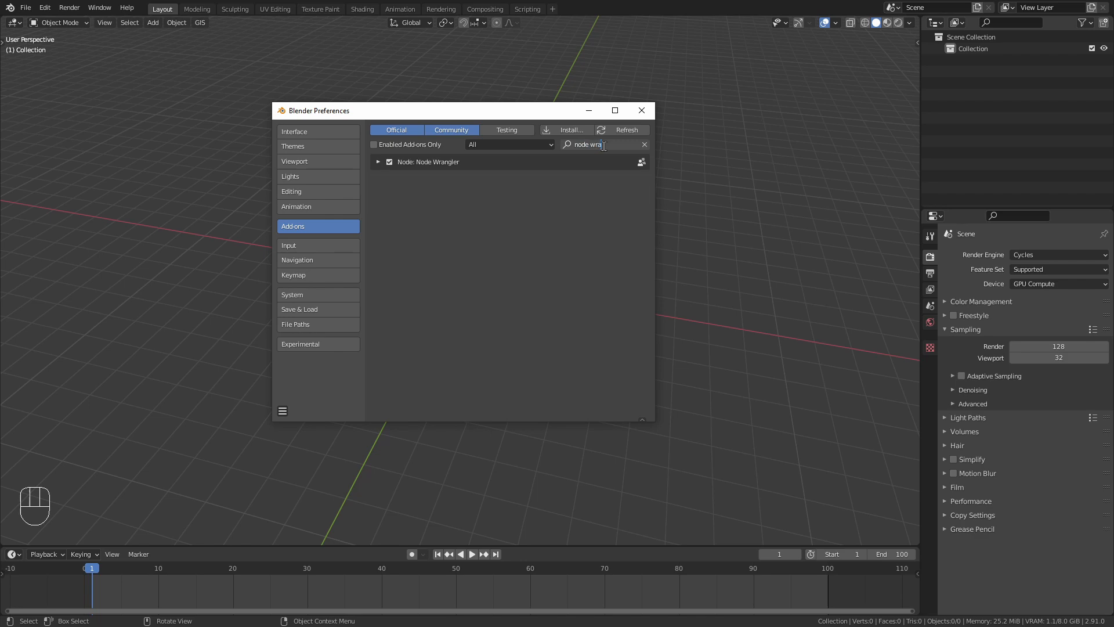
left_click(378, 161)
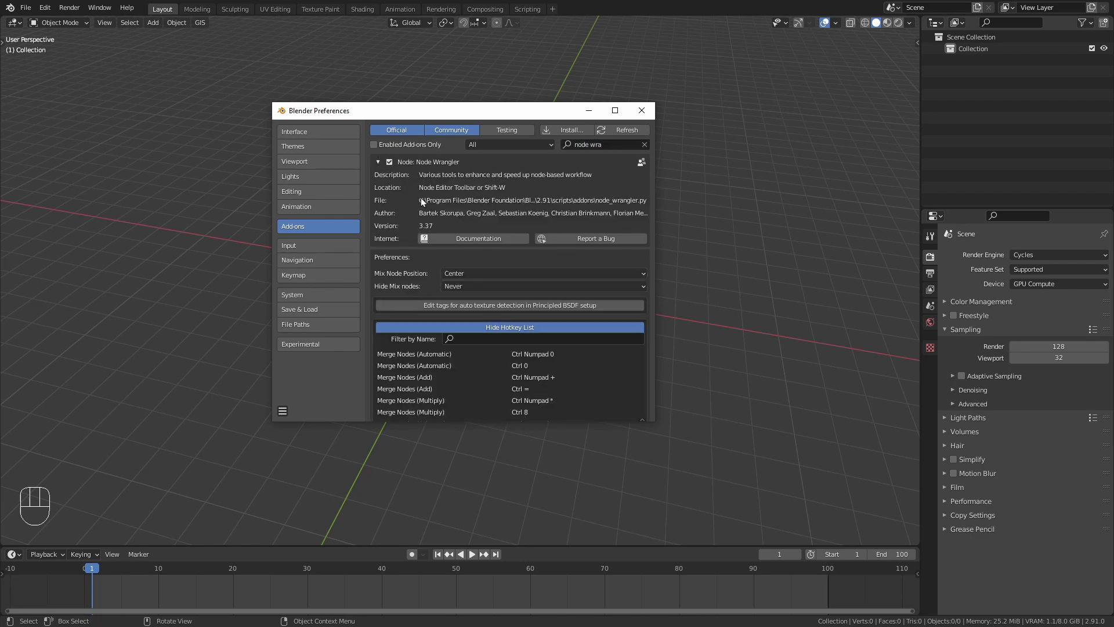
- Close Preferences and add a Sapling Tree Gen curve object to the empty scene
left_click(641, 110)
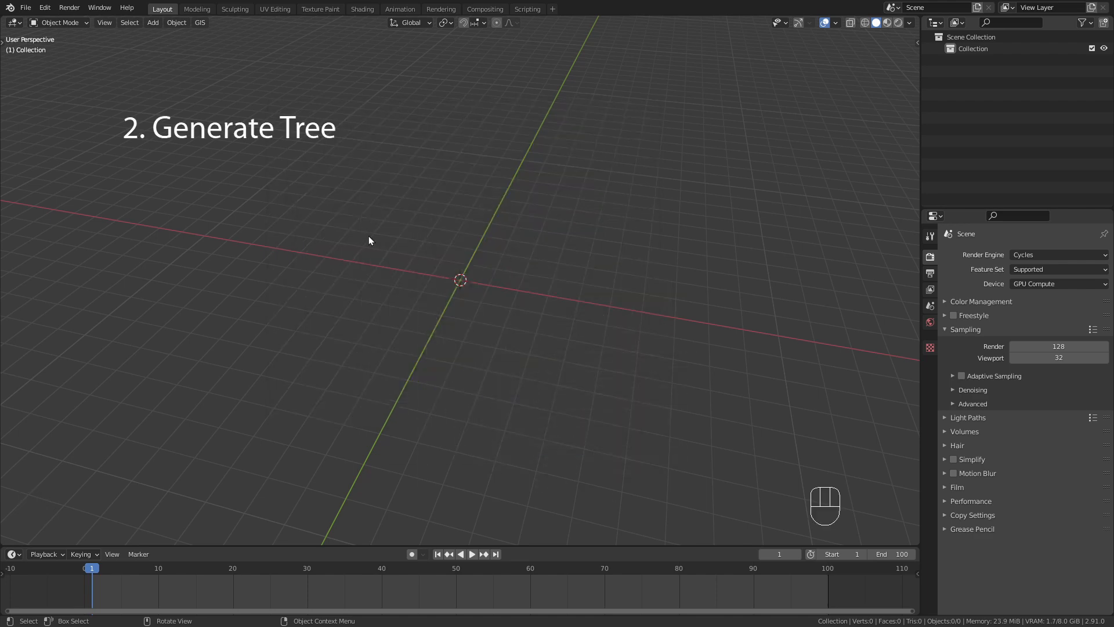
key("shift+a")
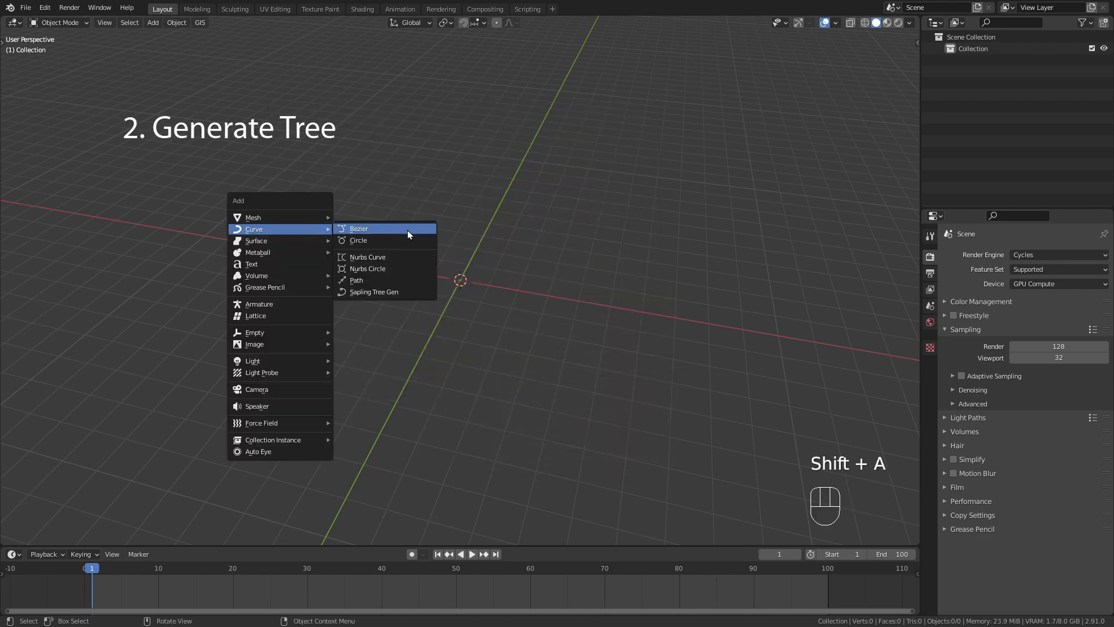
left_click(374, 291)
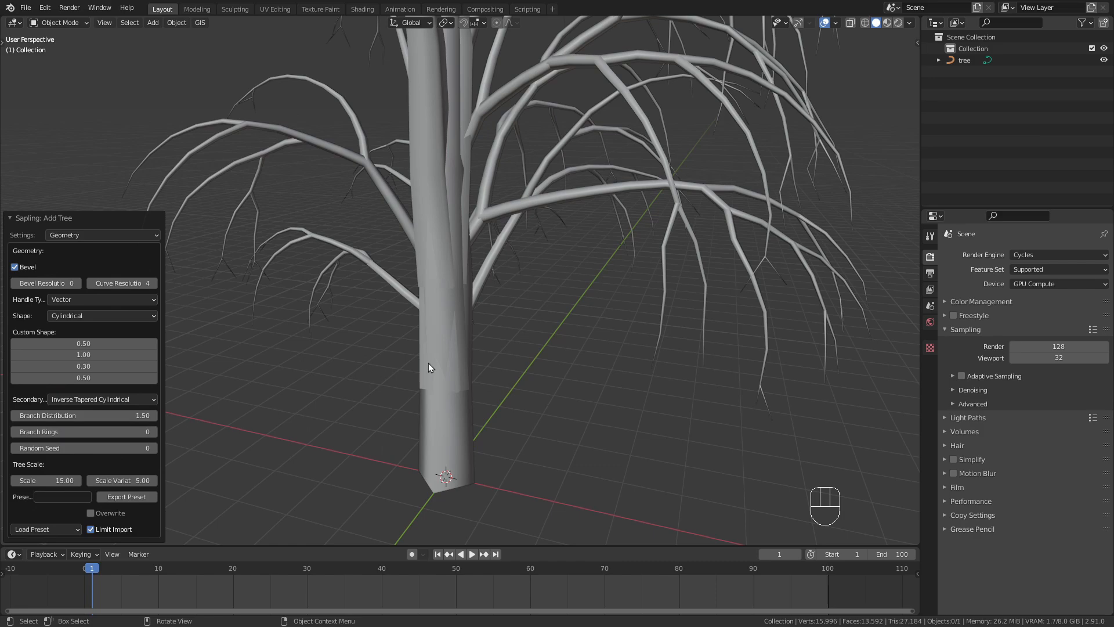
- Load tree presets from the Sapling panel until a dense multi-trunk shape is chosen
left_click(45, 529)
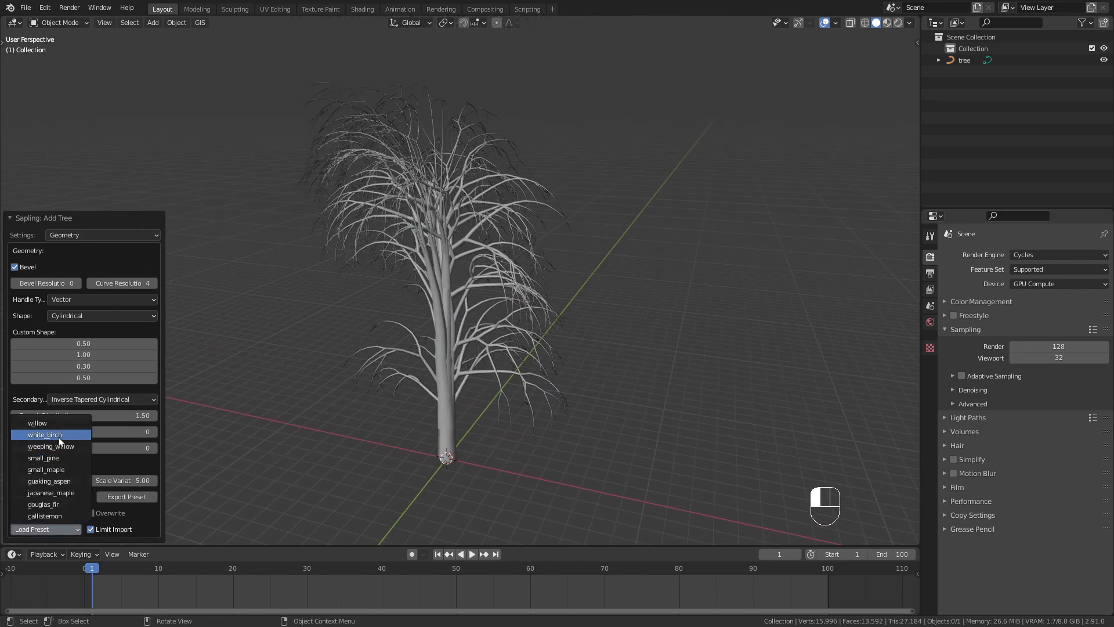
left_click(43, 458)
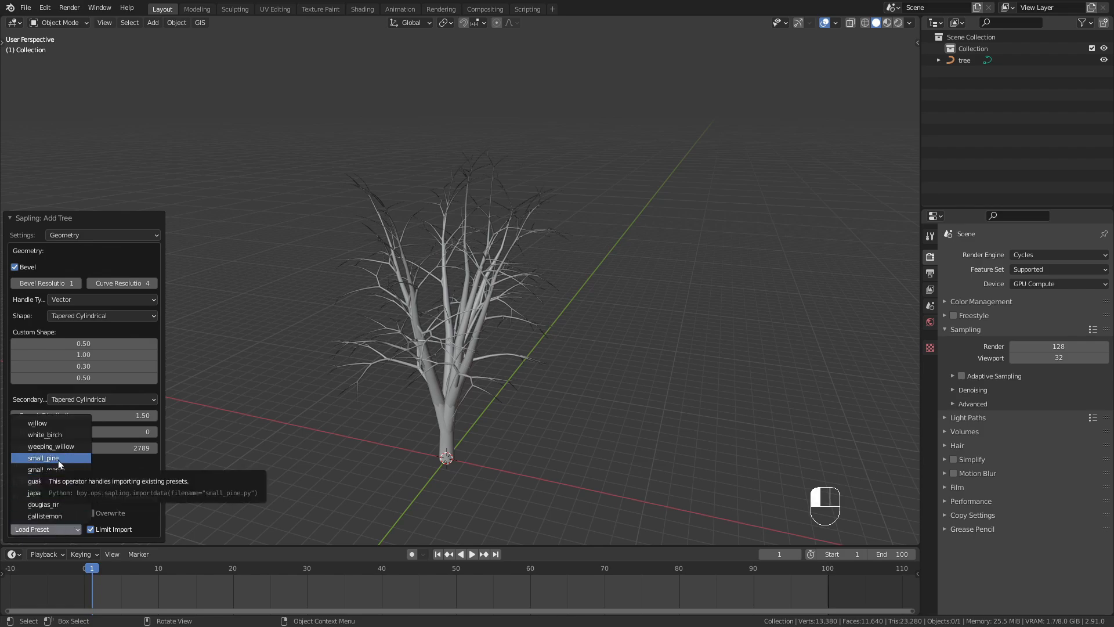
left_click(43, 457)
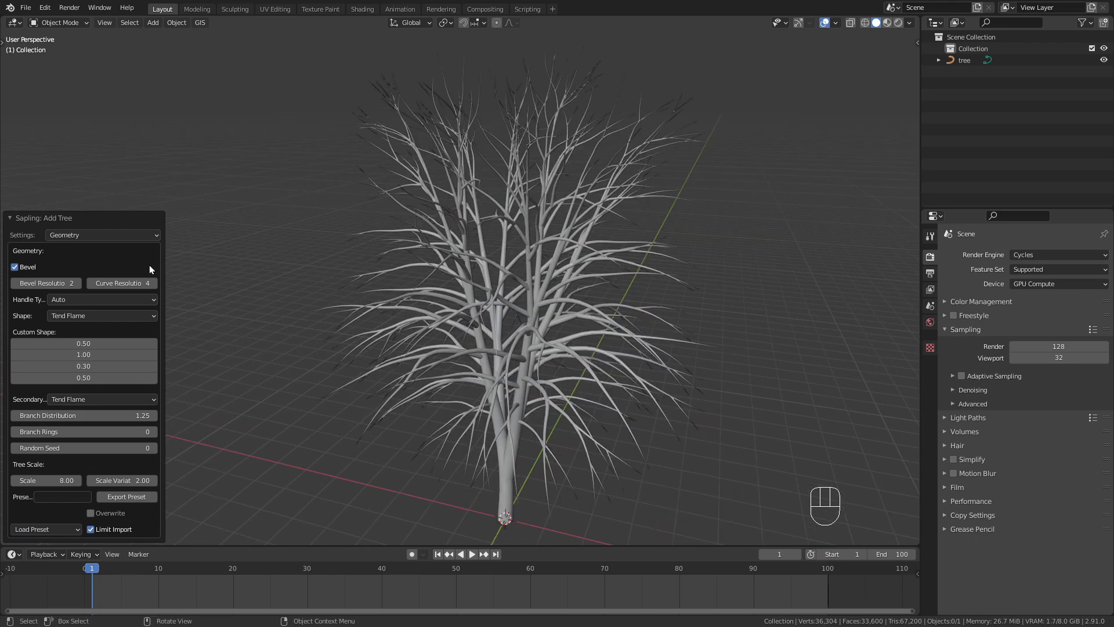
- In Branch Splitting settings, increase Levels by one for a denser branched tree
left_click(102, 235)
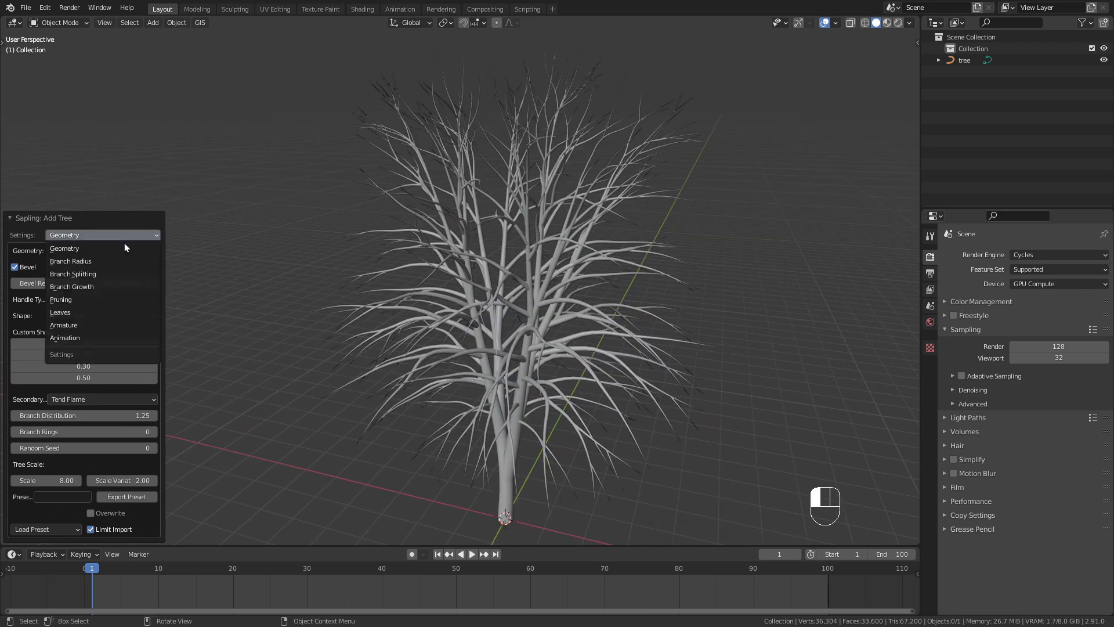
left_click(72, 274)
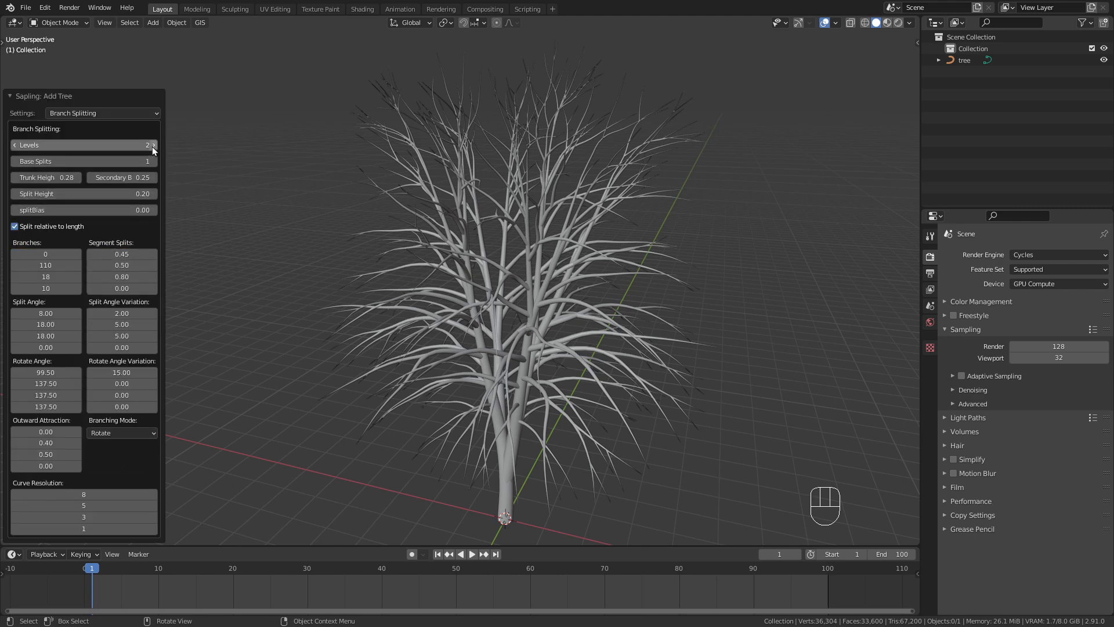
left_click(152, 145)
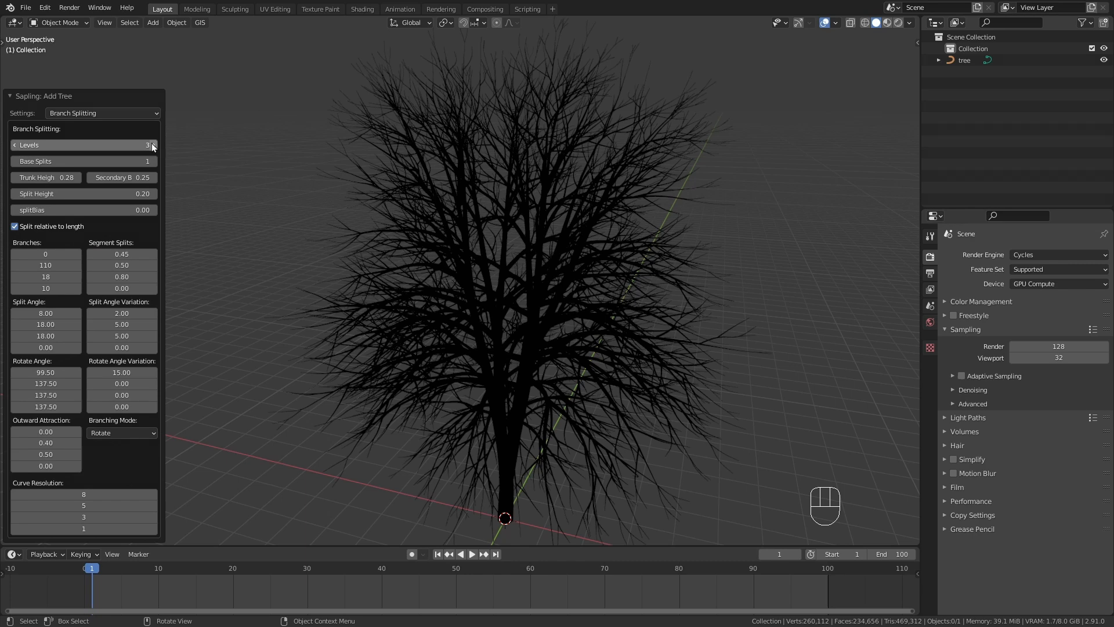
left_click(102, 113)
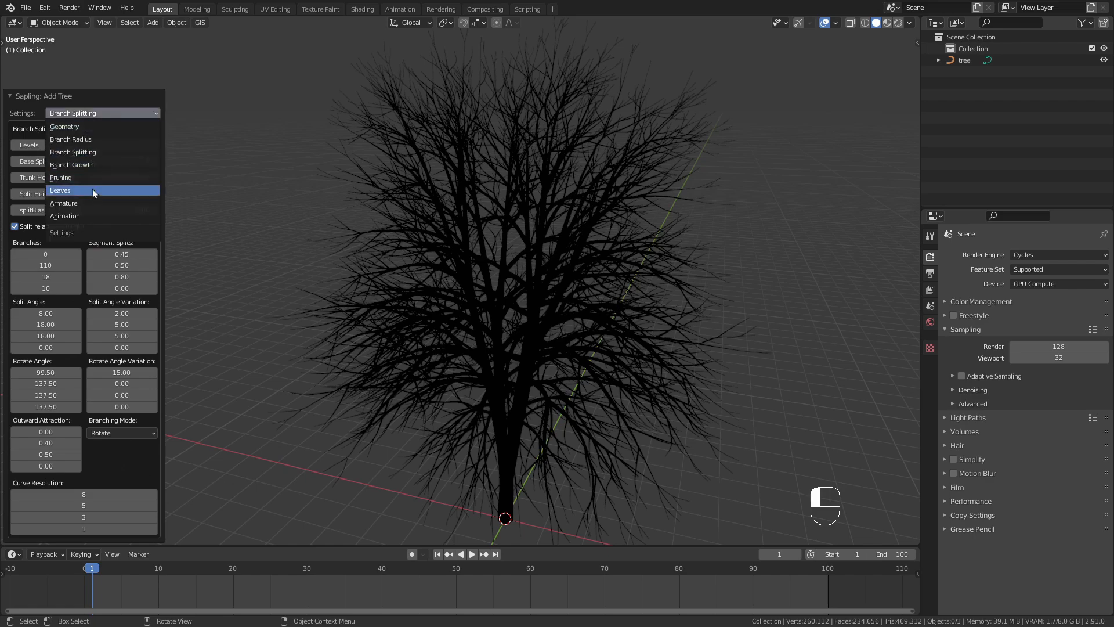
- In Leaves settings, turn on Show Leaves with Rectangular leaf shape
left_click(60, 189)
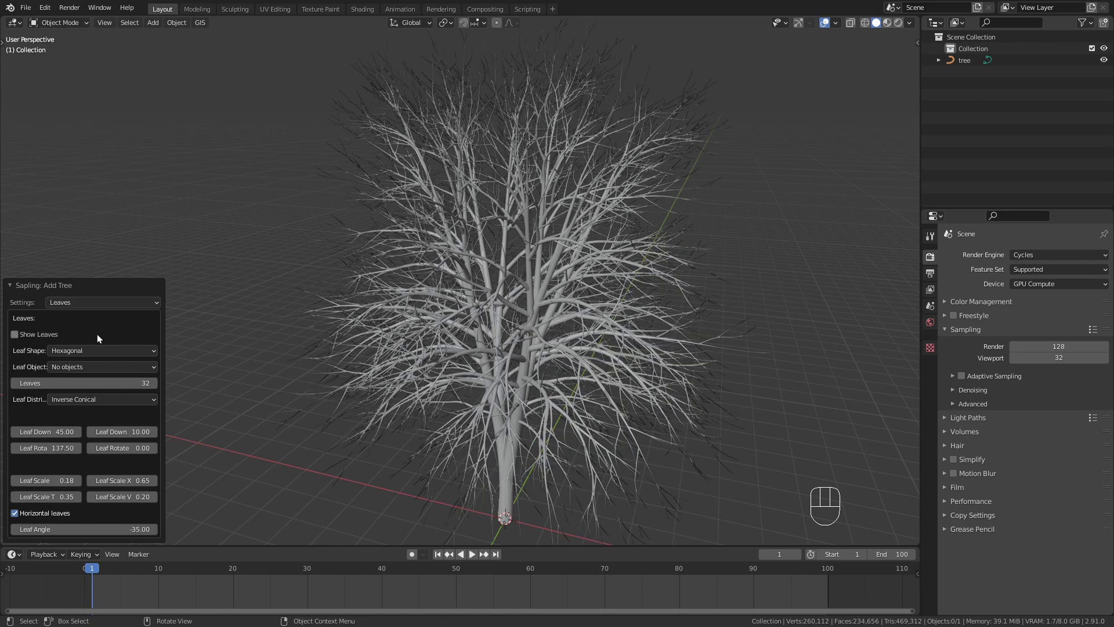
left_click(14, 334)
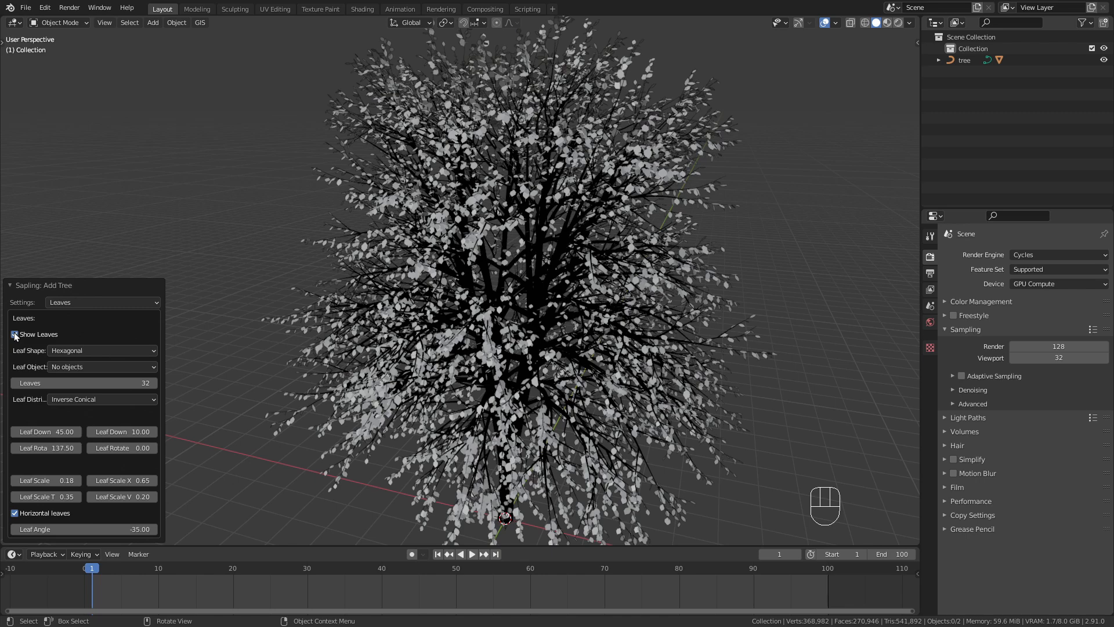
left_click(102, 350)
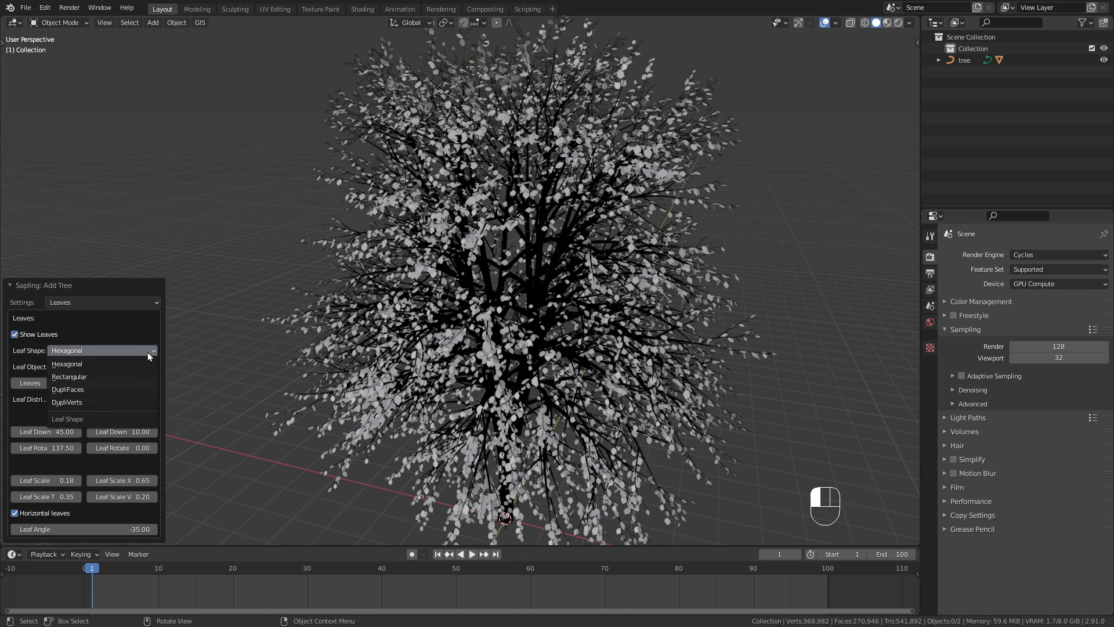
left_click(68, 376)
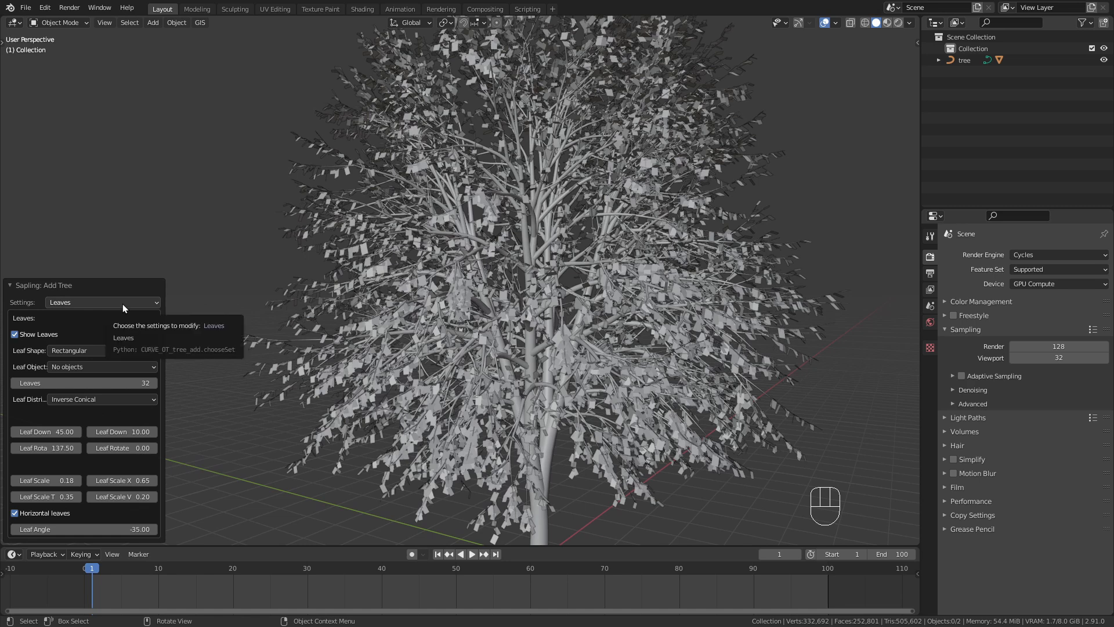
- In Armature settings, enable Use Armature to rig the tree
left_click(102, 302)
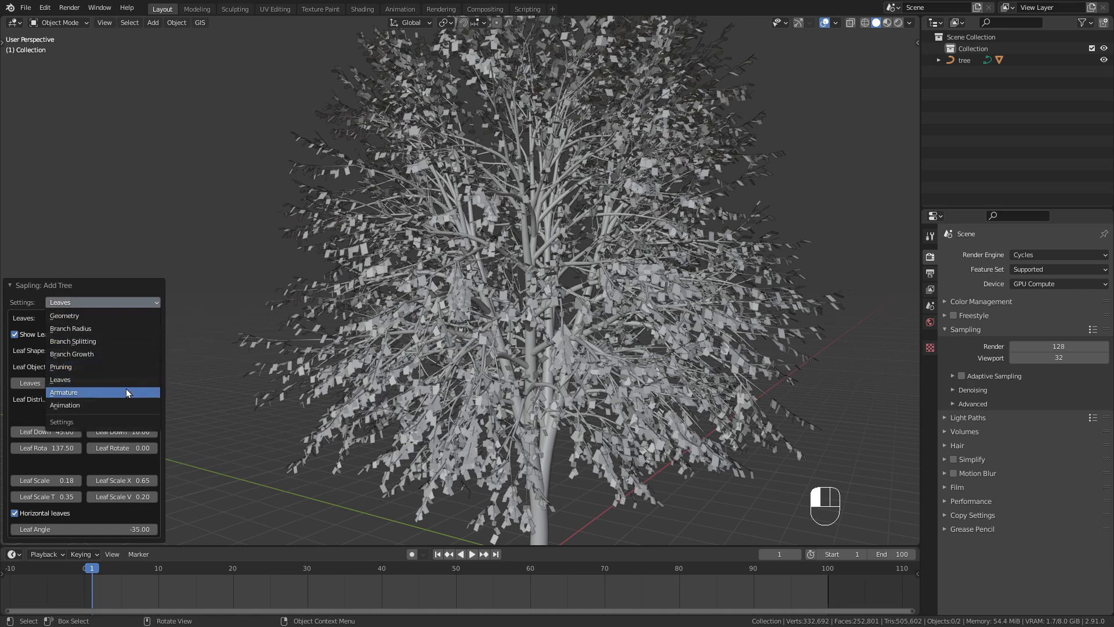
left_click(62, 392)
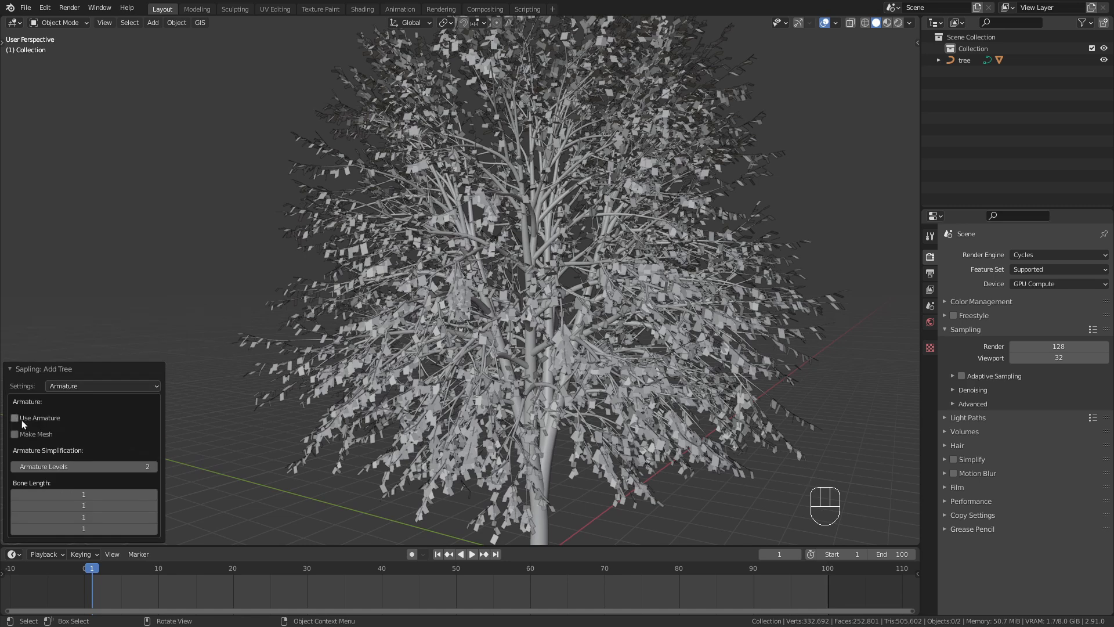
left_click(14, 417)
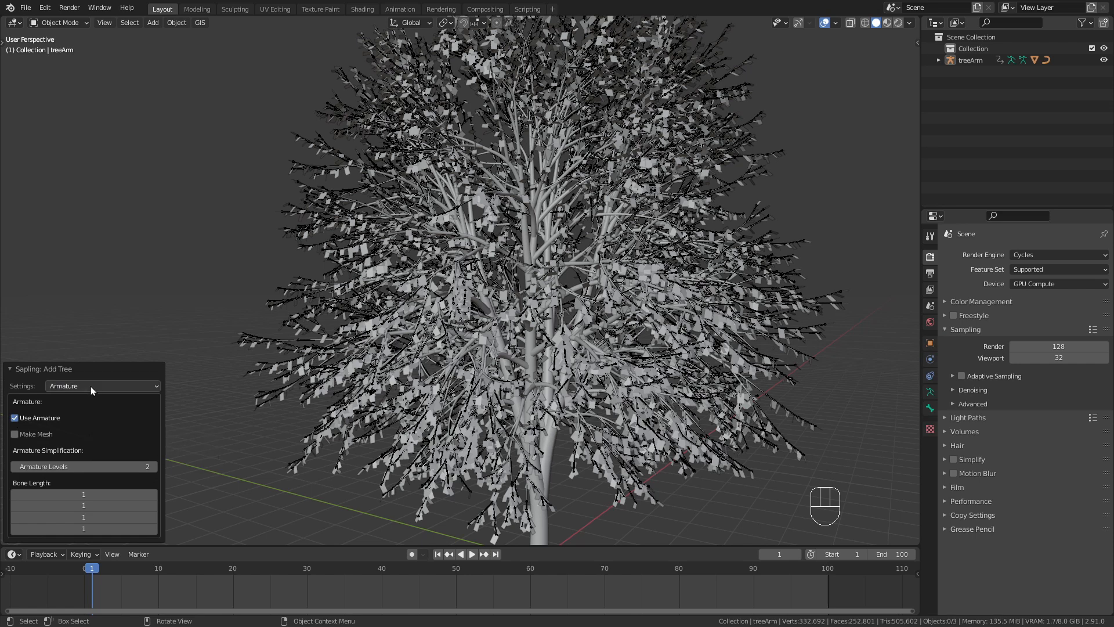
left_click(102, 385)
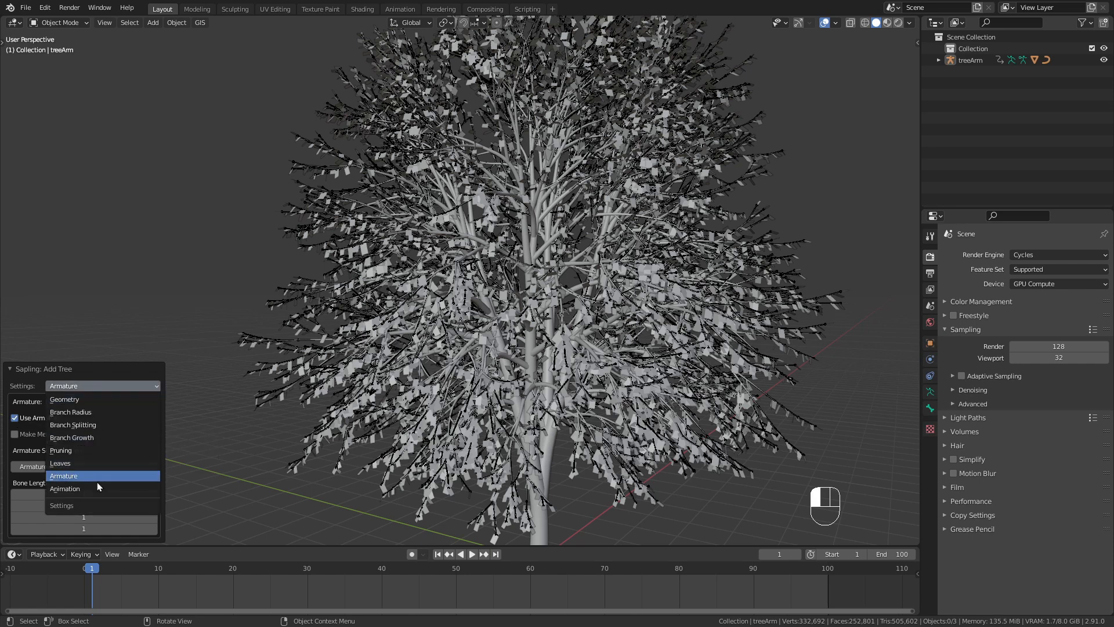
- In Animation settings, enable Fast Preview and Armature Animation for wind
left_click(65, 488)
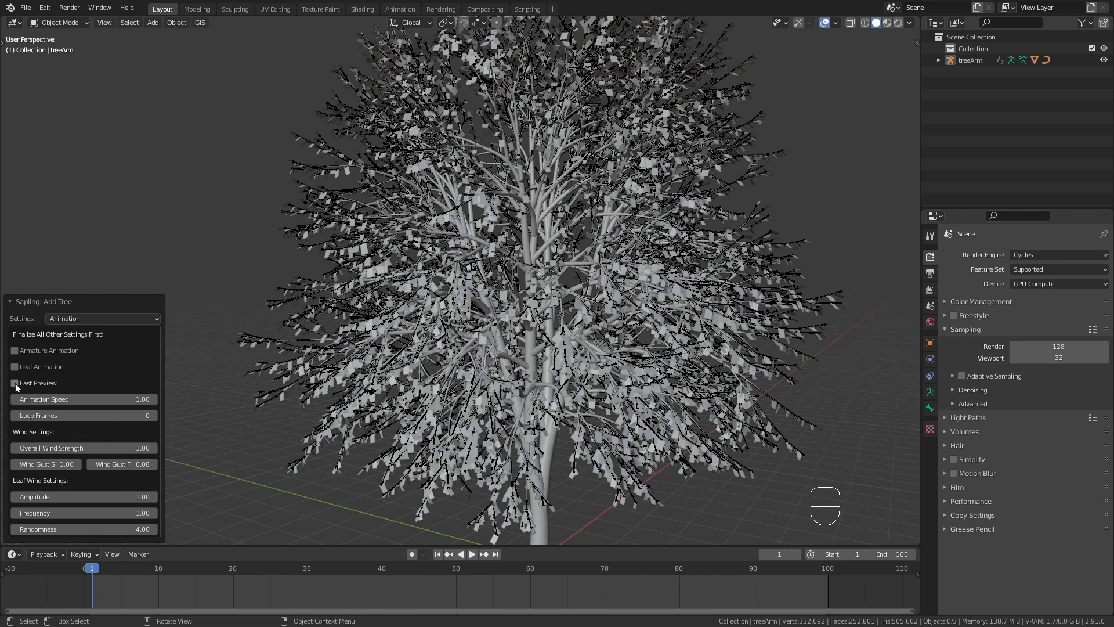
left_click(15, 383)
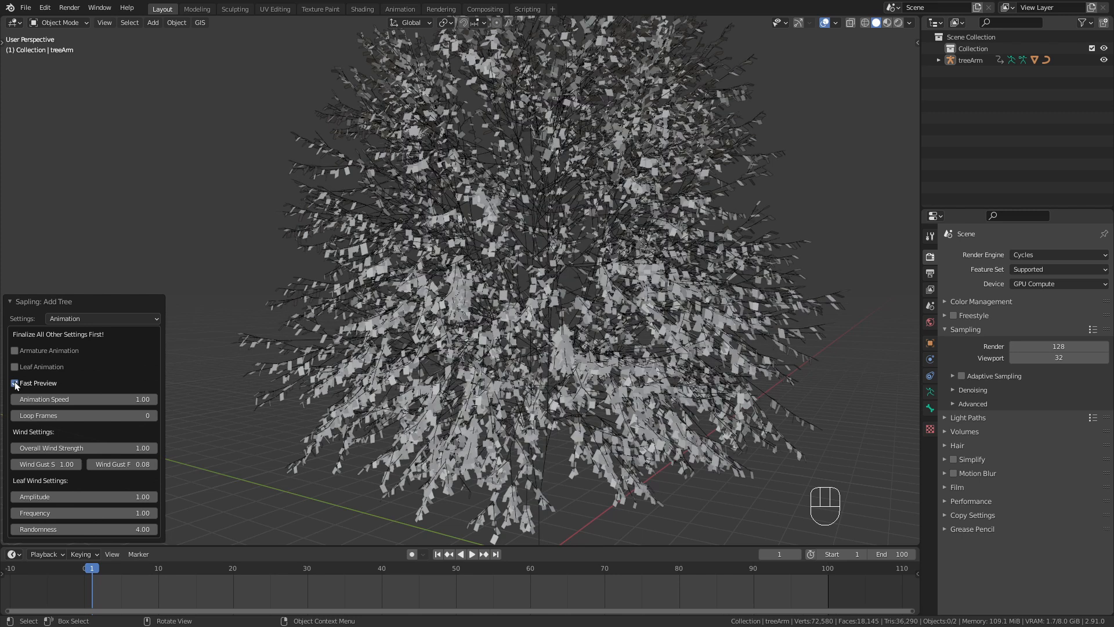
left_click(13, 383)
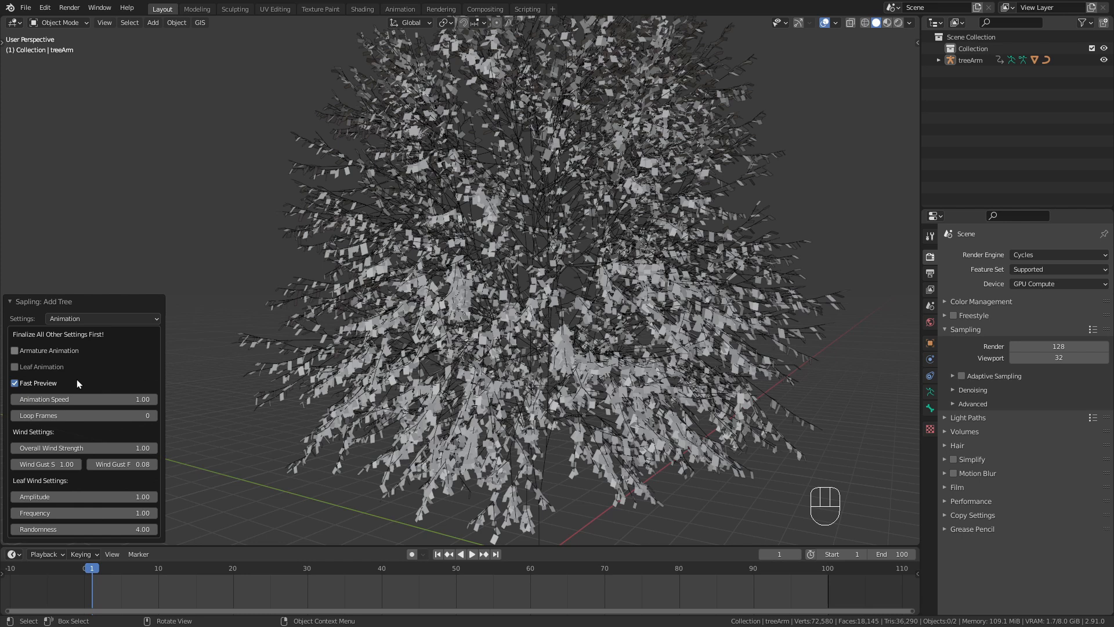
left_click(14, 350)
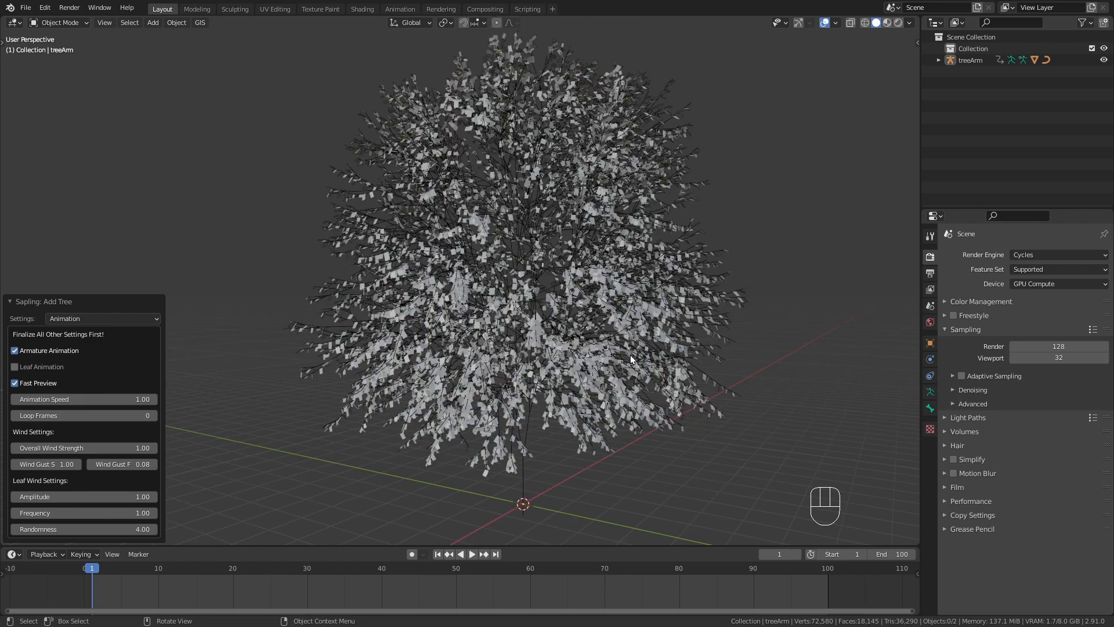
left_click(473, 553)
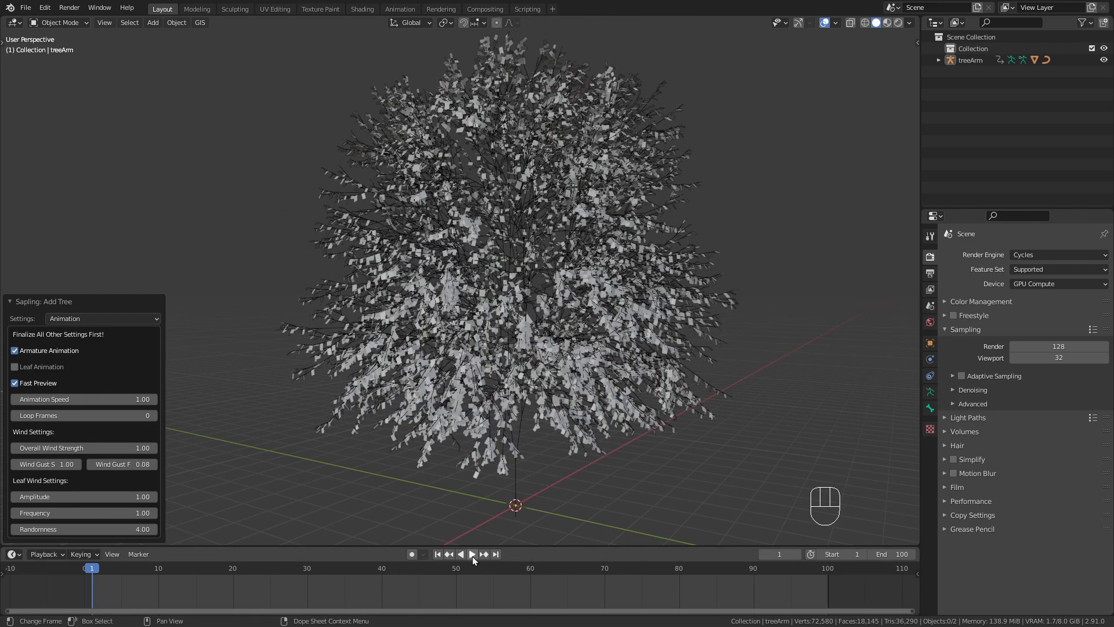
- Play and stop the wind animation preview, setting Loop Frames to 100
left_click(471, 553)
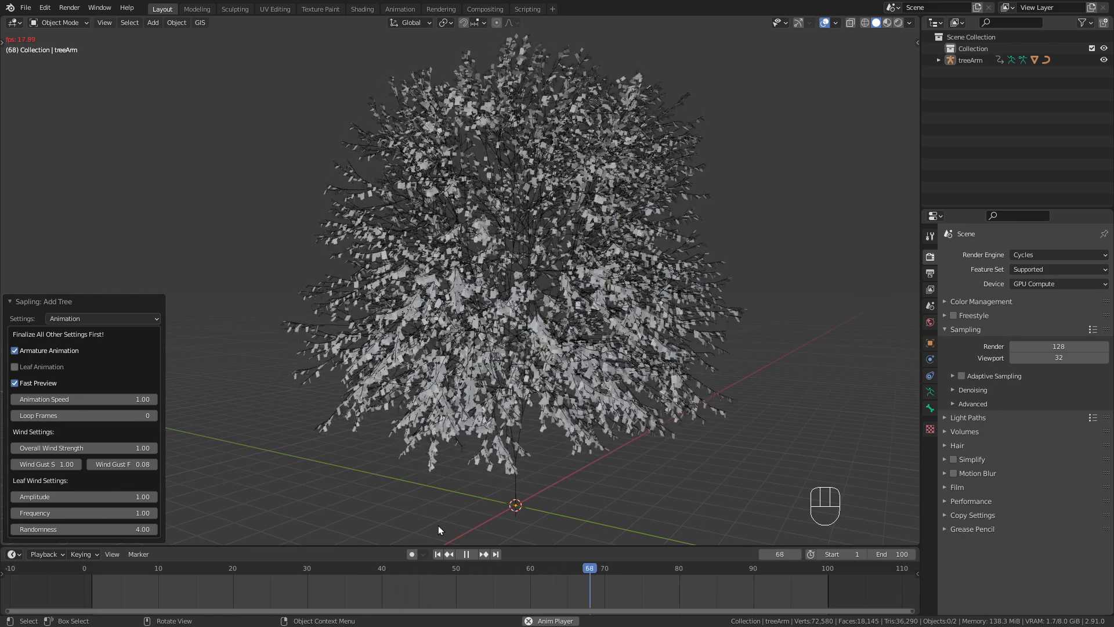
left_click(465, 554)
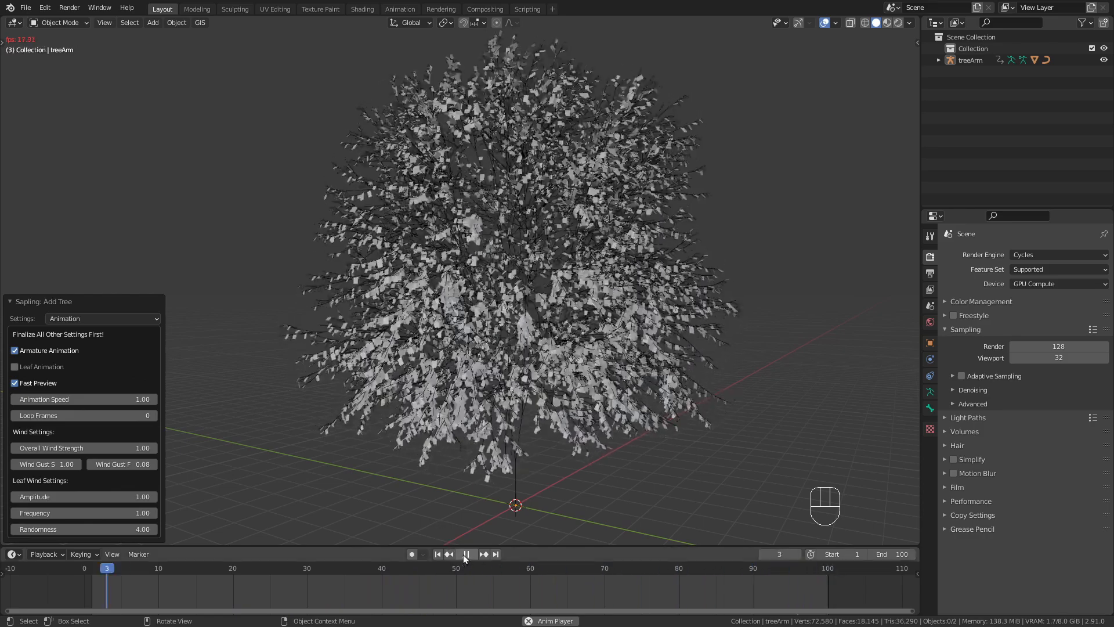
left_click(466, 553)
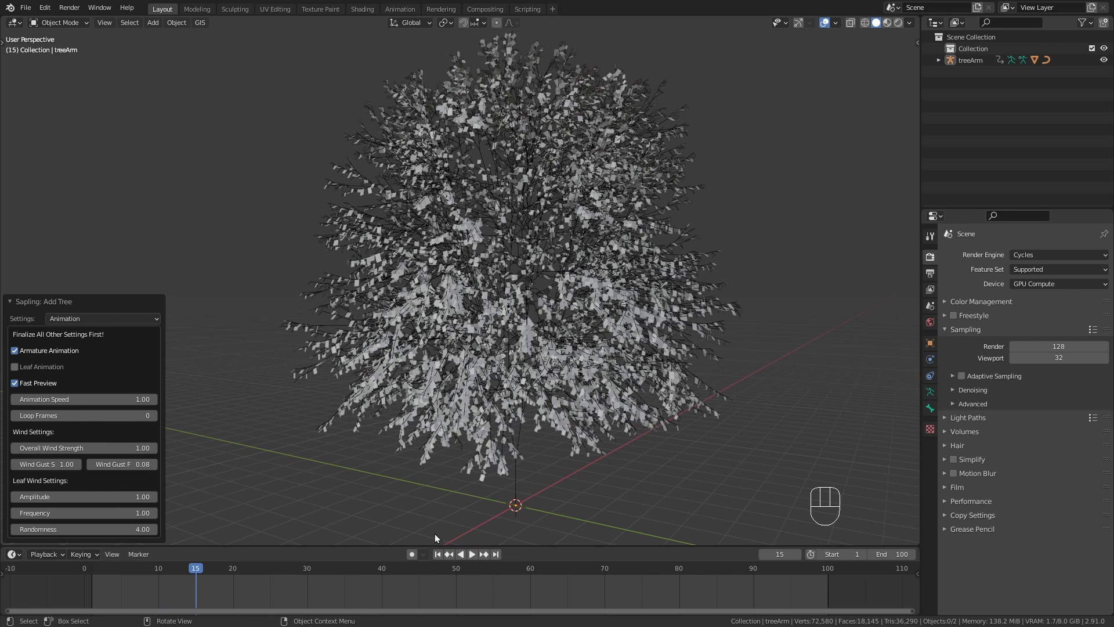
mouse_move(83, 416)
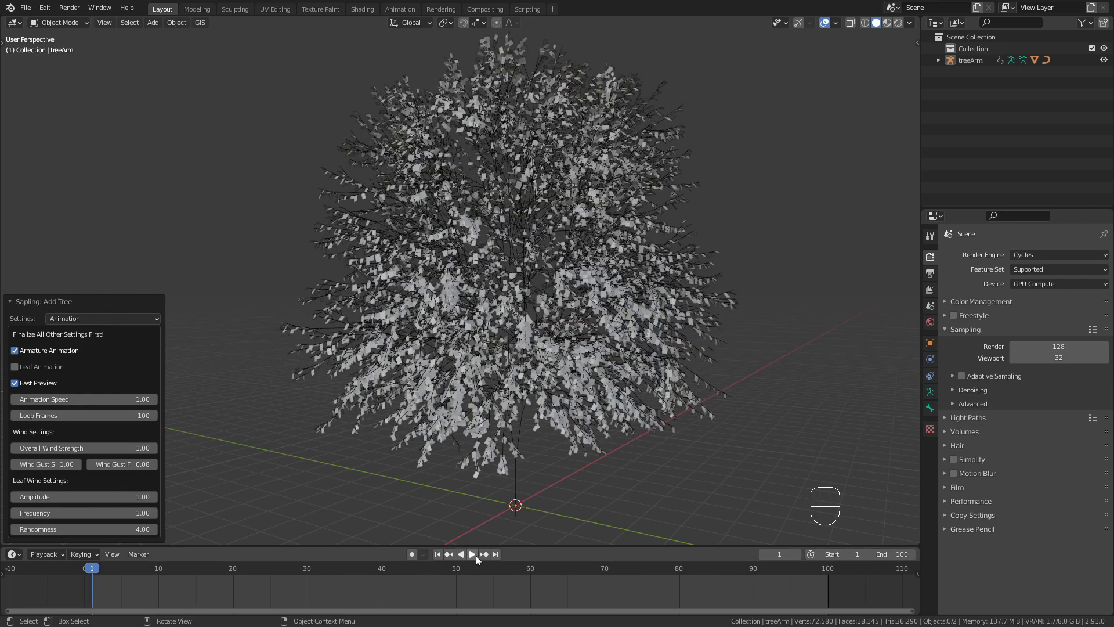
left_click(471, 553)
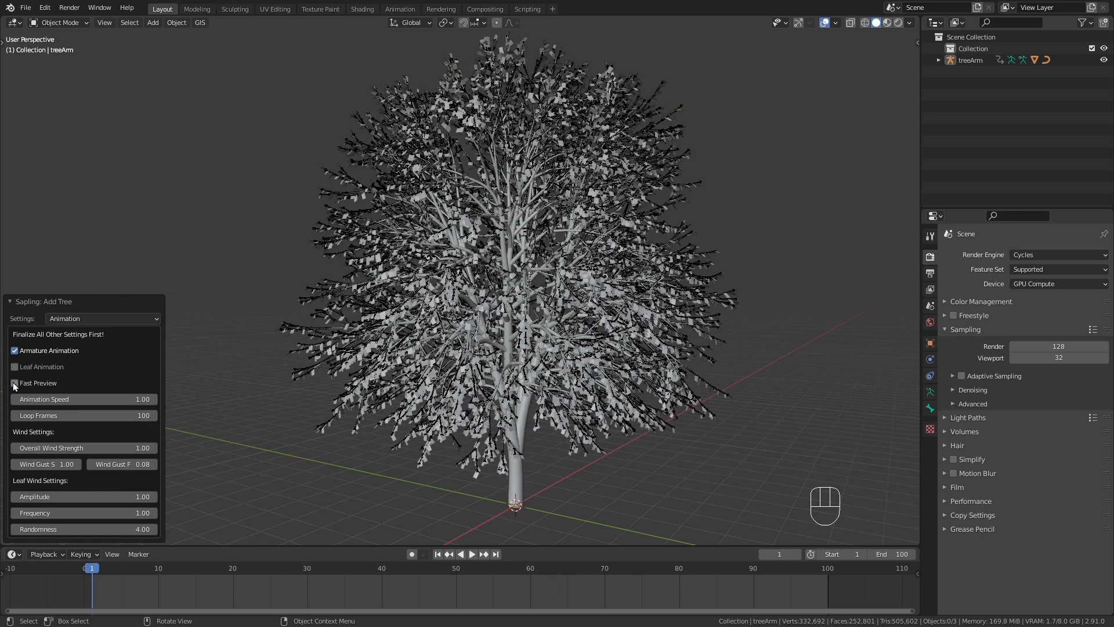
- Turn off Fast Preview for the full-detail tree and expand treeArm in the Outliner
left_click(10, 301)
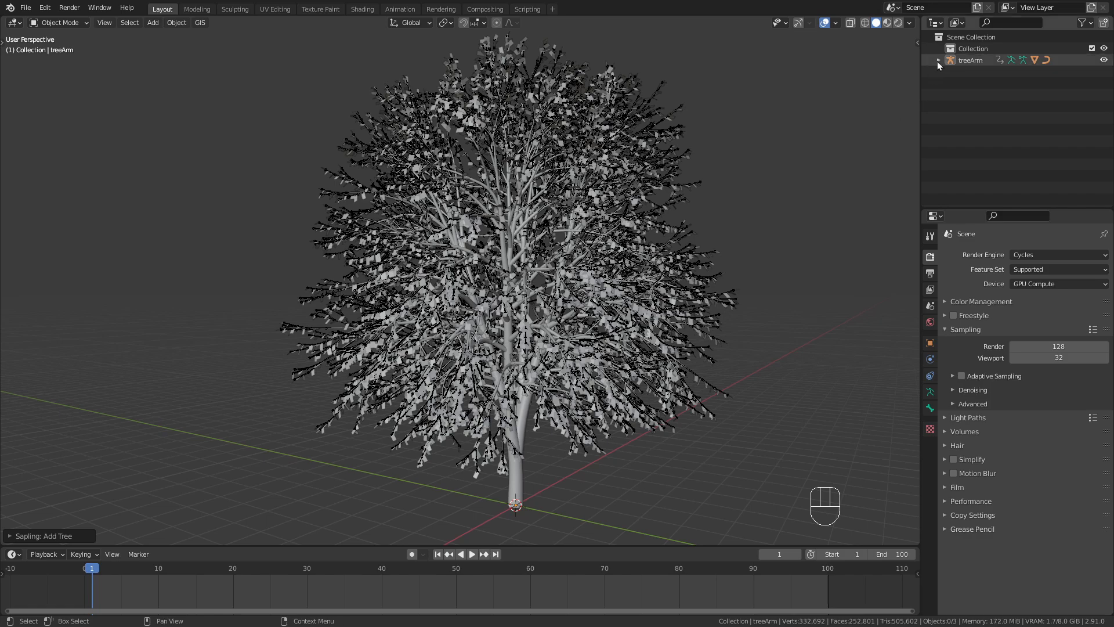
left_click(938, 59)
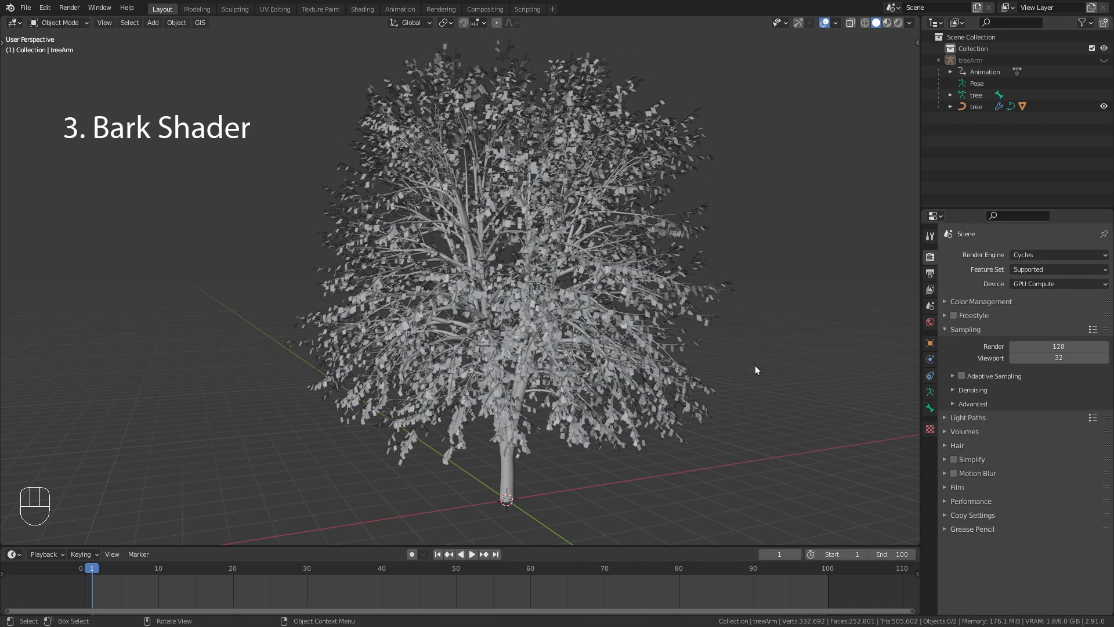
- Switch to Rendered shading, split the view, hide leaves and zoom onto the bare trunk
left_click(885, 22)
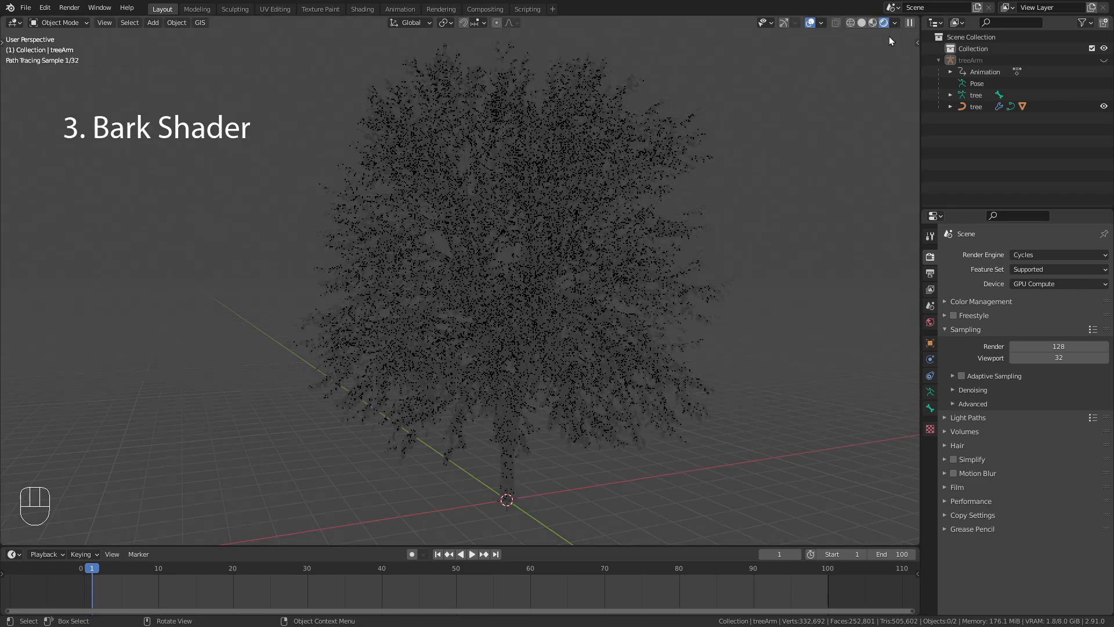
left_click(894, 23)
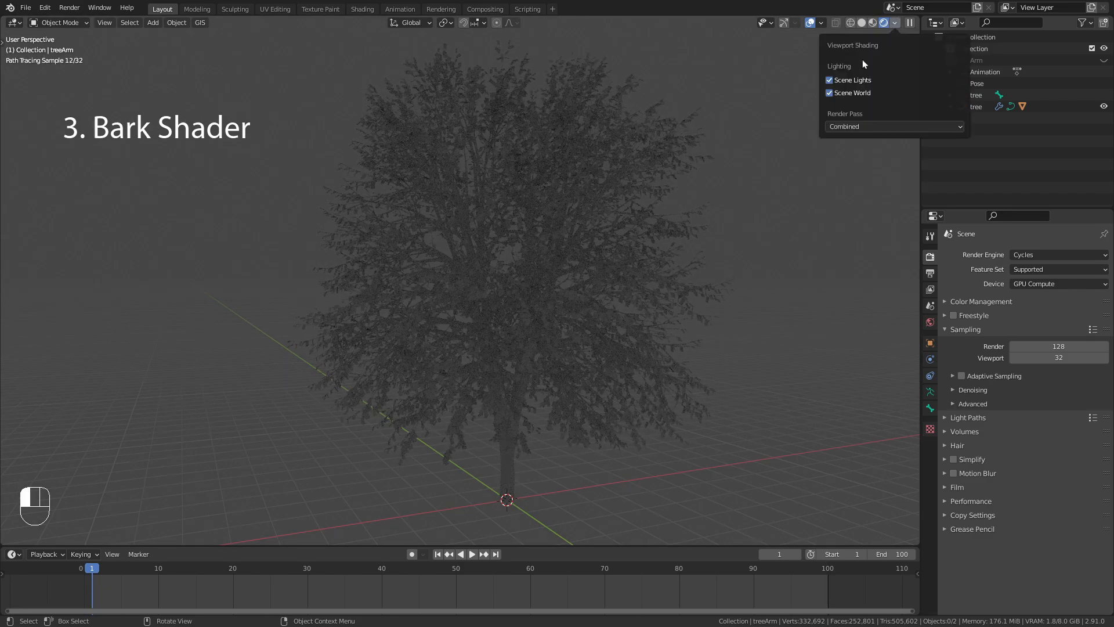
left_click(829, 93)
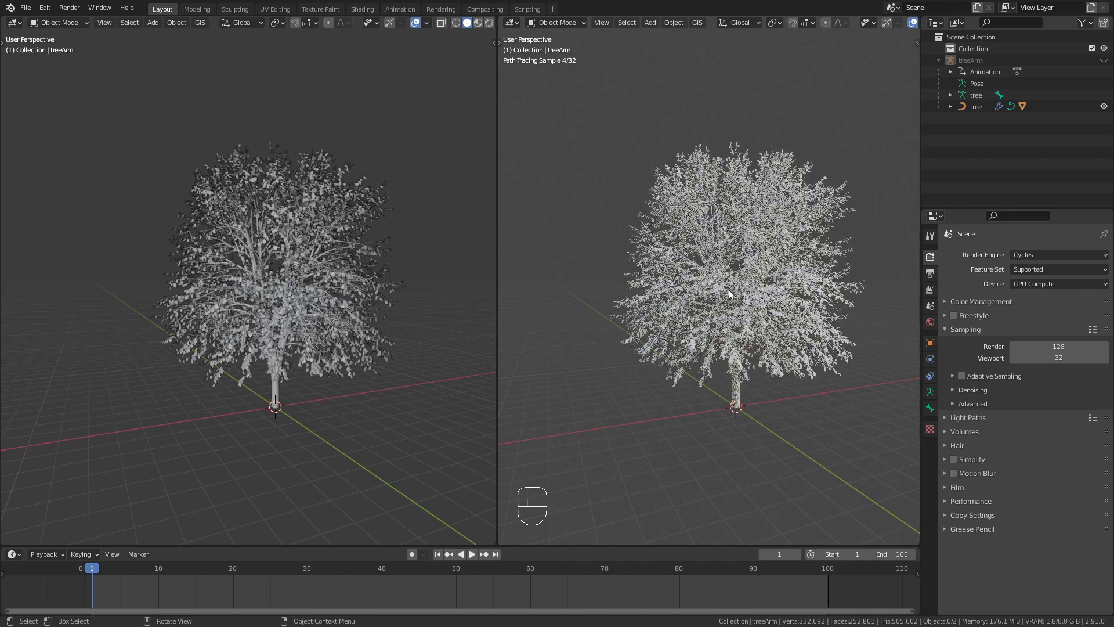
scroll("down", 3)
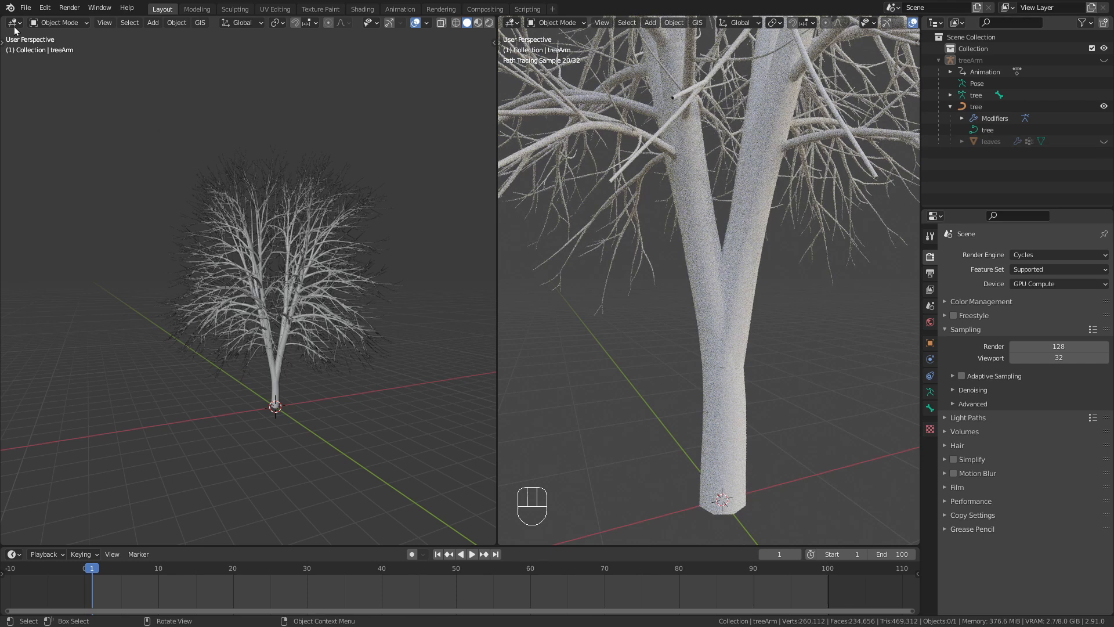
left_click(12, 22)
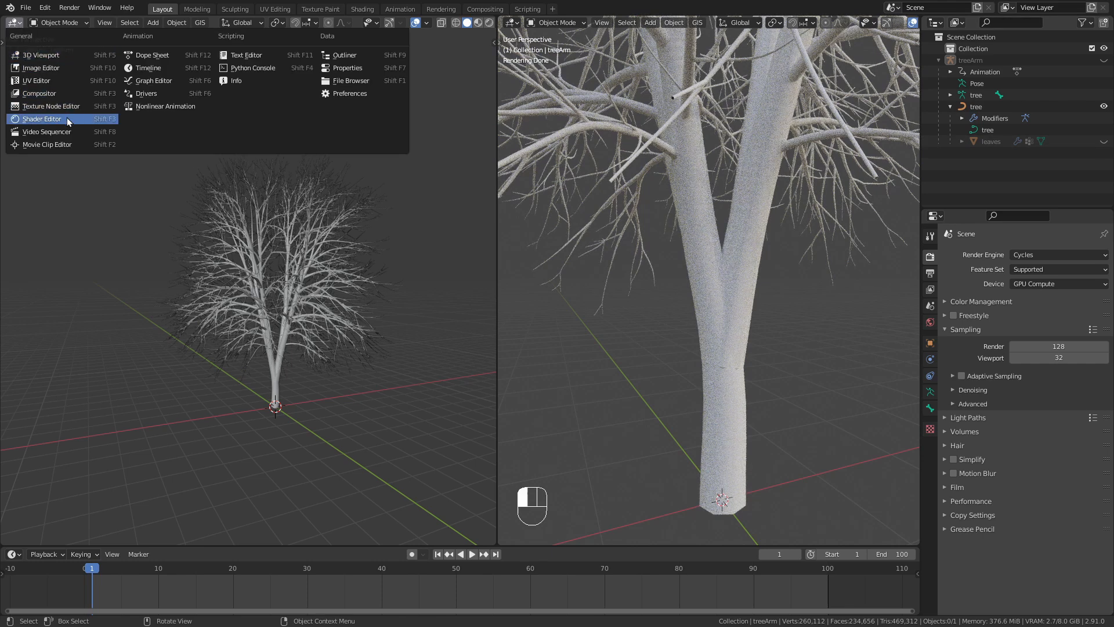
- In the Shader Editor, create a 'Bark' material and add a Noise Texture with object coordinates
left_click(41, 118)
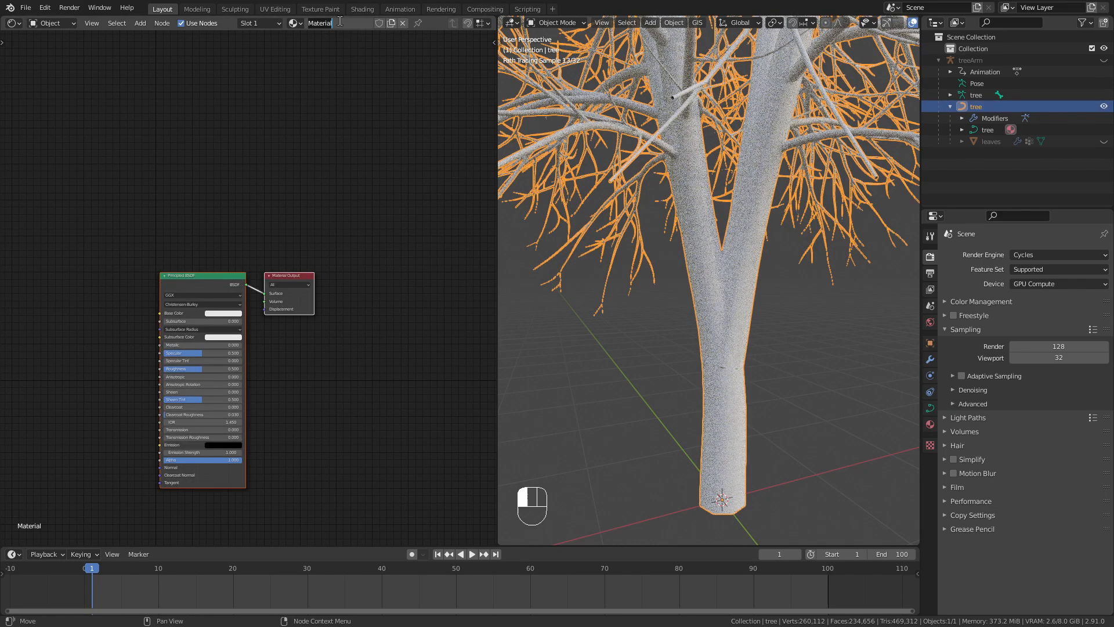
type("Bark")
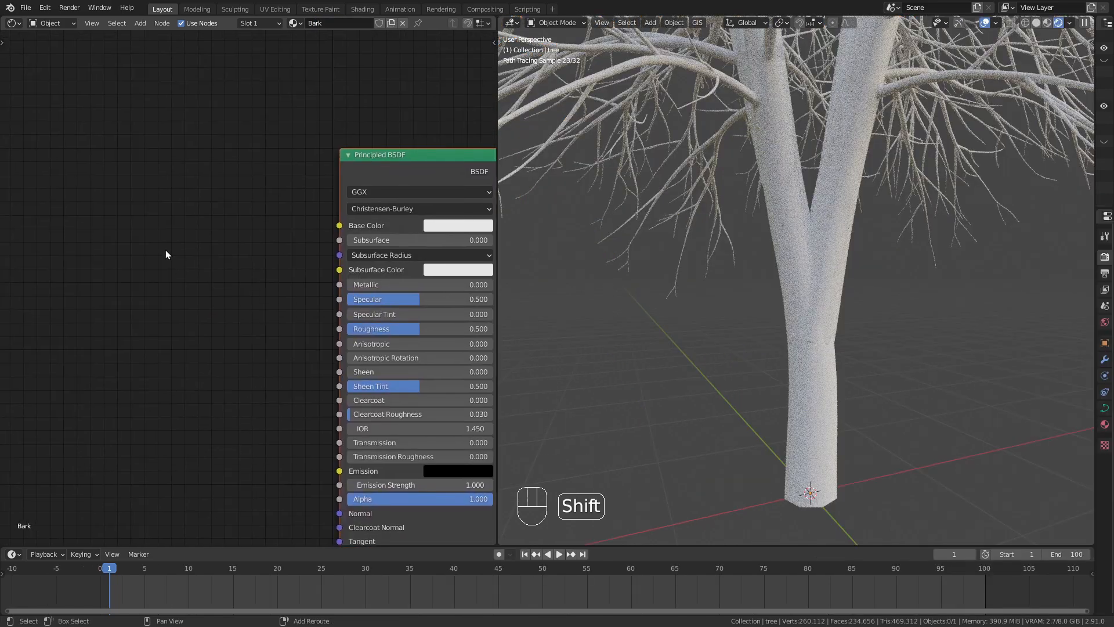
key("shift+a")
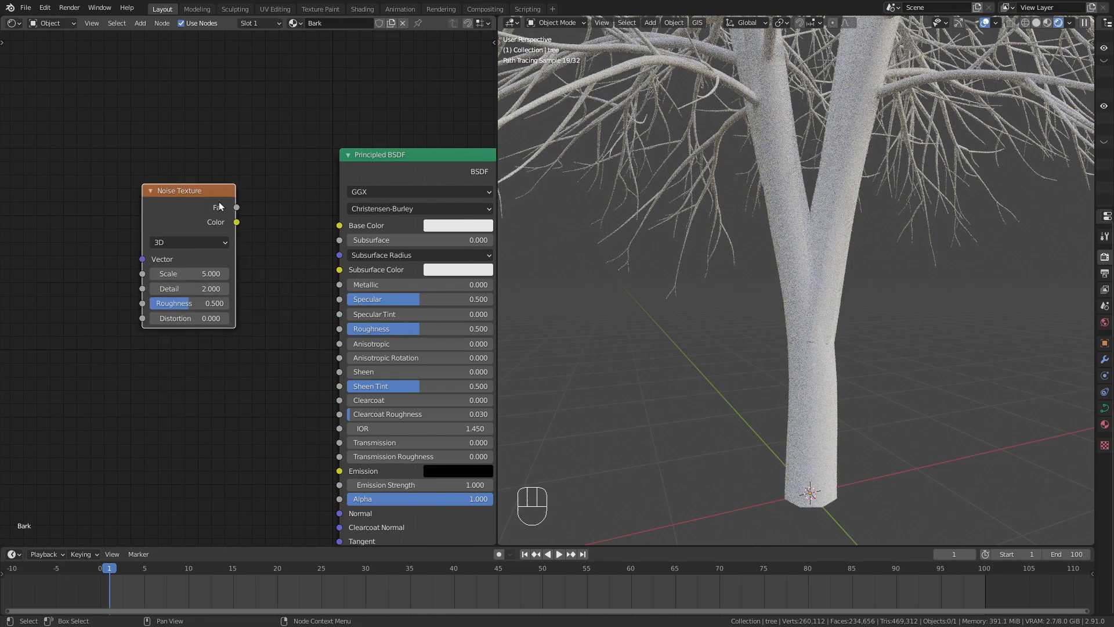
left_click_drag(237, 206, 340, 225)
type("c")
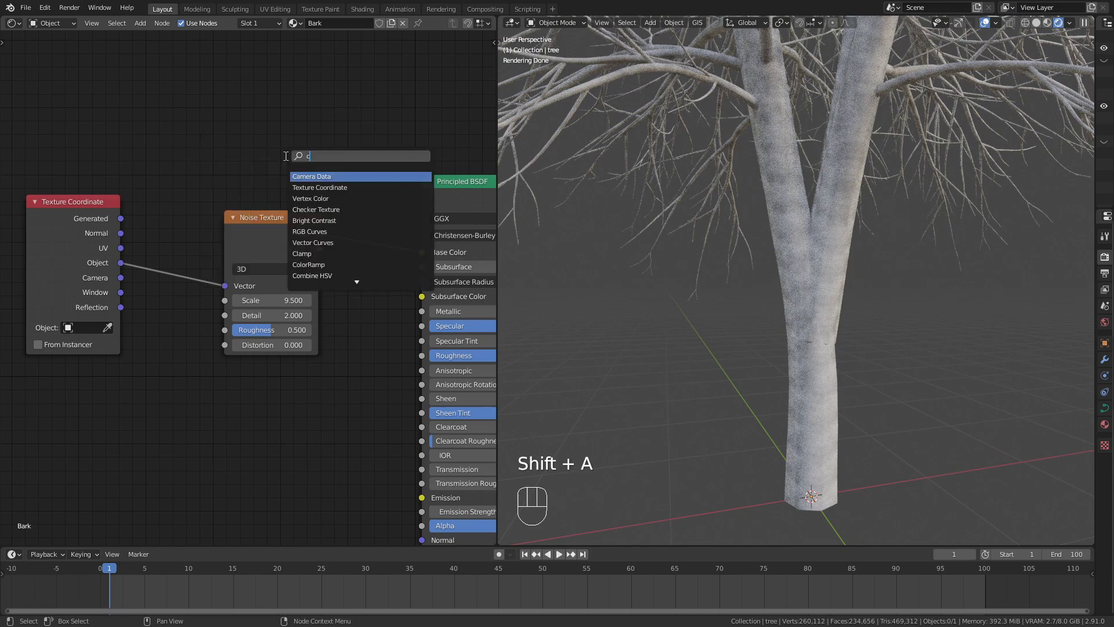
- Feed the noise through a ColorRamp into Base Color, tighten its stops, and set noise to 4D
left_click(308, 265)
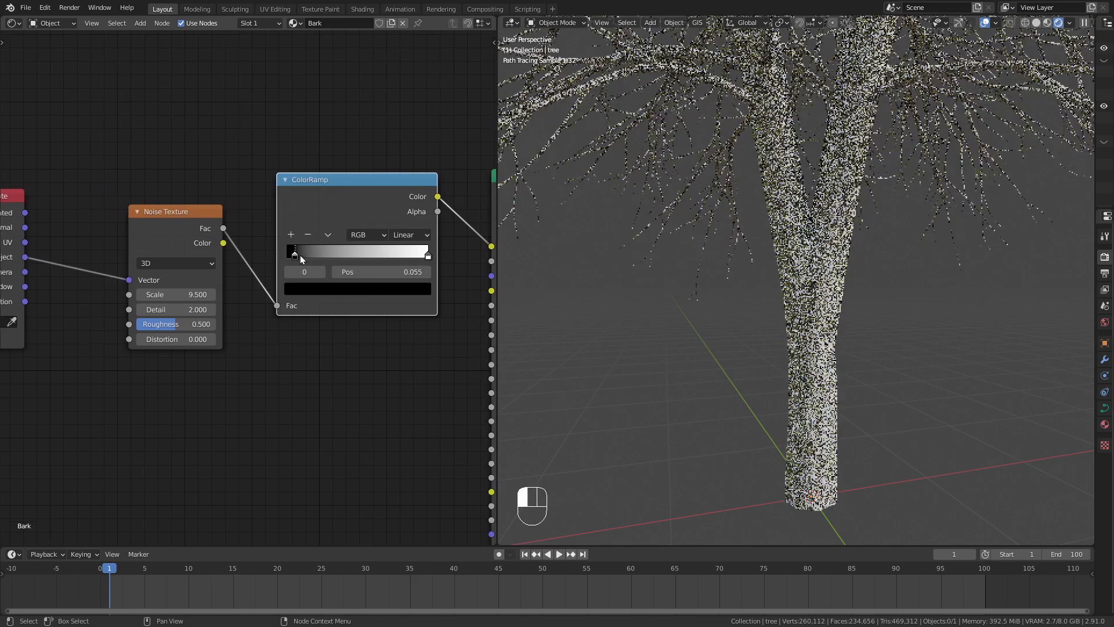
left_click_drag(293, 254, 401, 254)
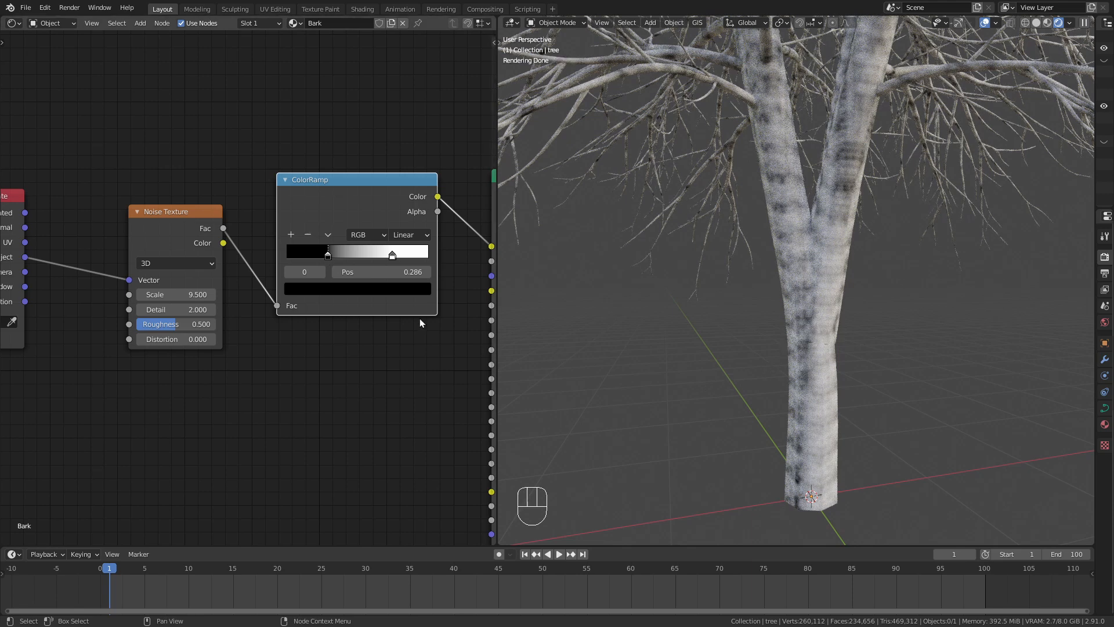
left_click(174, 264)
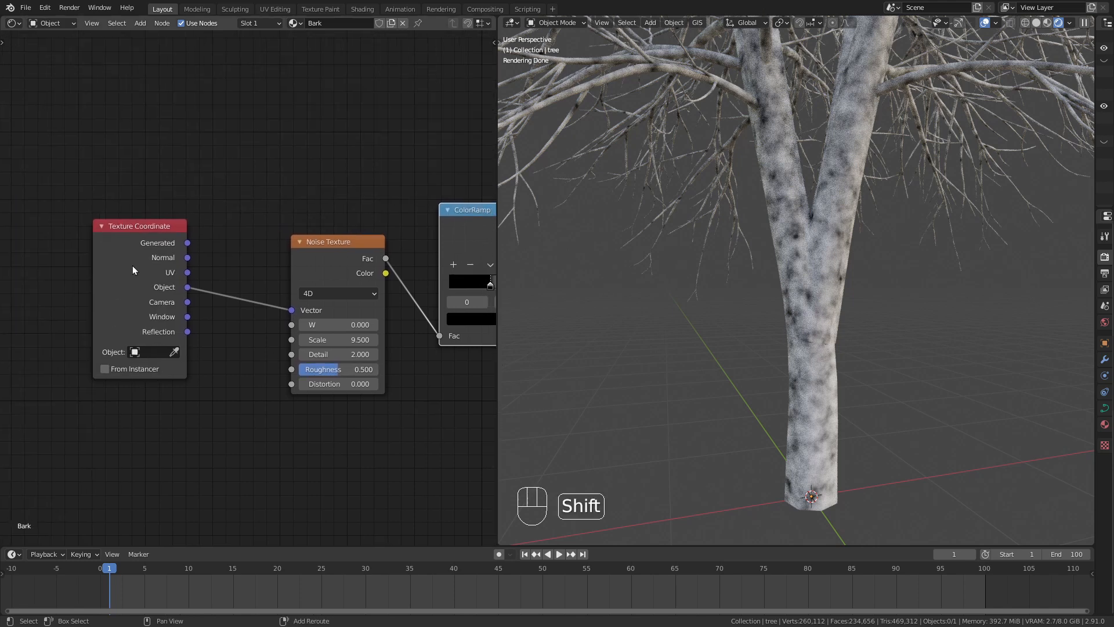
- Add a MixRGB node to bend the noise texture's vector coordinates into streaks
key("shift+a")
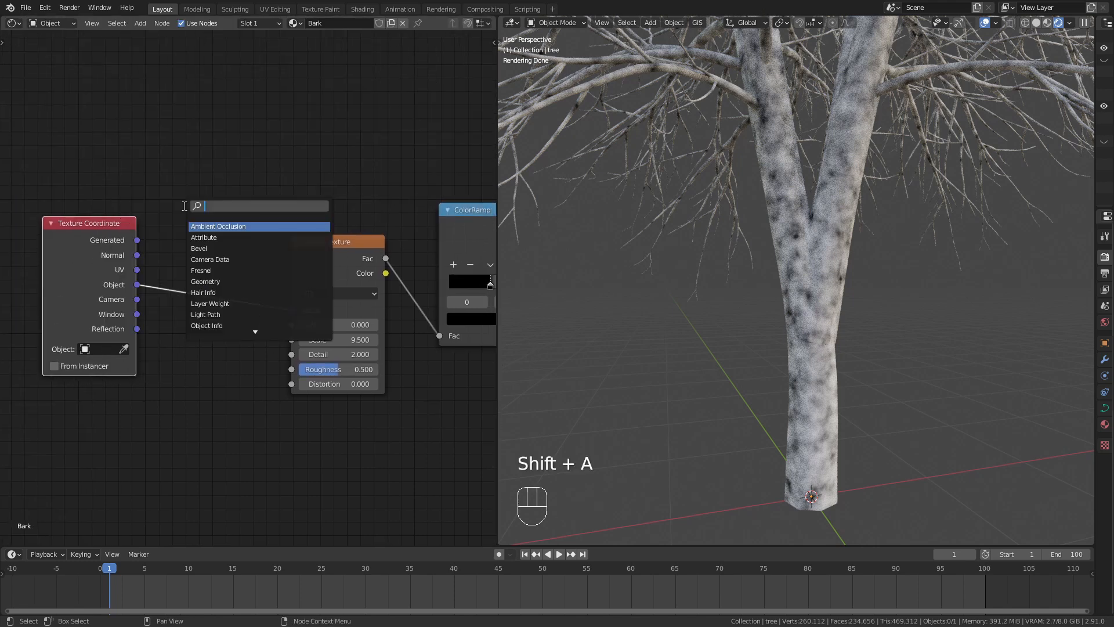
type("mix")
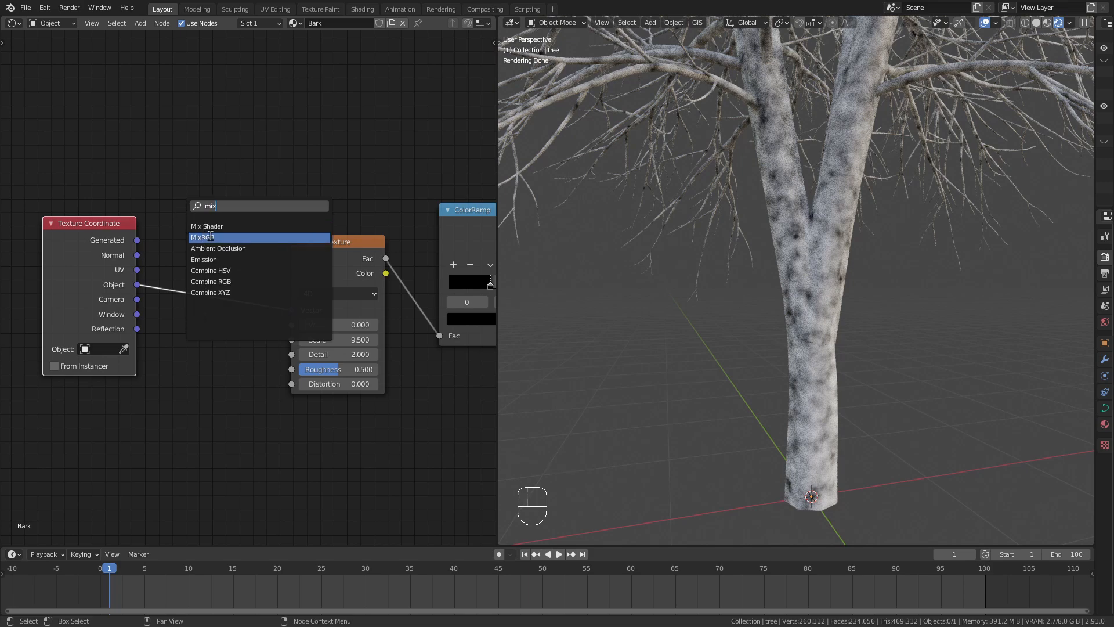
left_click(202, 237)
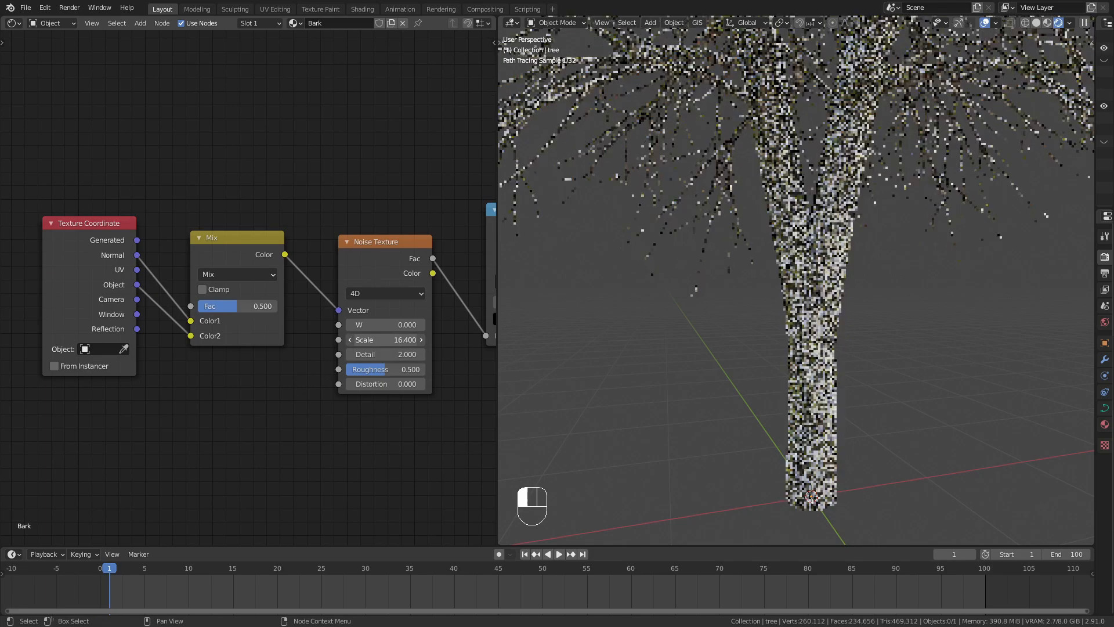
- Raise the noise Scale to 40.2 and tint the ColorRamp stops brown for bark colour
left_click_drag(355, 339, 405, 339)
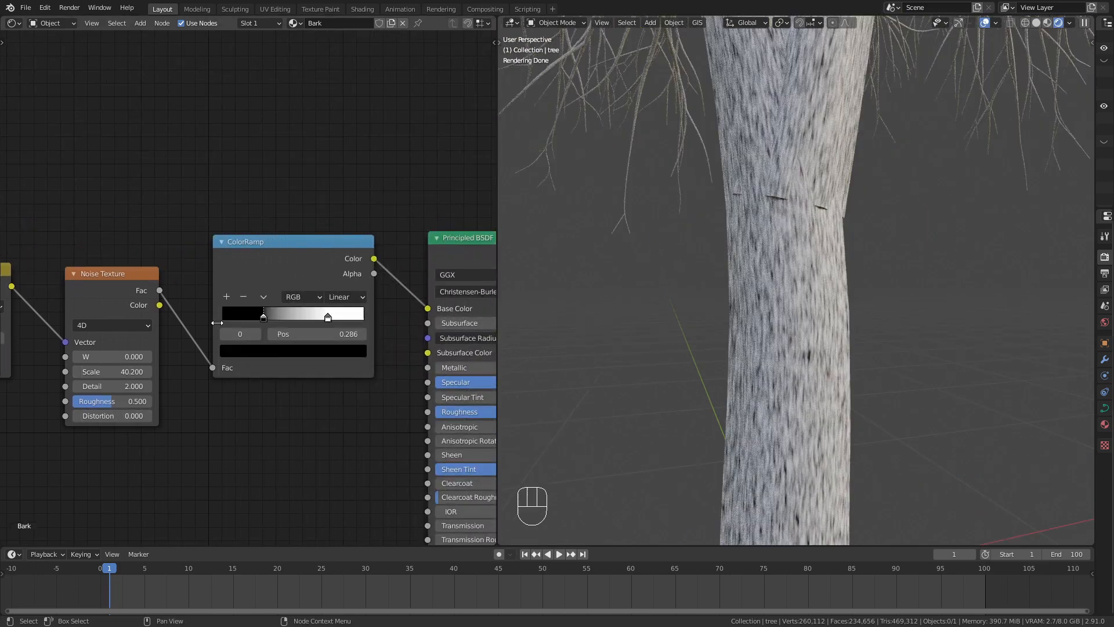
left_click(264, 315)
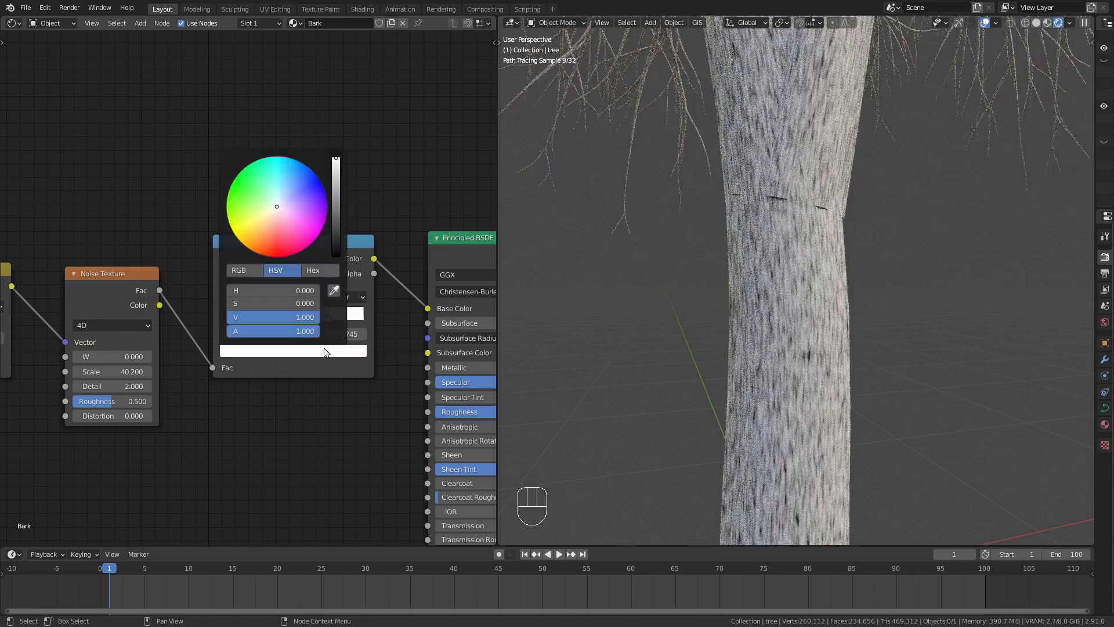
left_click_drag(276, 206, 265, 228)
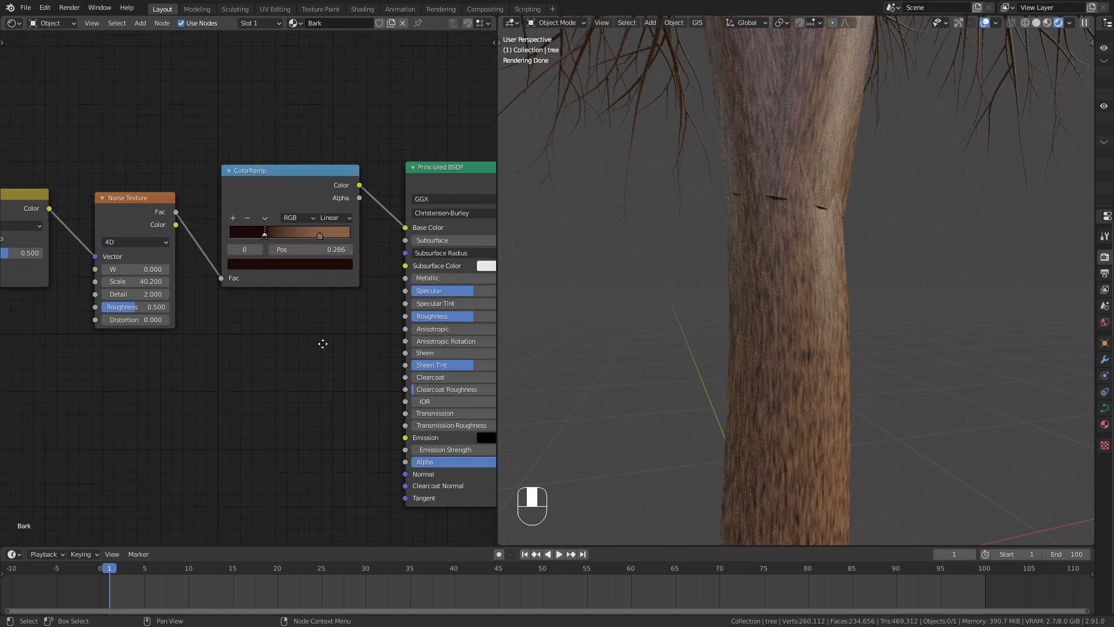
- Add a Bump node at Strength 0.3 driving the bark normal from the noise
key("shift+a")
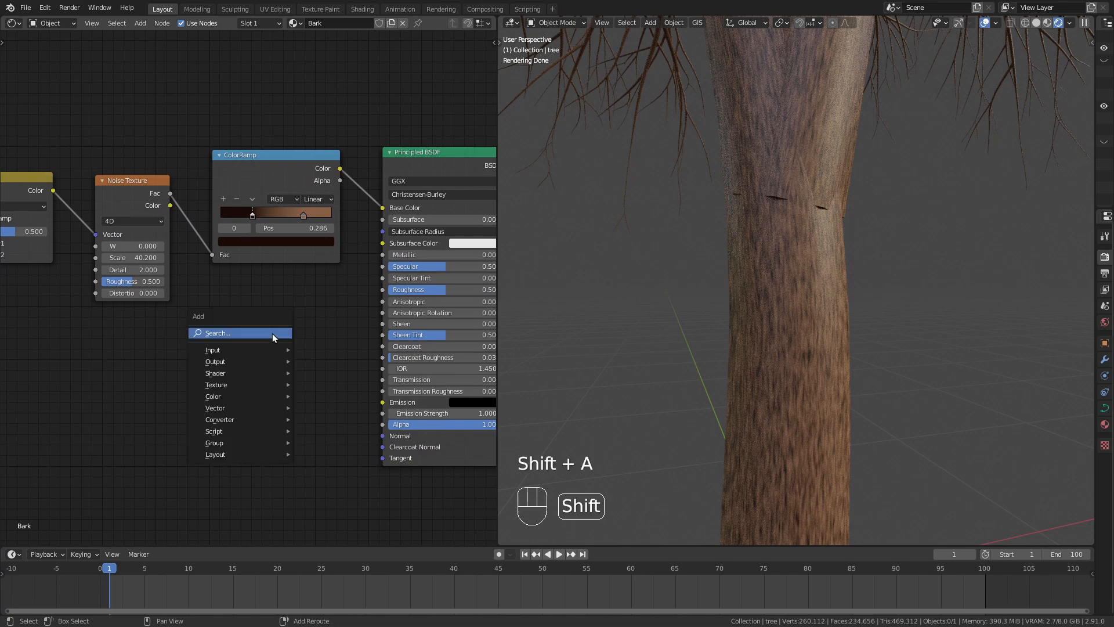
type("bu")
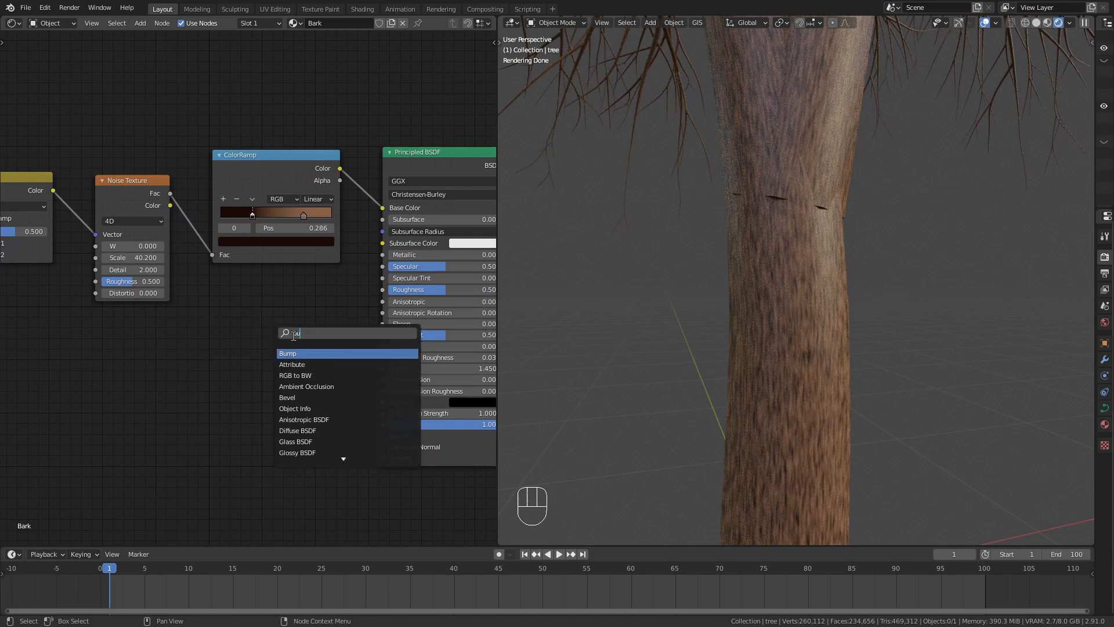
left_click(287, 353)
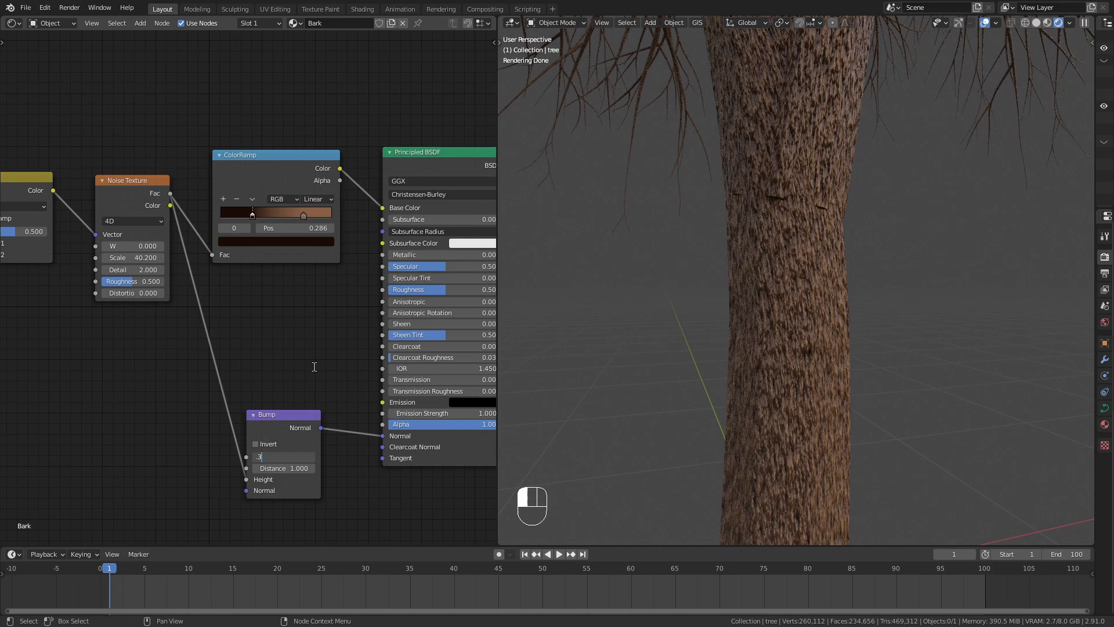
type("0.300")
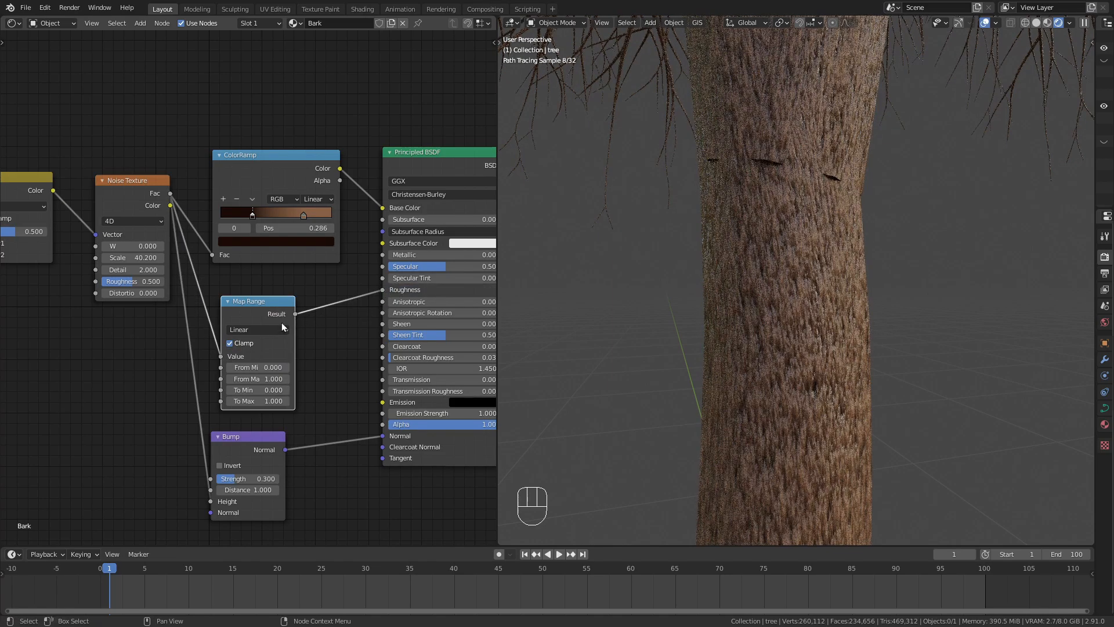
- Remap the noise Fac to roughness with a Map Range of 0.2/0.8 to 0.7/0.9
left_click(258, 366)
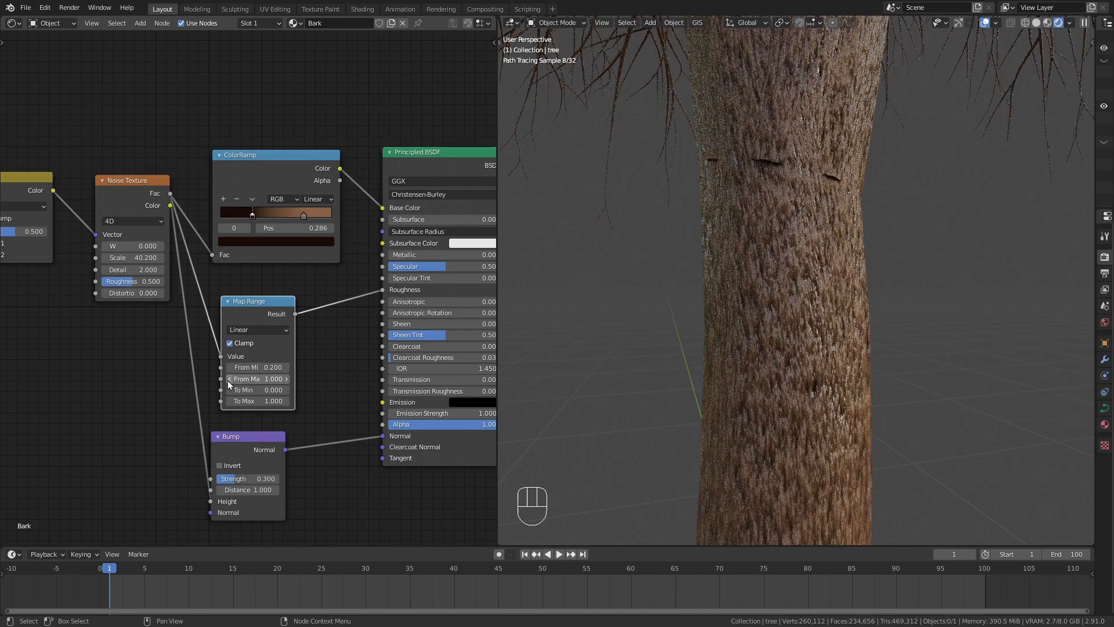
left_click(257, 378)
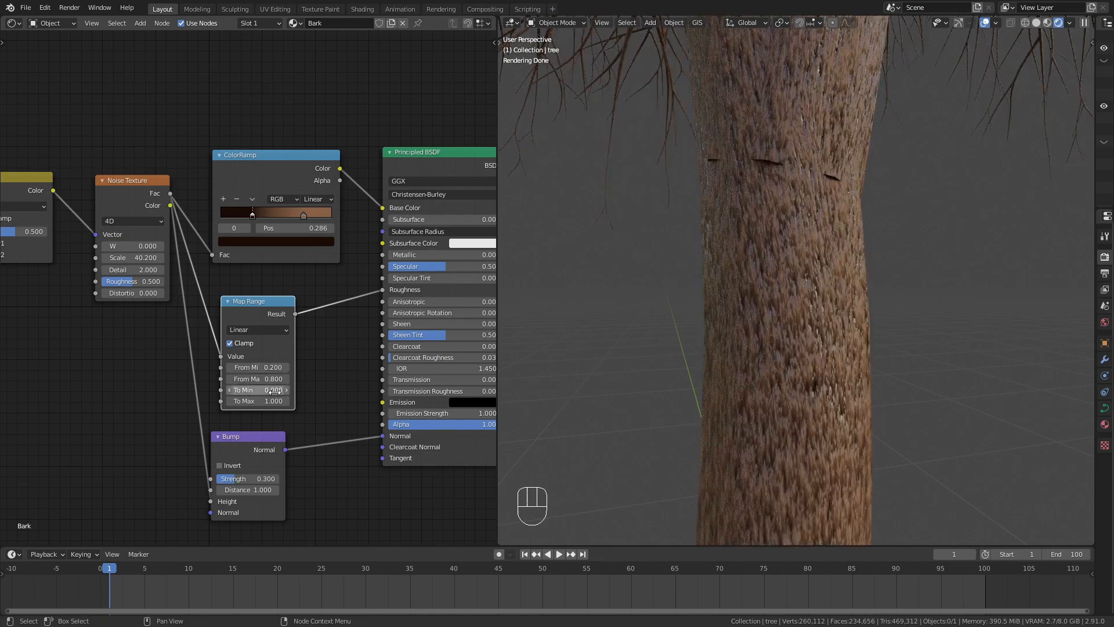
left_click(258, 390)
type("0.700")
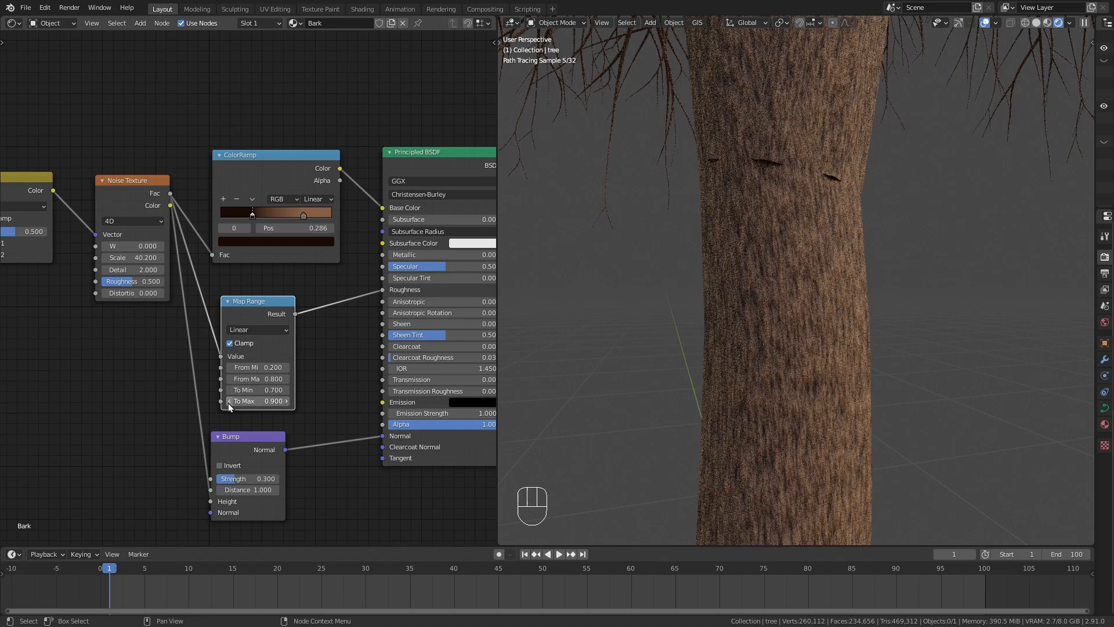
left_click(258, 390)
type("0.600")
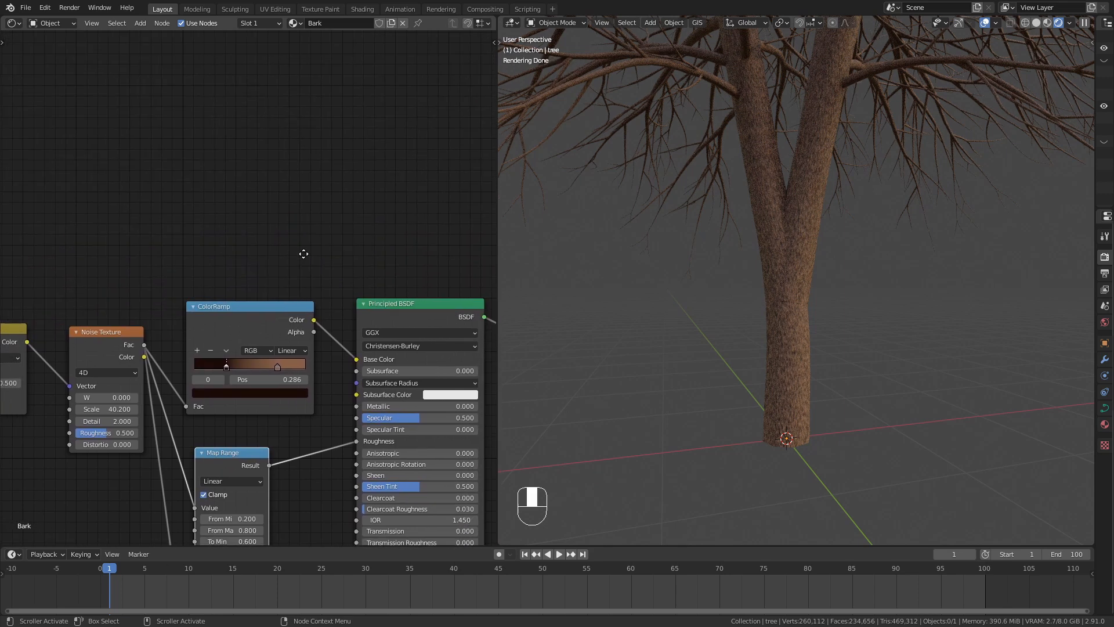
- Duplicate the Noise Texture and set the copy's Scale to 2 for a coarse patch mask
key("shift+d")
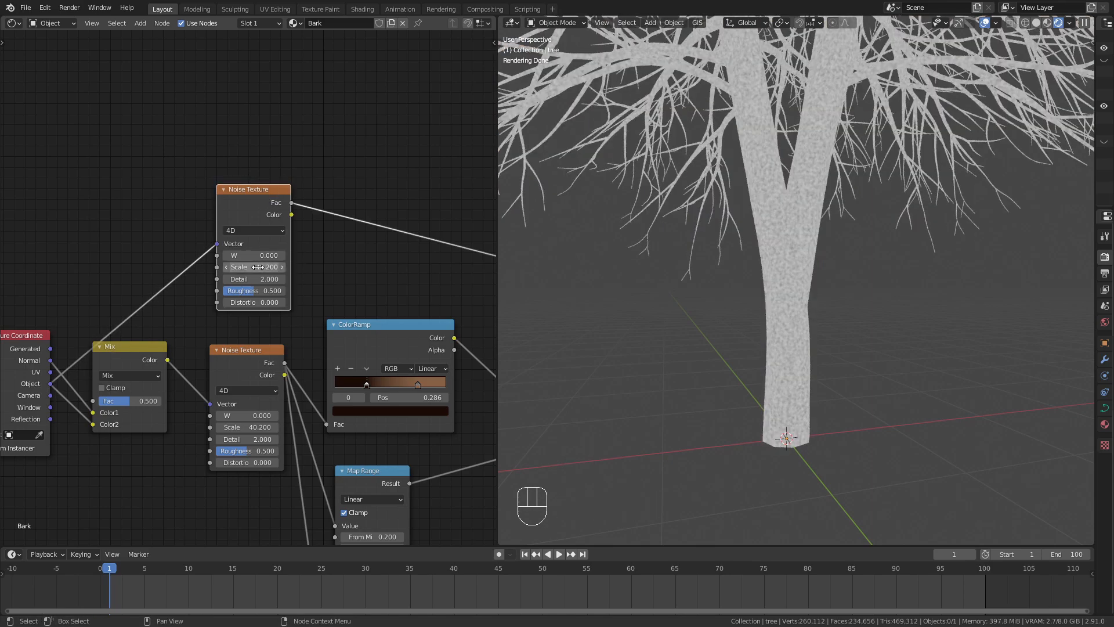
type("2")
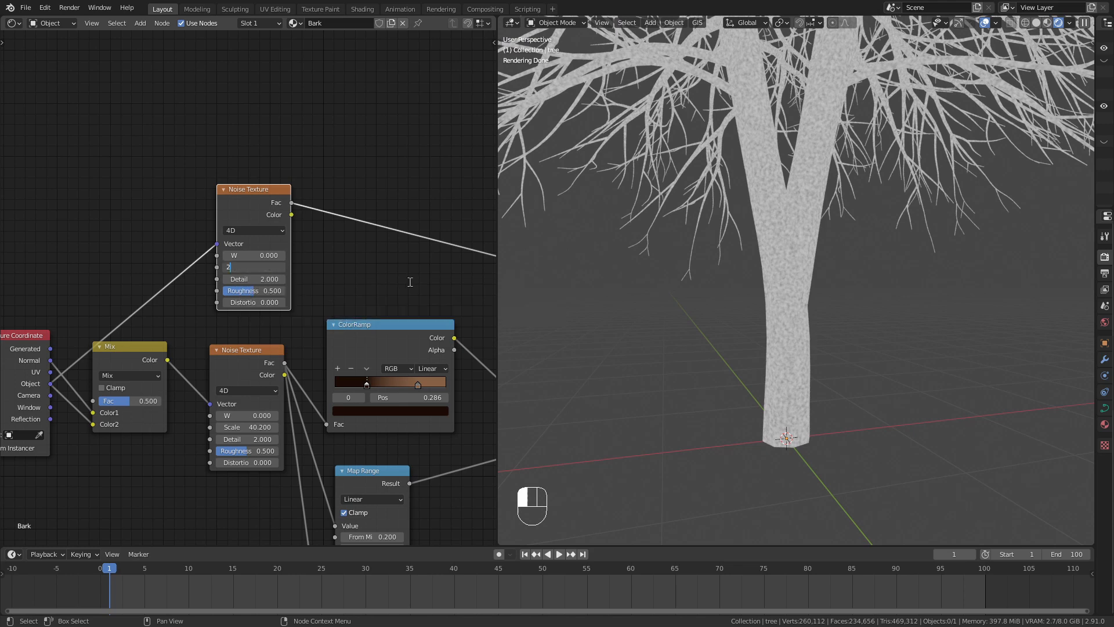
type("2")
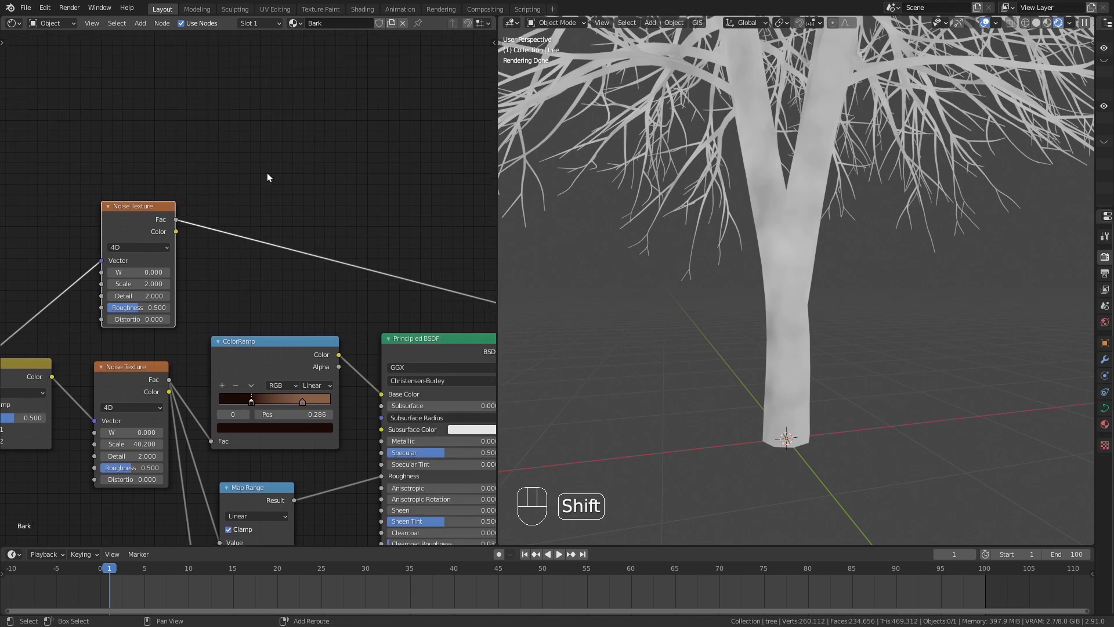
- Add a ColorRamp with tightened stops to sharpen the mask, ready to mix a pale colour into Base Color
type("colo")
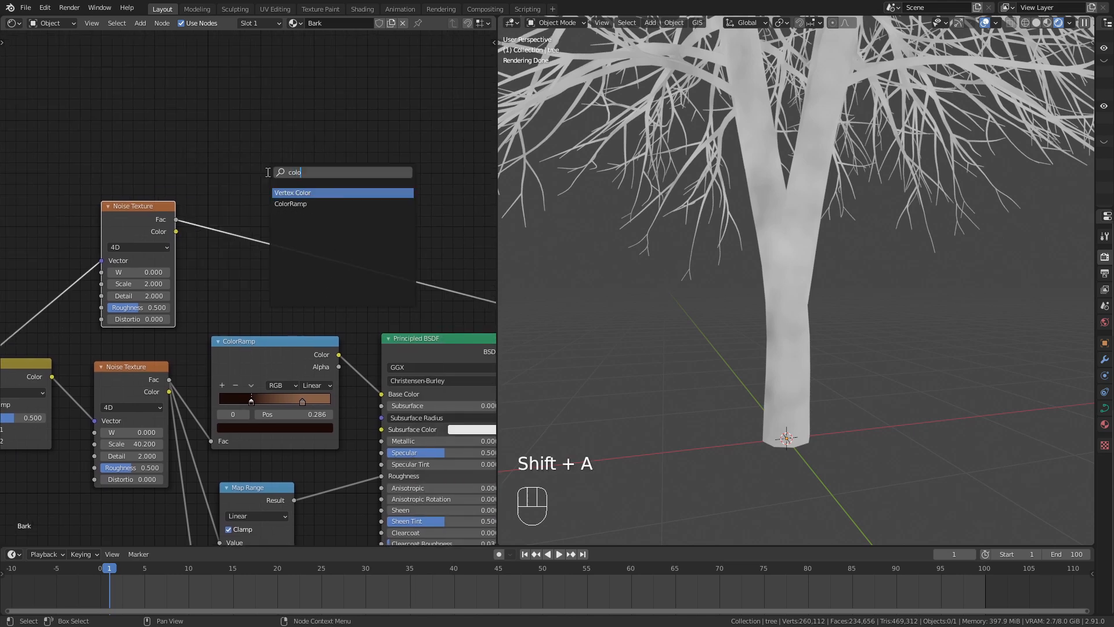
left_click(290, 204)
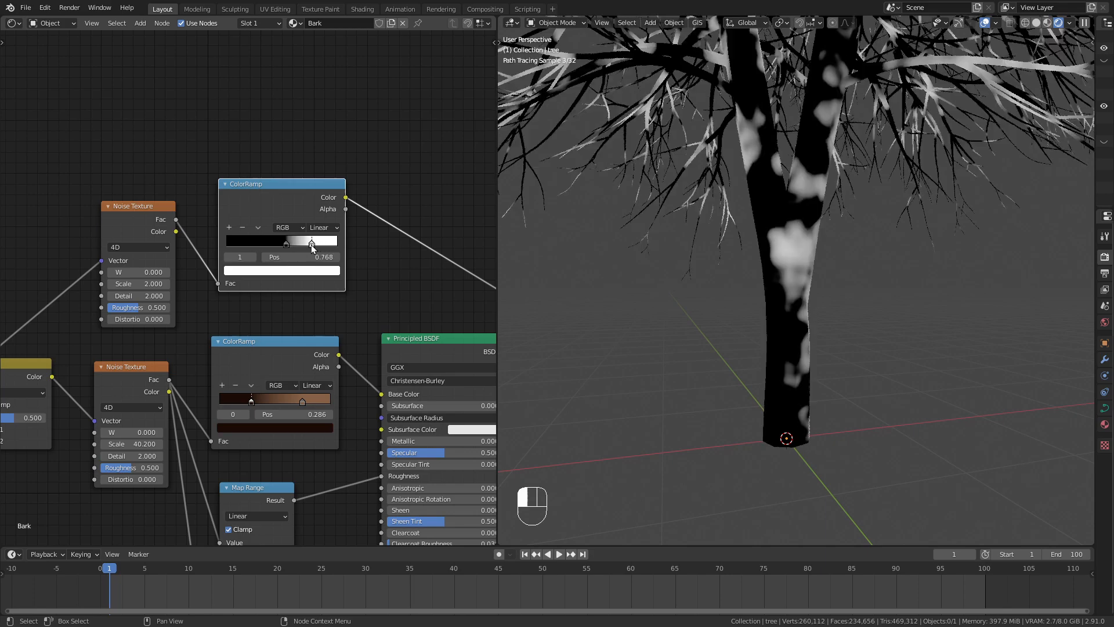
left_click_drag(312, 243, 306, 243)
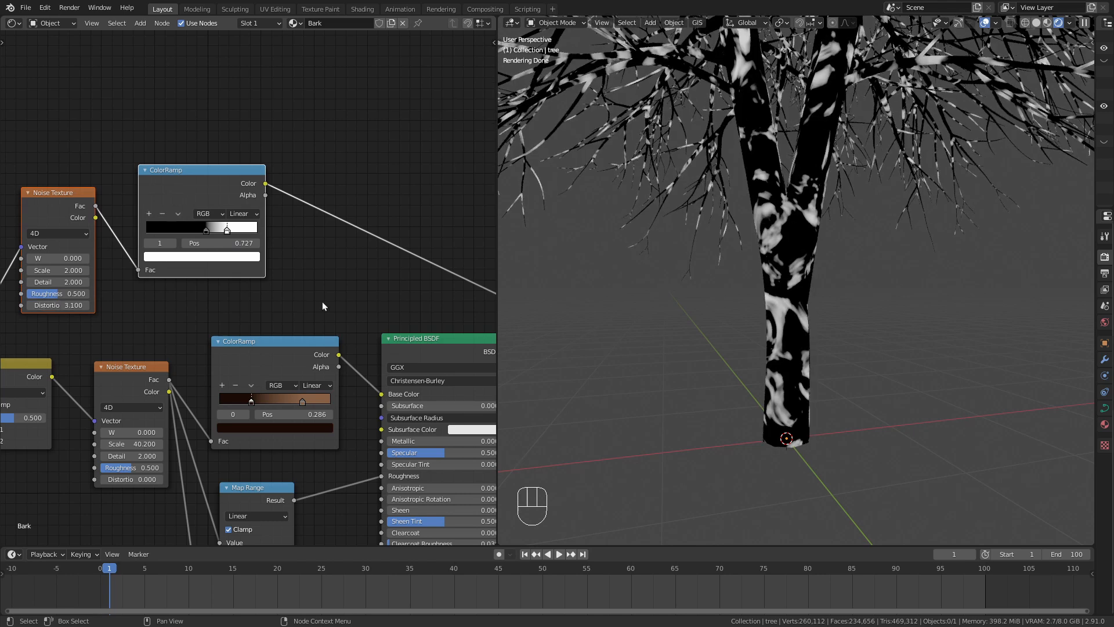
key("shift+a")
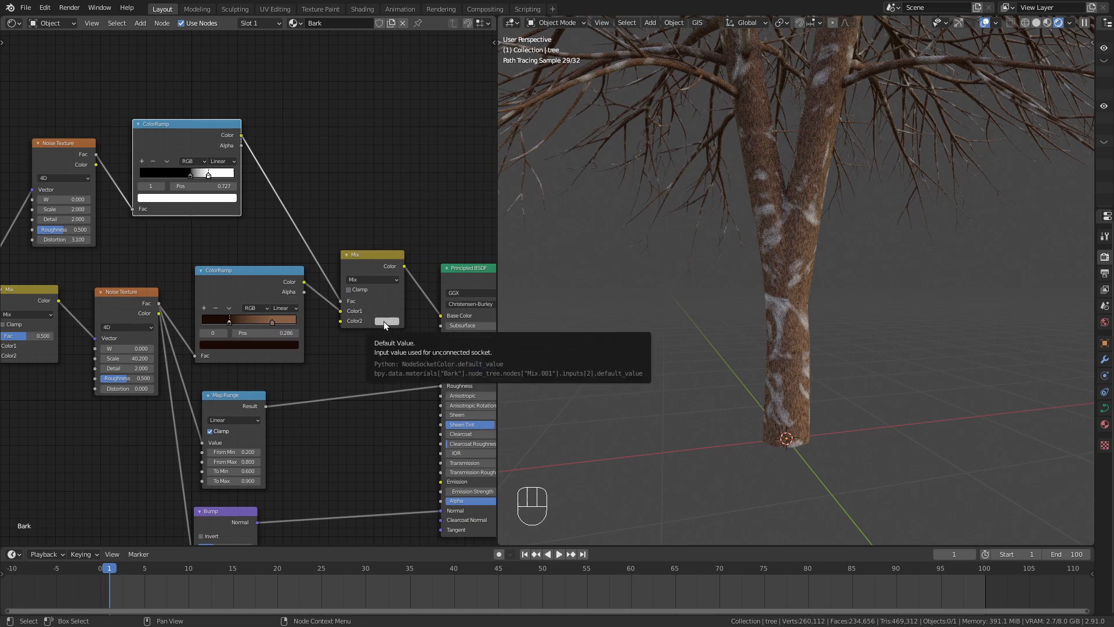
left_click(387, 320)
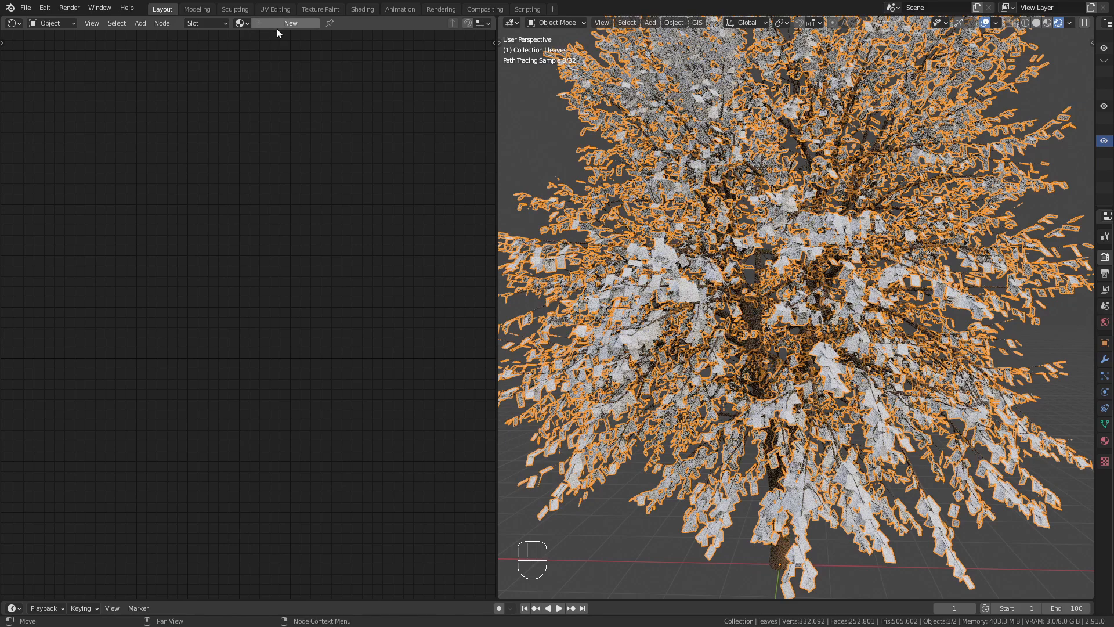
- Create the Leaves material and build a Principled Texture Setup from the four front leaf textures
left_click(290, 23)
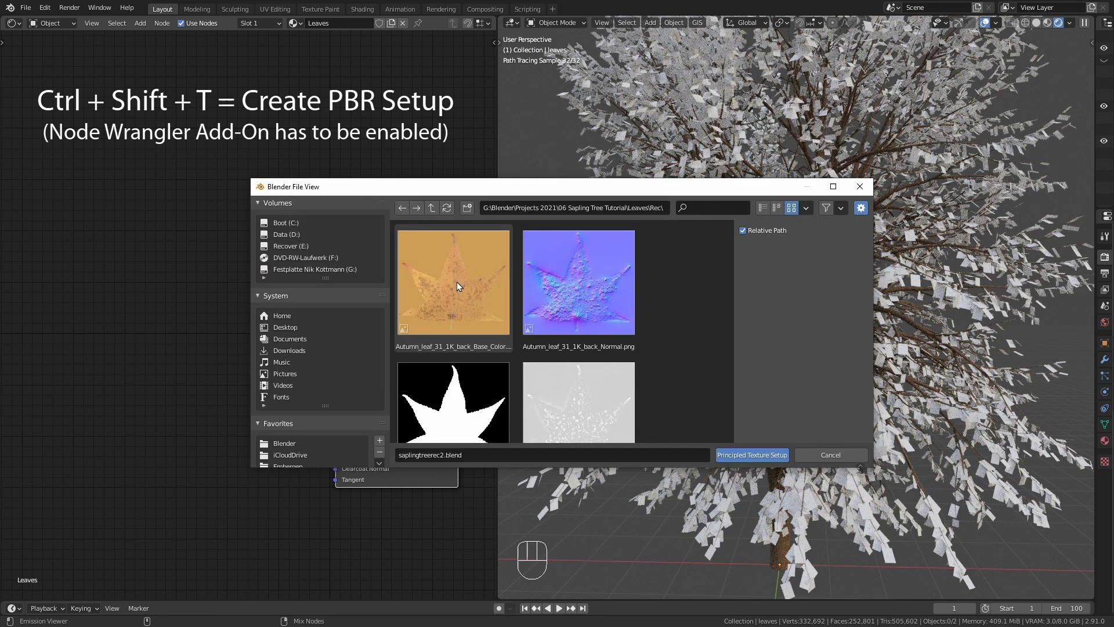
mouse_move(681, 318)
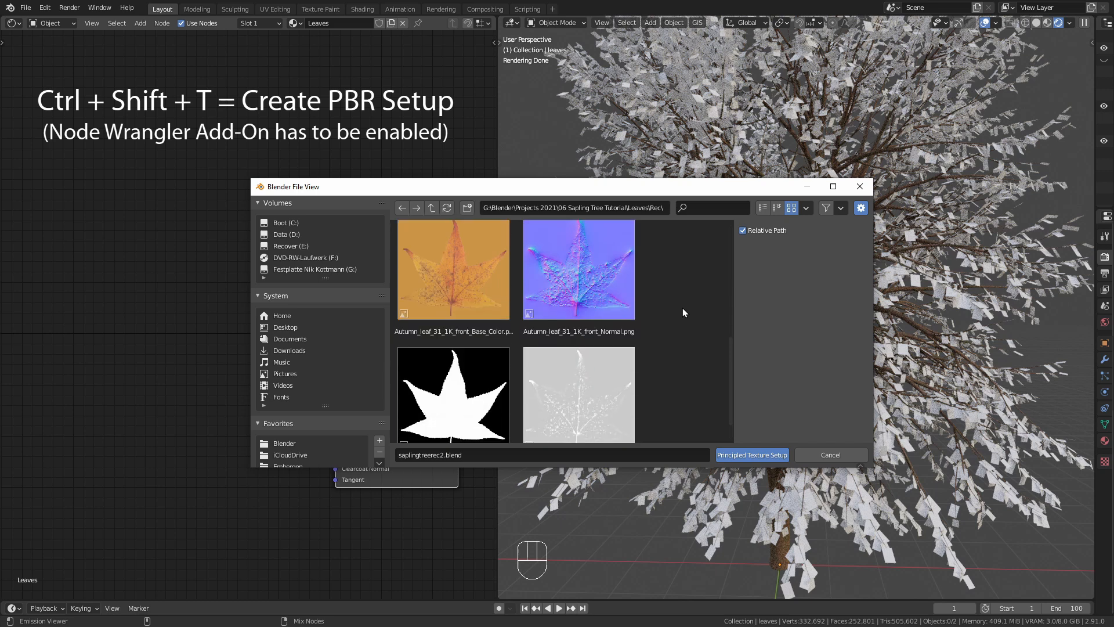
left_click(578, 269)
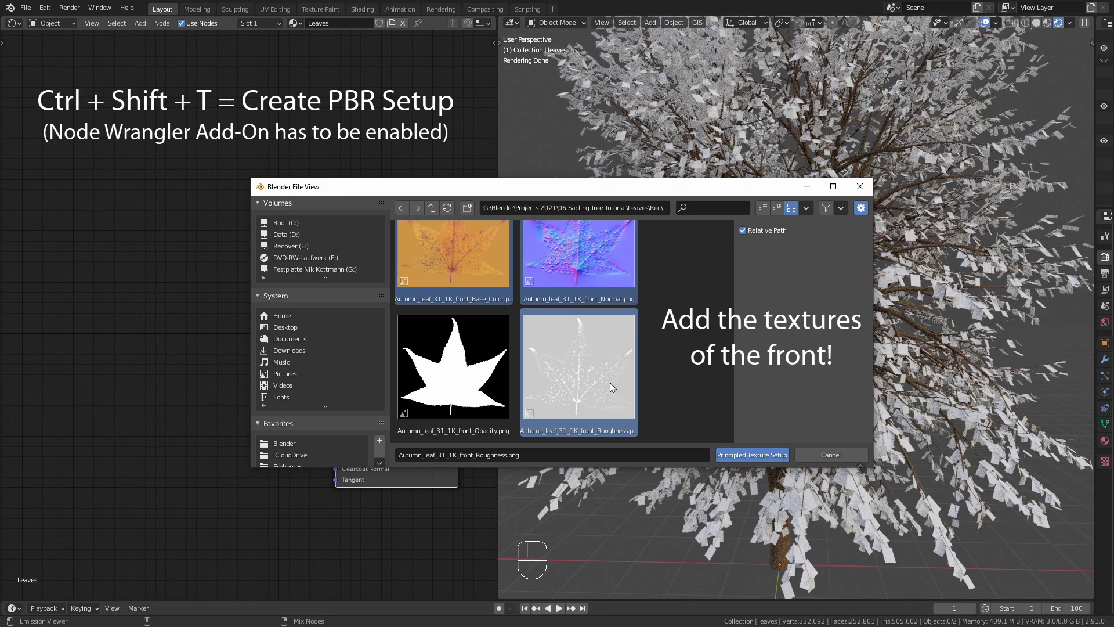
mouse_move(767, 455)
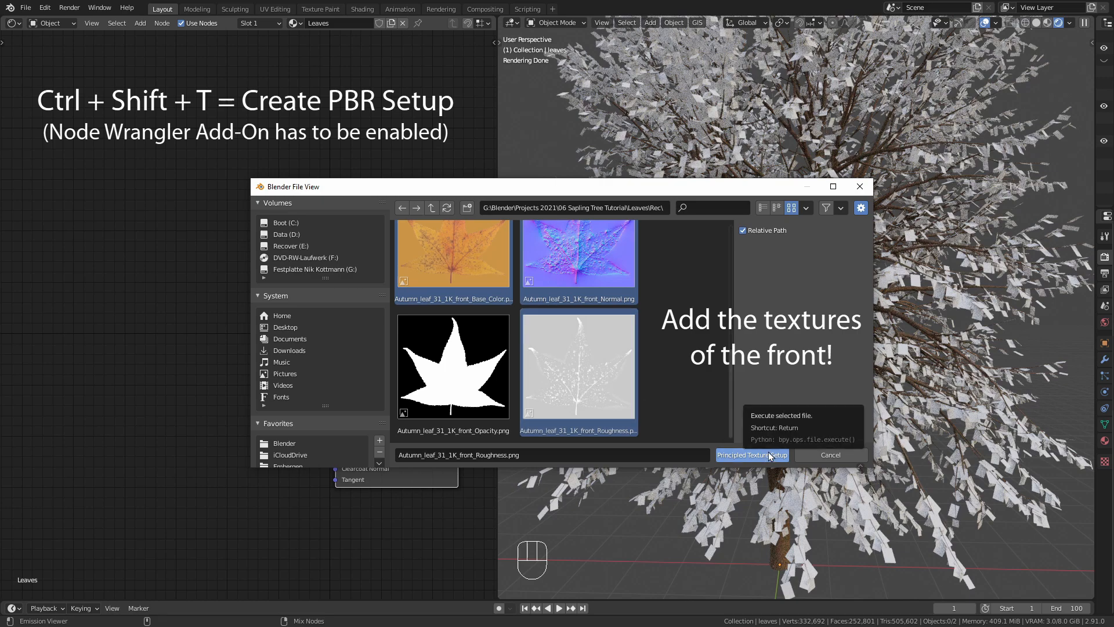
left_click(751, 455)
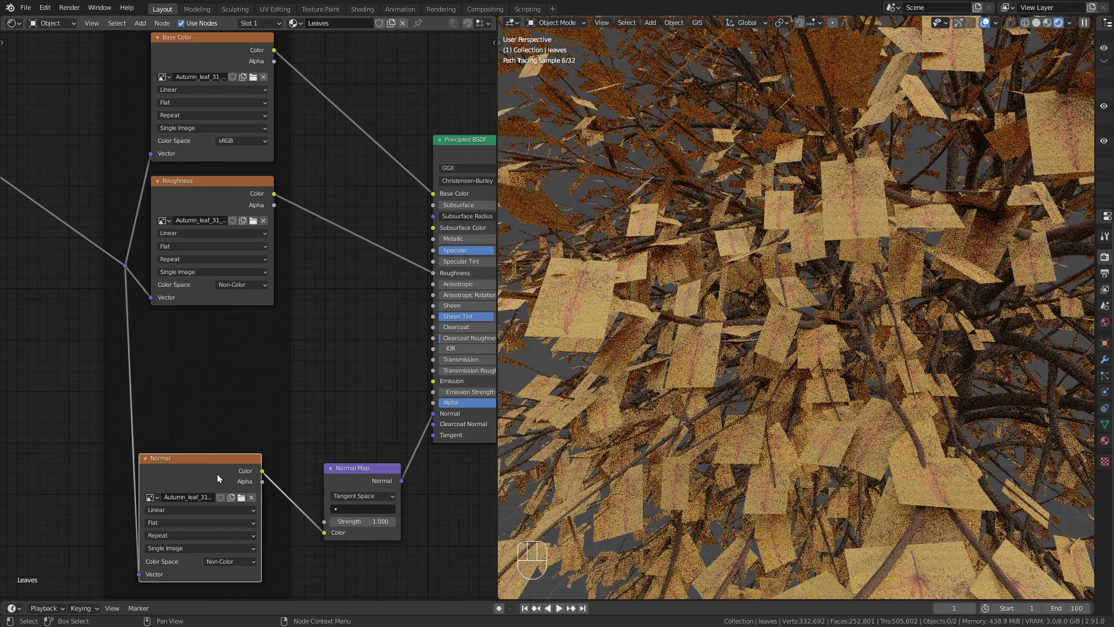
- Duplicate an Image Texture node and load the Autumn_leaf front Opacity image for the alpha
key("shift+d")
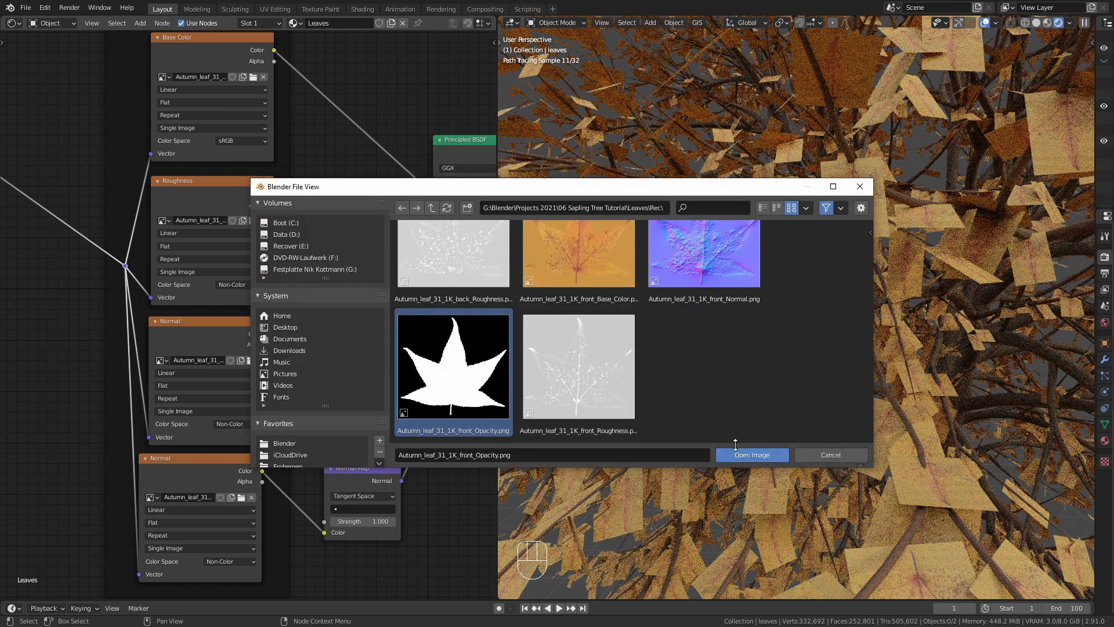
left_click(751, 455)
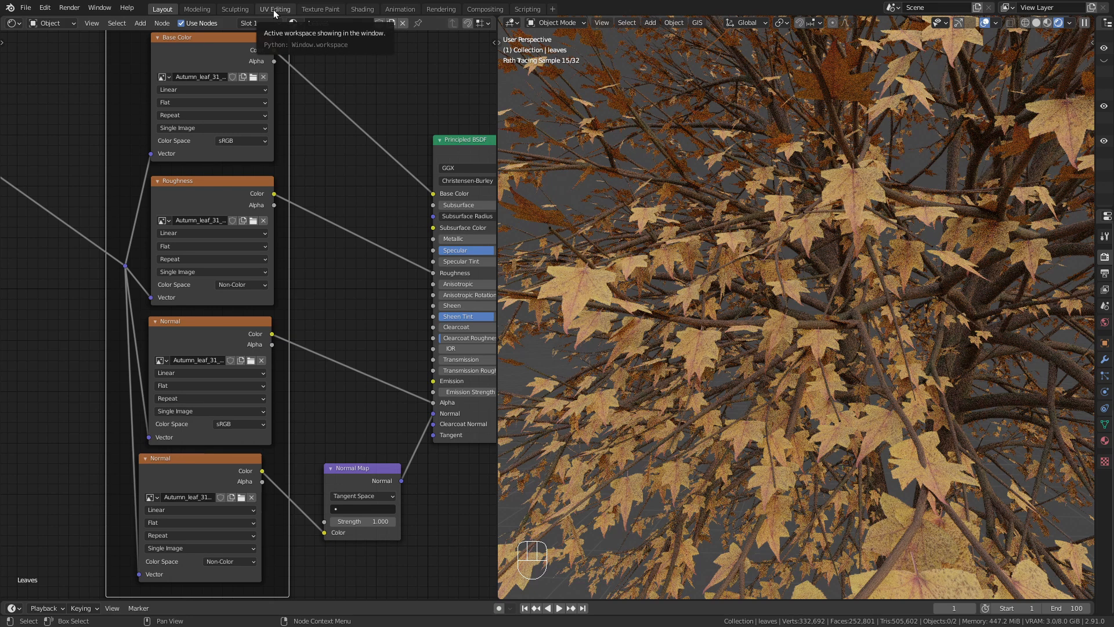
- Label the texture frame 'Textures', set image extension to Clip, and view the whole tree in solid shading
left_click(274, 8)
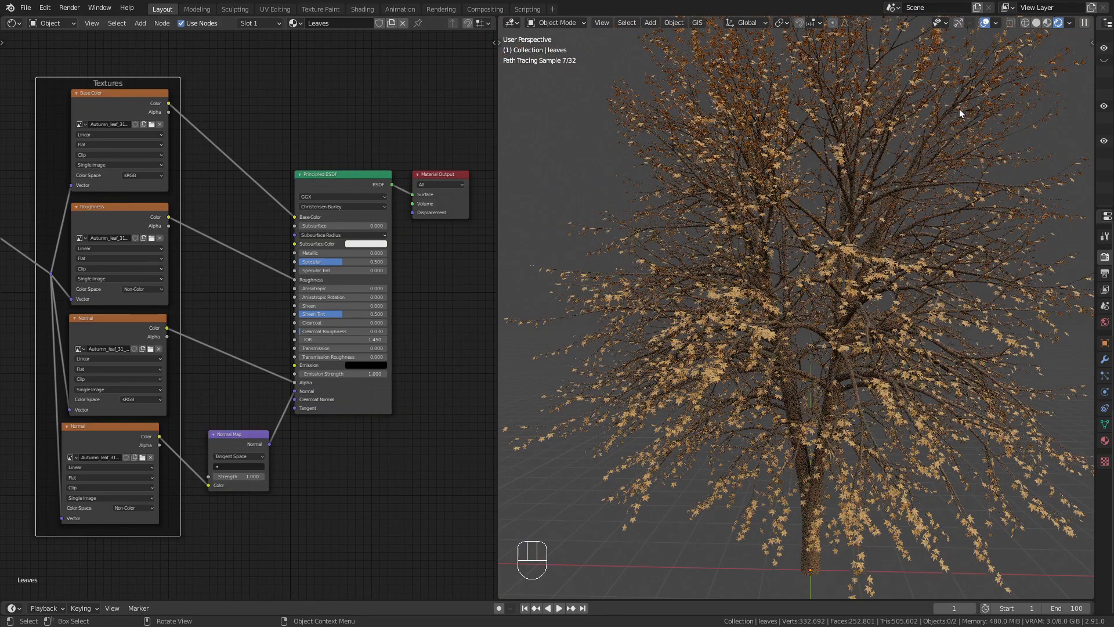
left_click(1047, 23)
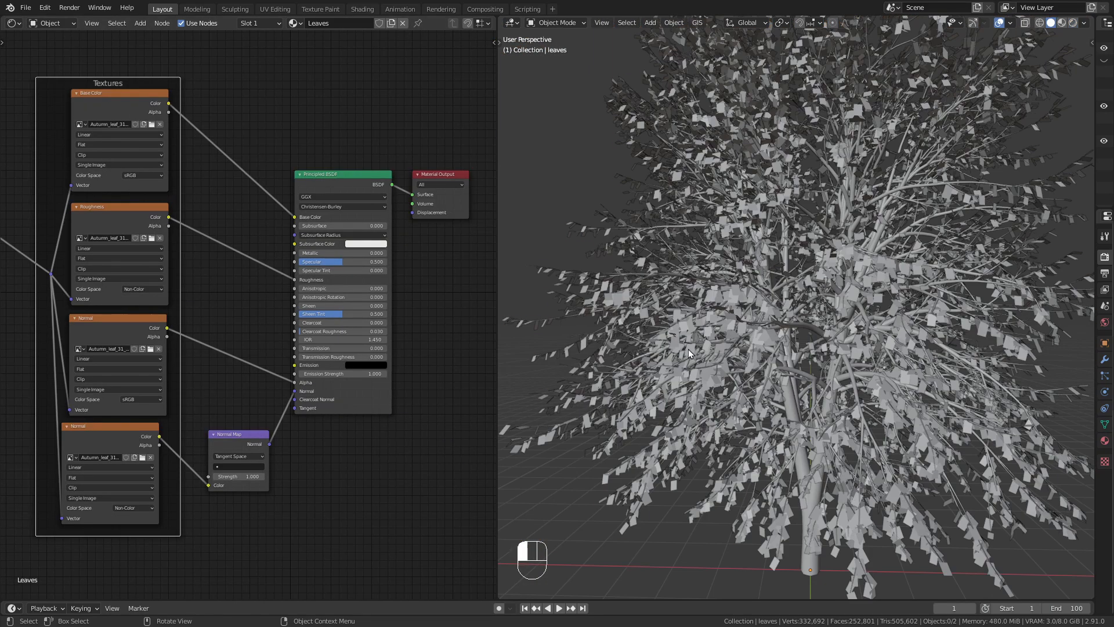
- In Edit Mode scale every leaf card up around Individual Origins for fuller foliage
key("Tab")
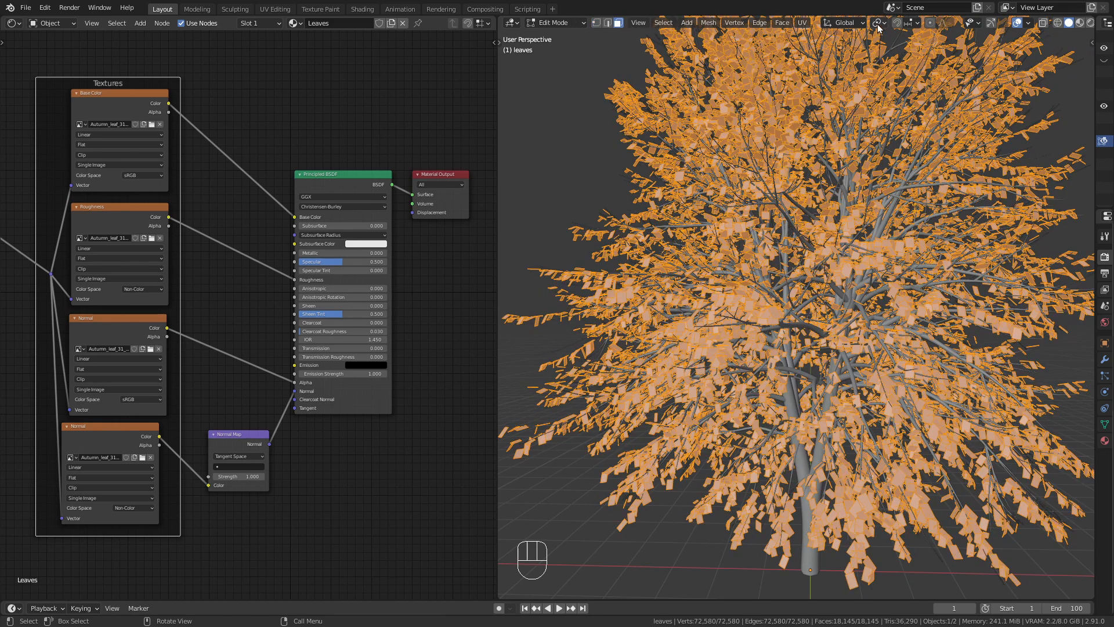
left_click(878, 22)
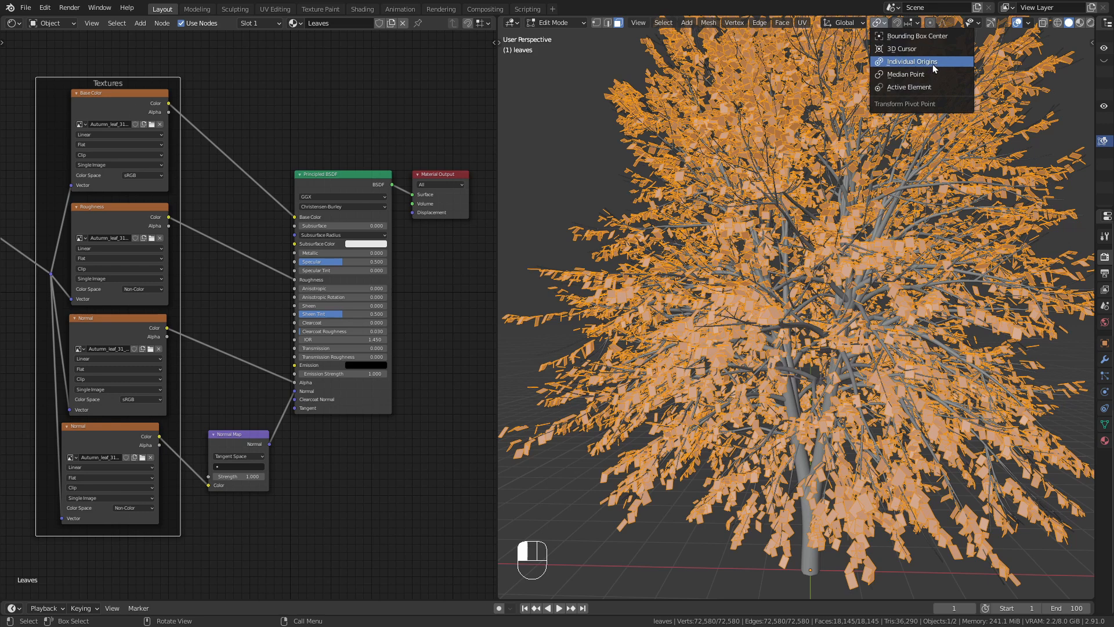
left_click(912, 61)
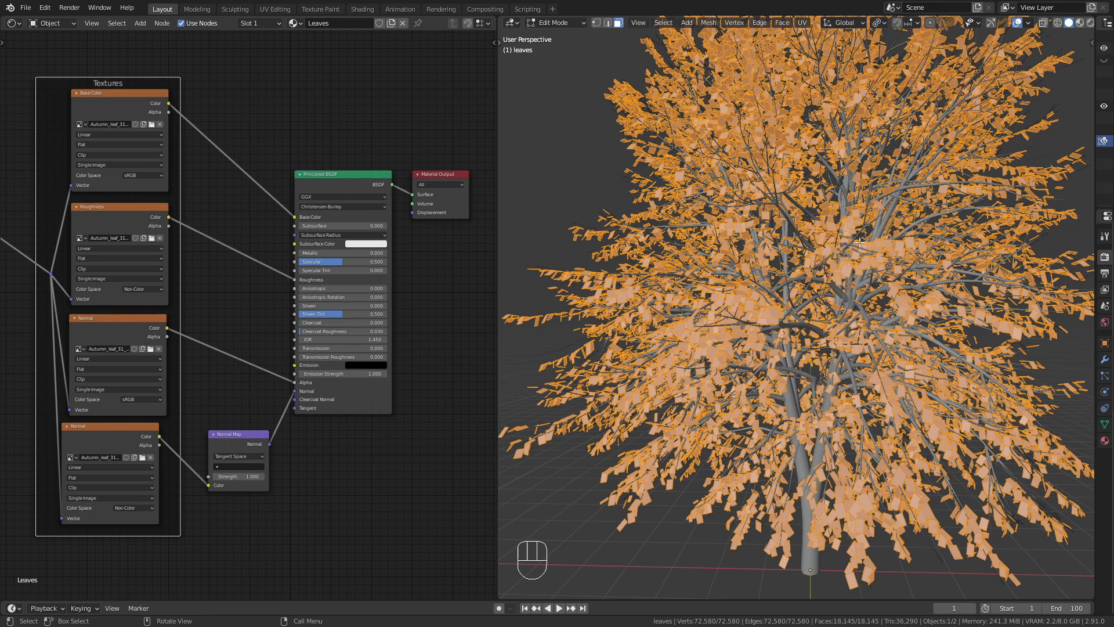
key("s")
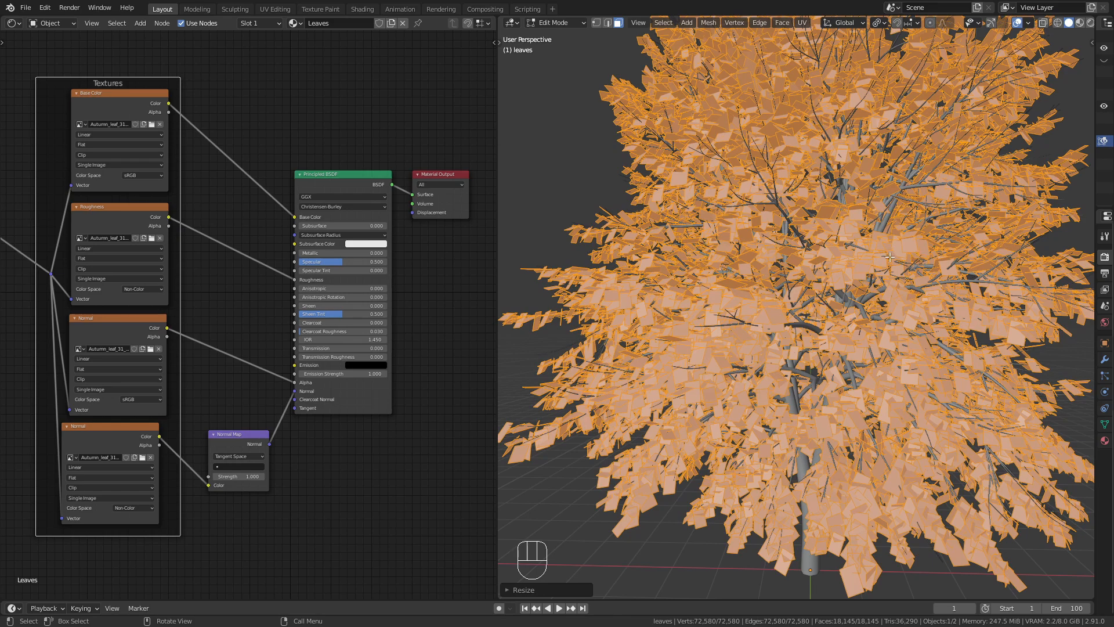
key("Tab")
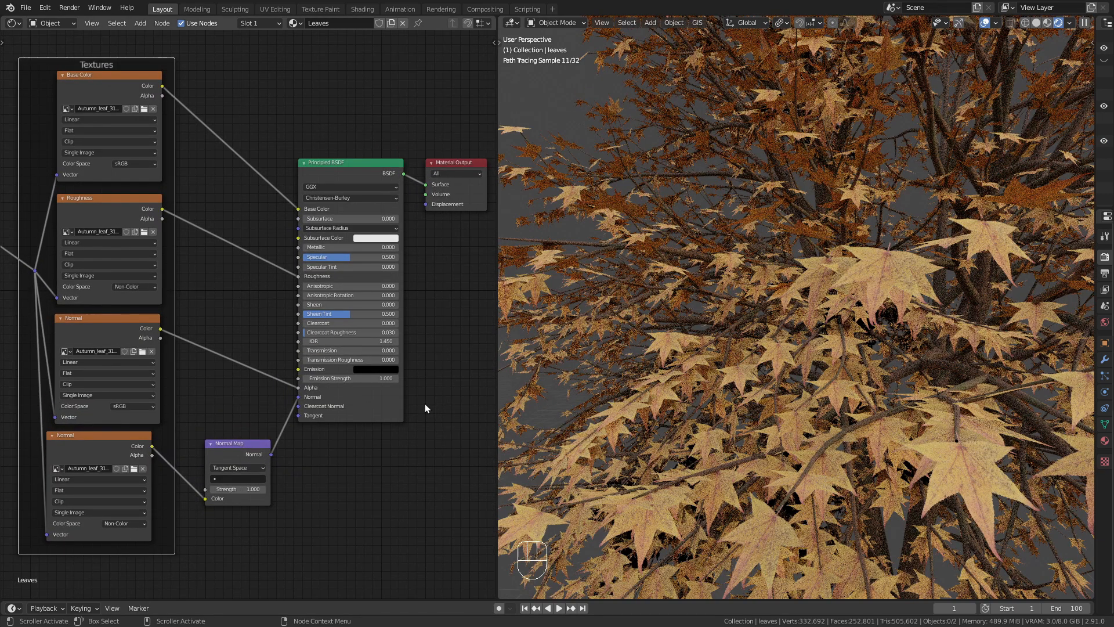
- Add a Mix Shader feeding the Material Output and a Geometry node for its factor
scroll("down", 3)
type("mix")
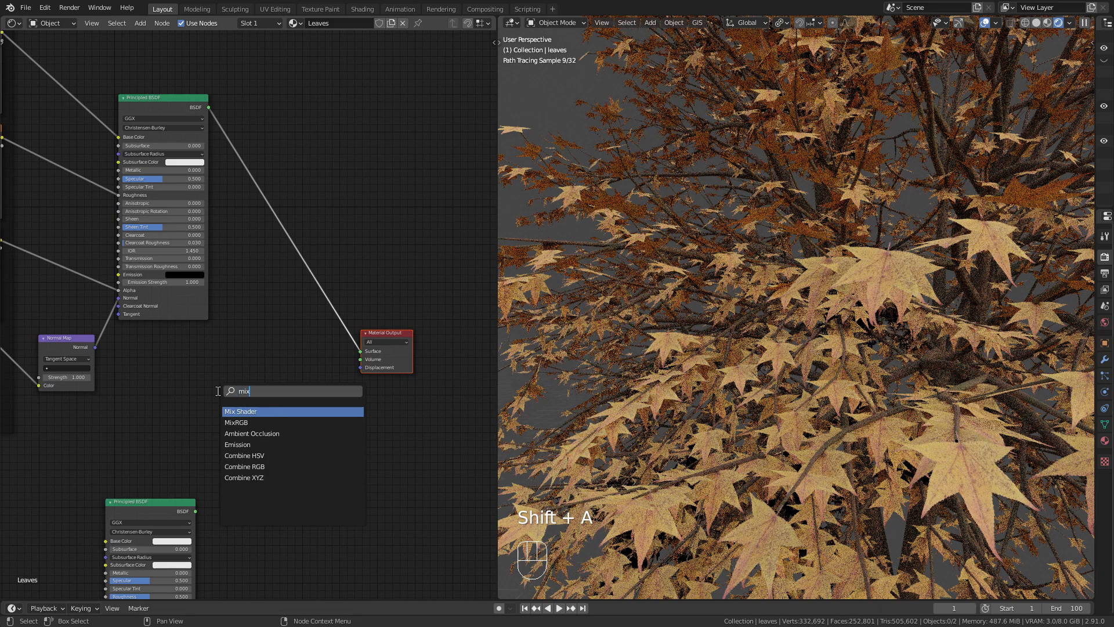
left_click(241, 411)
type("geo")
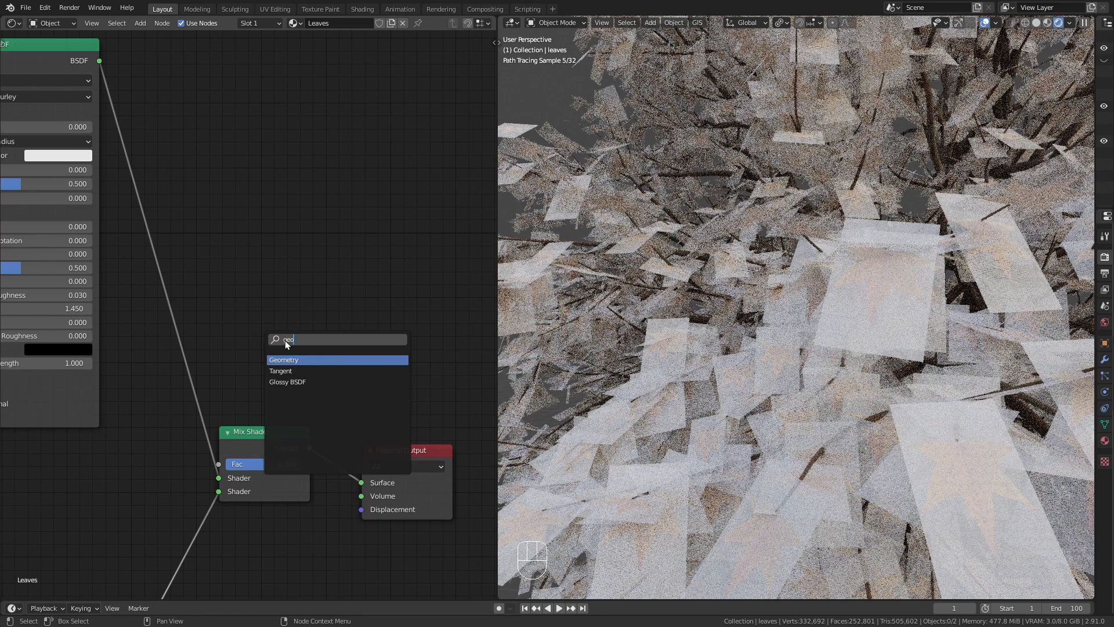
left_click(284, 360)
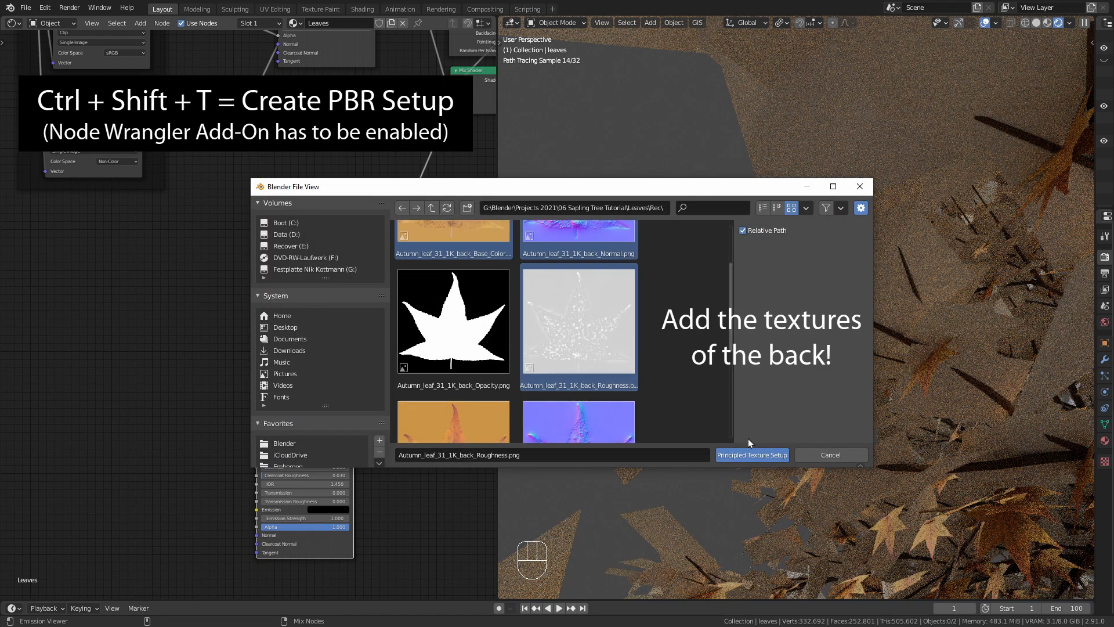
- Build a second Principled Texture Setup from the Autumn_leaf back textures
left_click(751, 455)
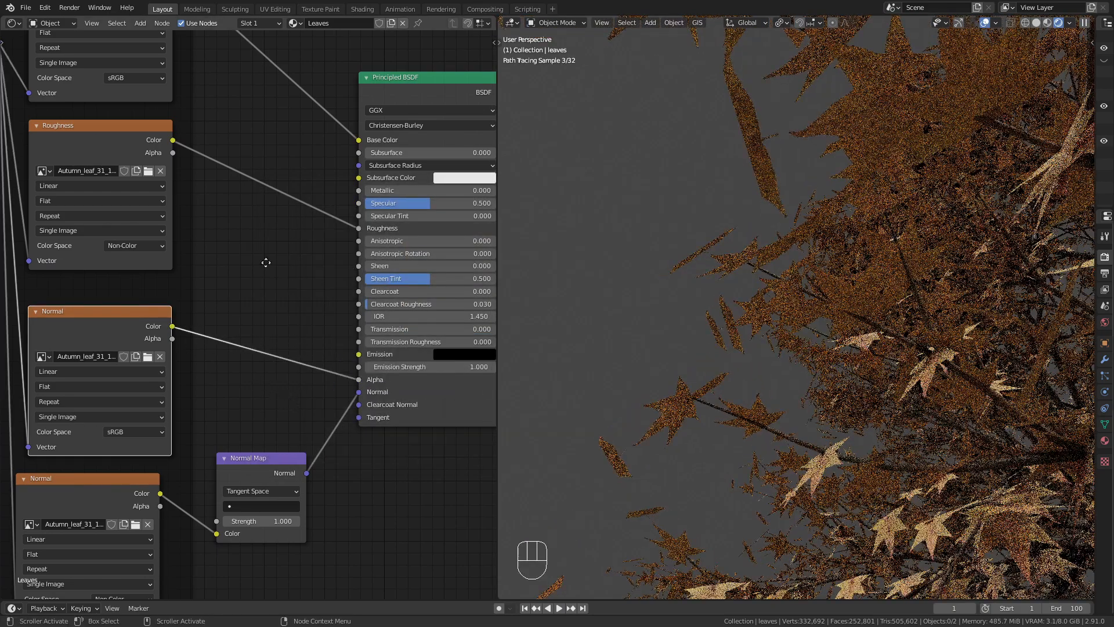
left_click(148, 441)
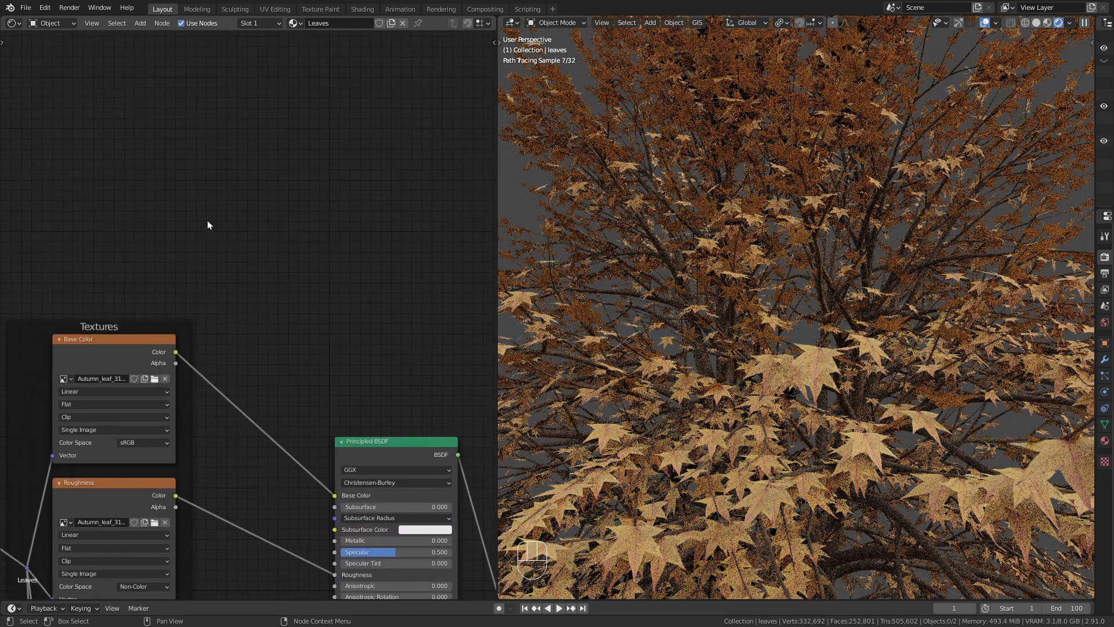
- Add Geometry and Hue/Saturation nodes on the base colour, with Random Per Island driving Hue
type("ged")
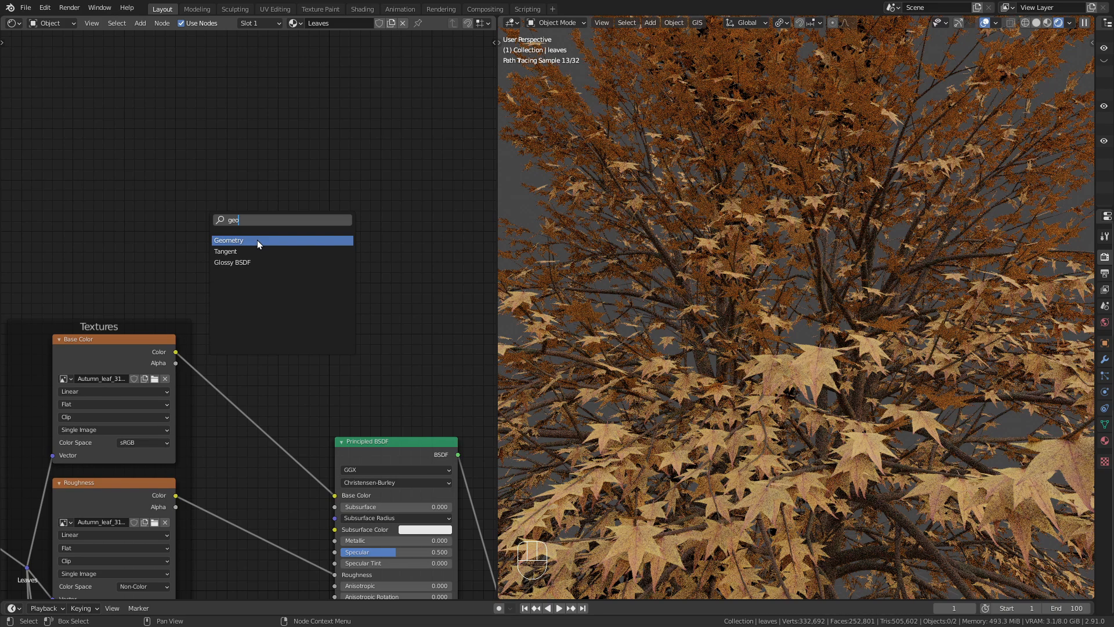
left_click(229, 239)
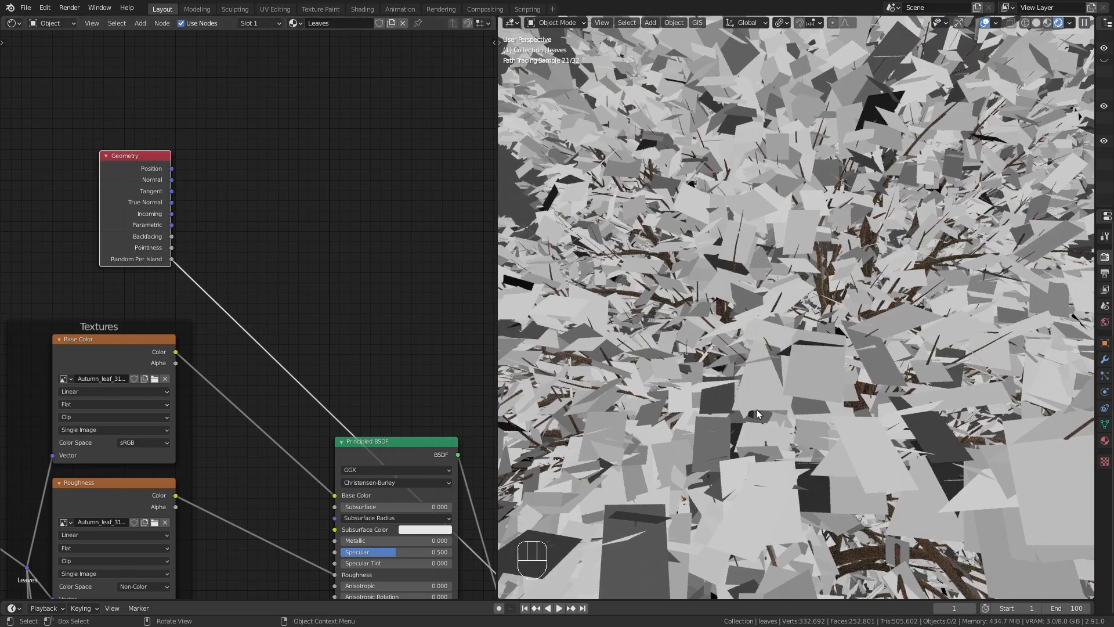
mouse_move(165, 378)
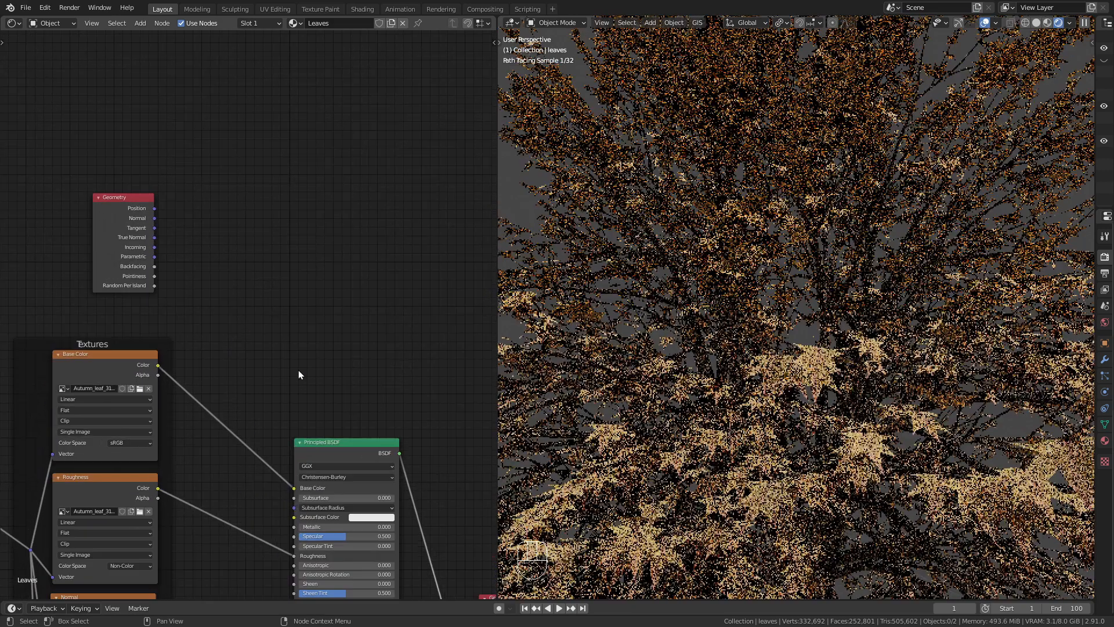
type("sat")
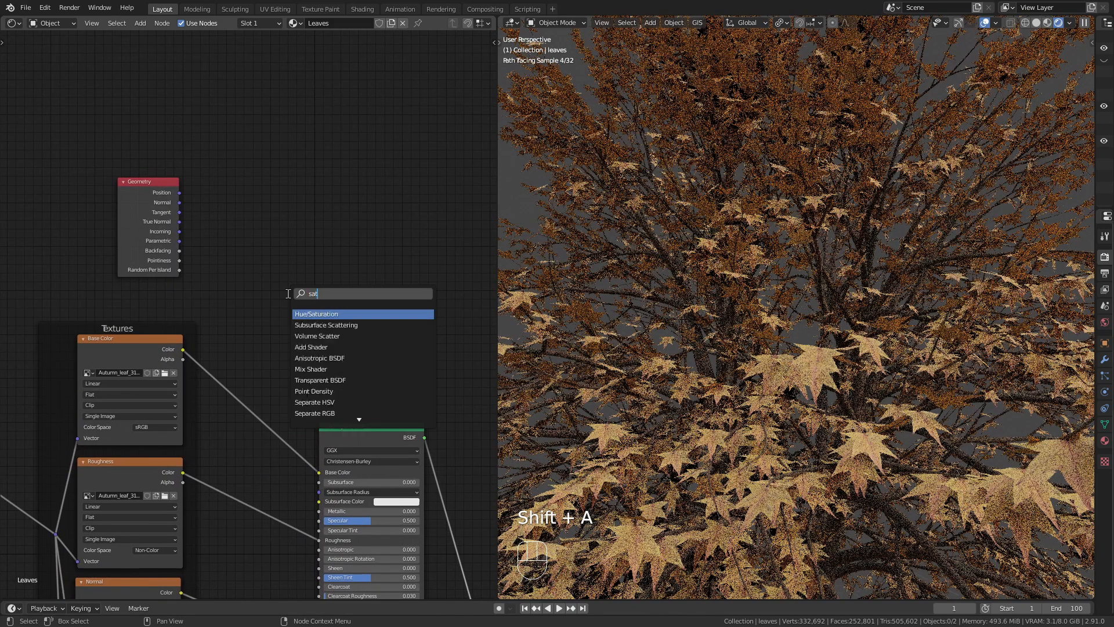
left_click(316, 313)
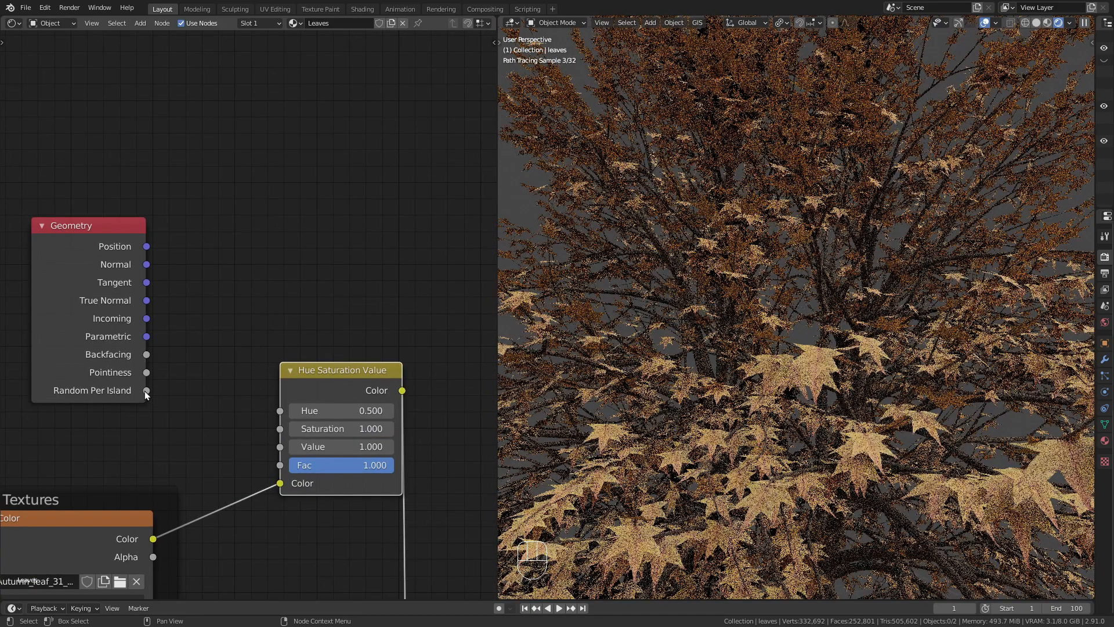
left_click_drag(147, 389, 279, 409)
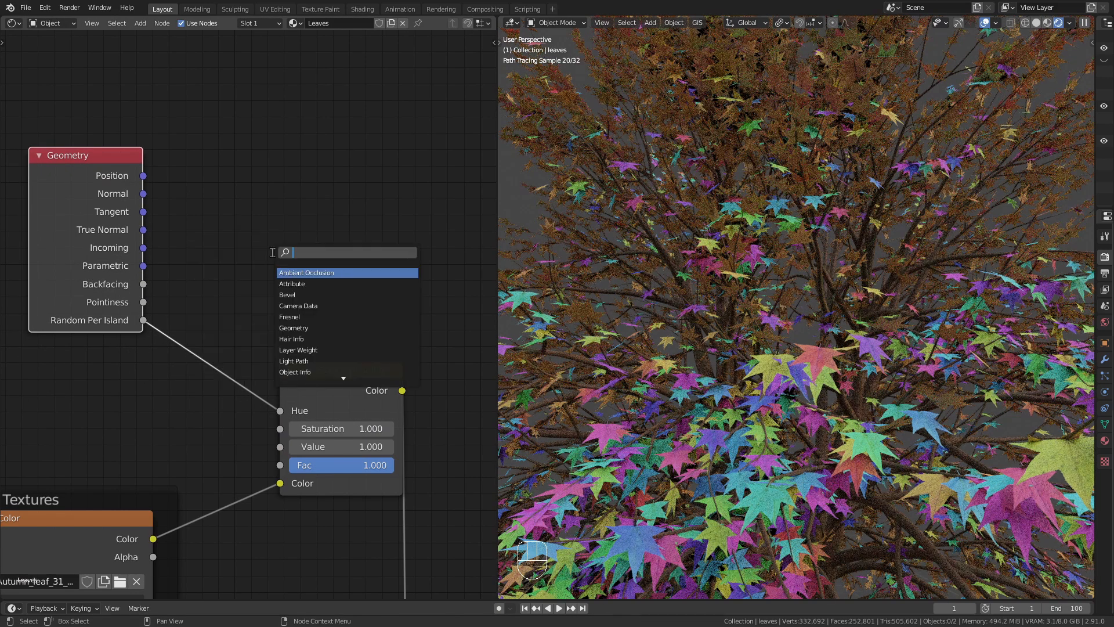
- Add a Map Range node before Hue limiting random leaf hue to 0.46–0.54
type("map")
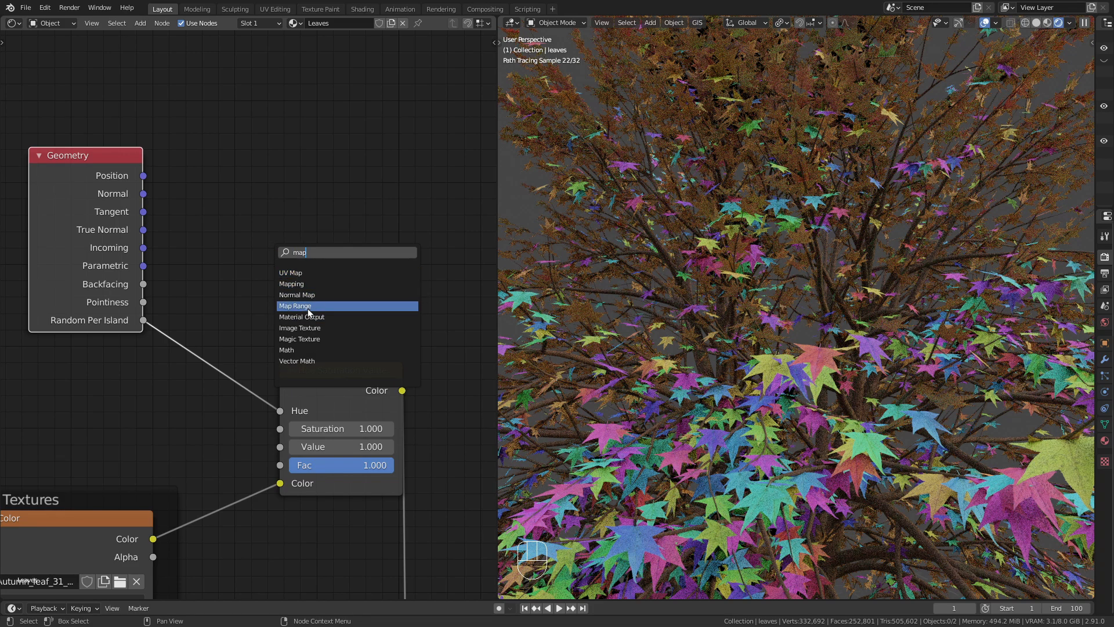
left_click(296, 306)
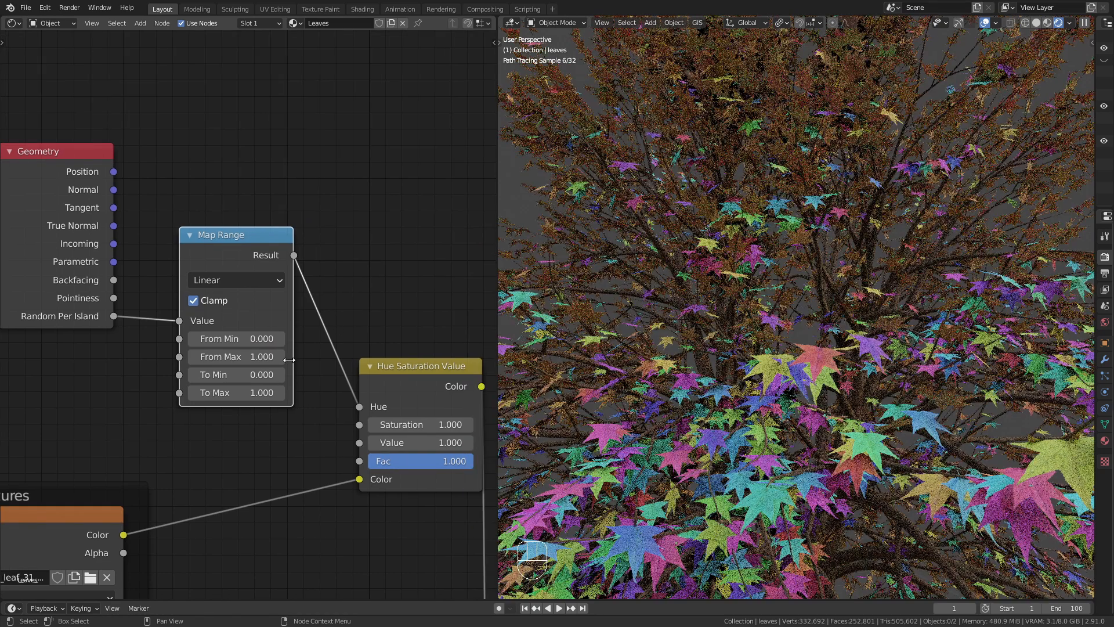
key("Backspace")
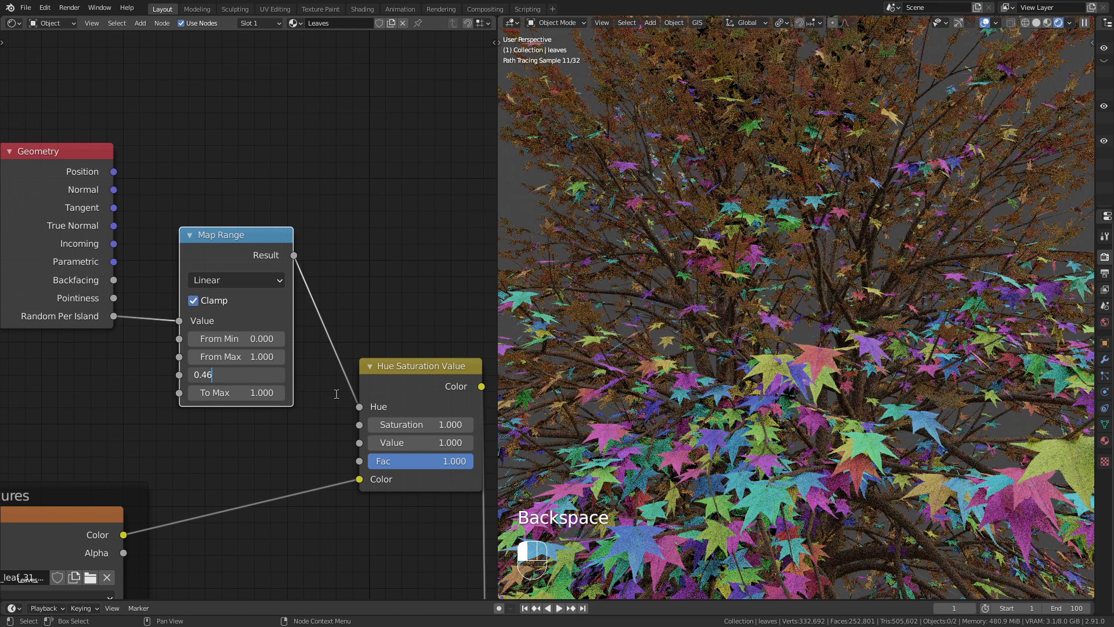
type("1.0")
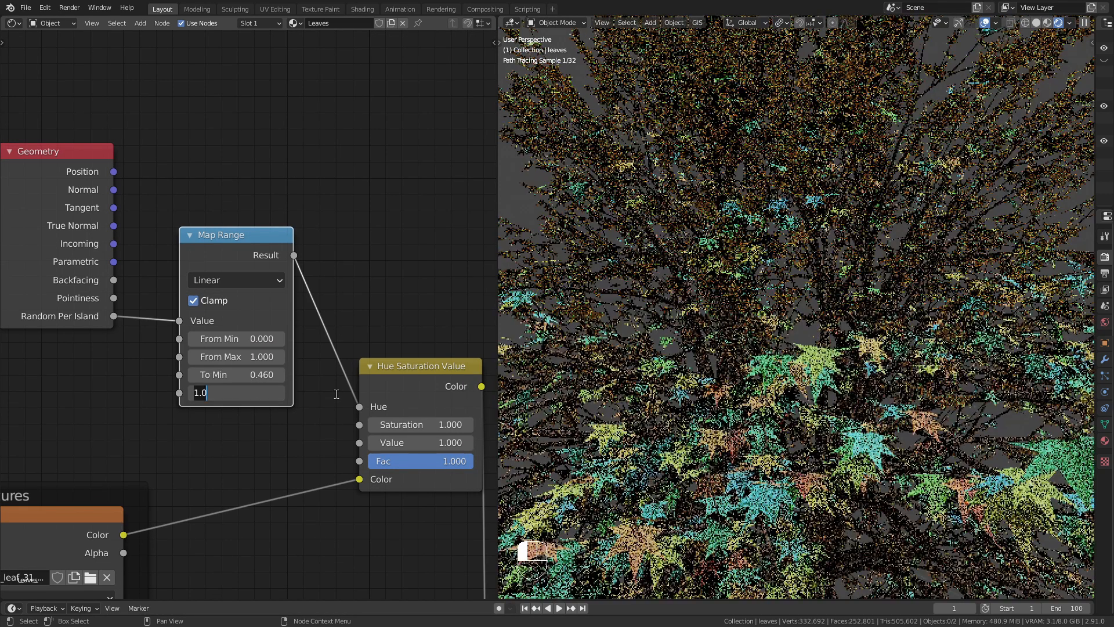
type("0.54")
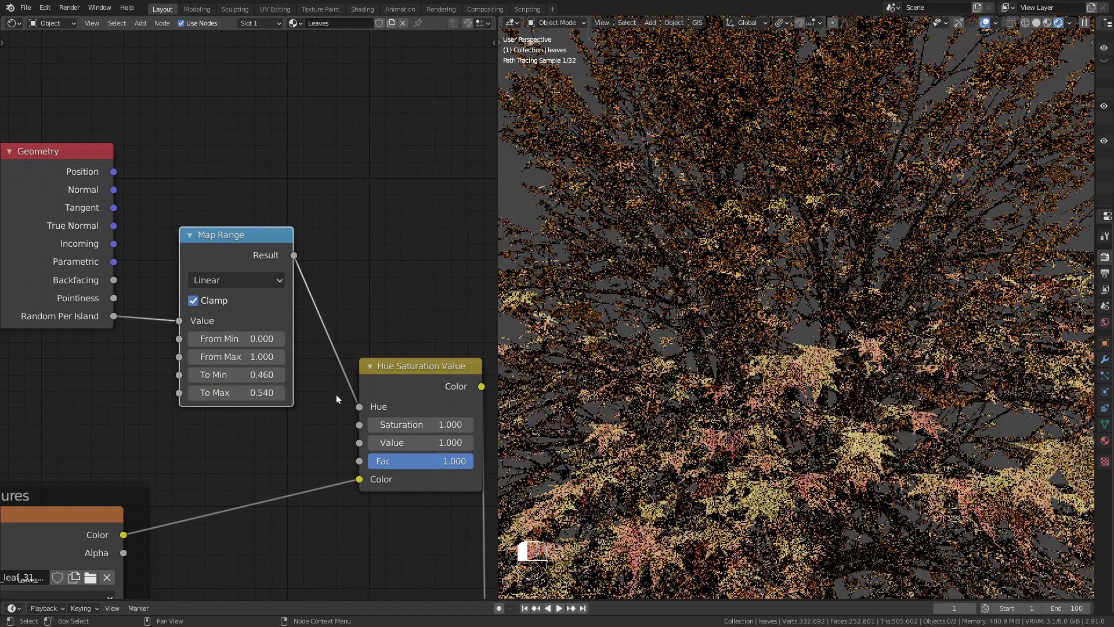
- Duplicate the Map Range for Saturation with To Min 0.9 and To Max 1.1
key("shift+d")
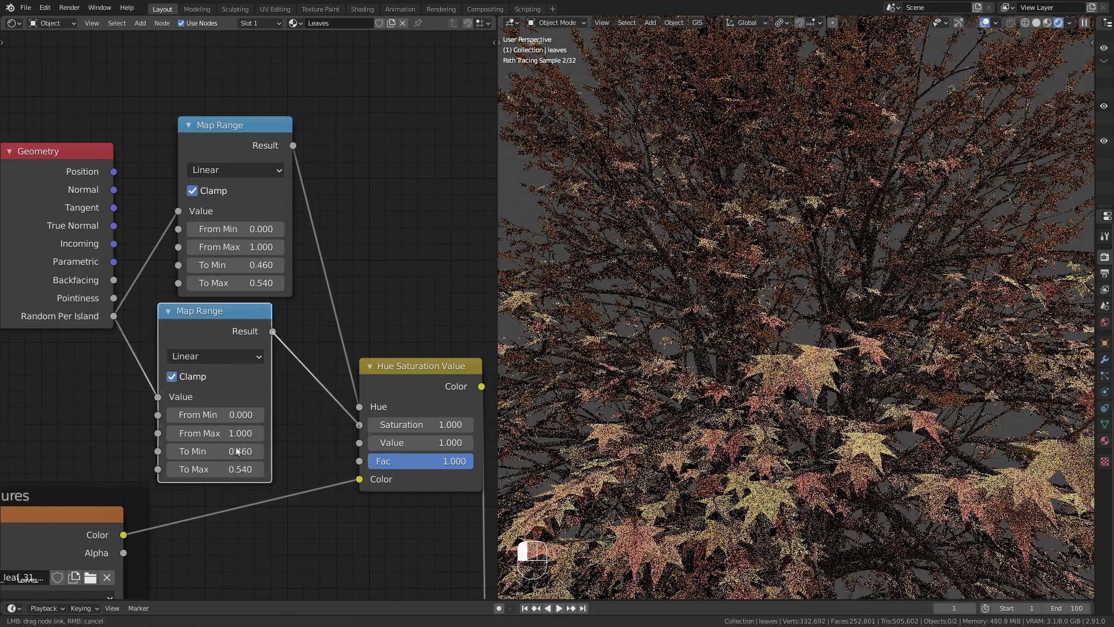
type("0.9")
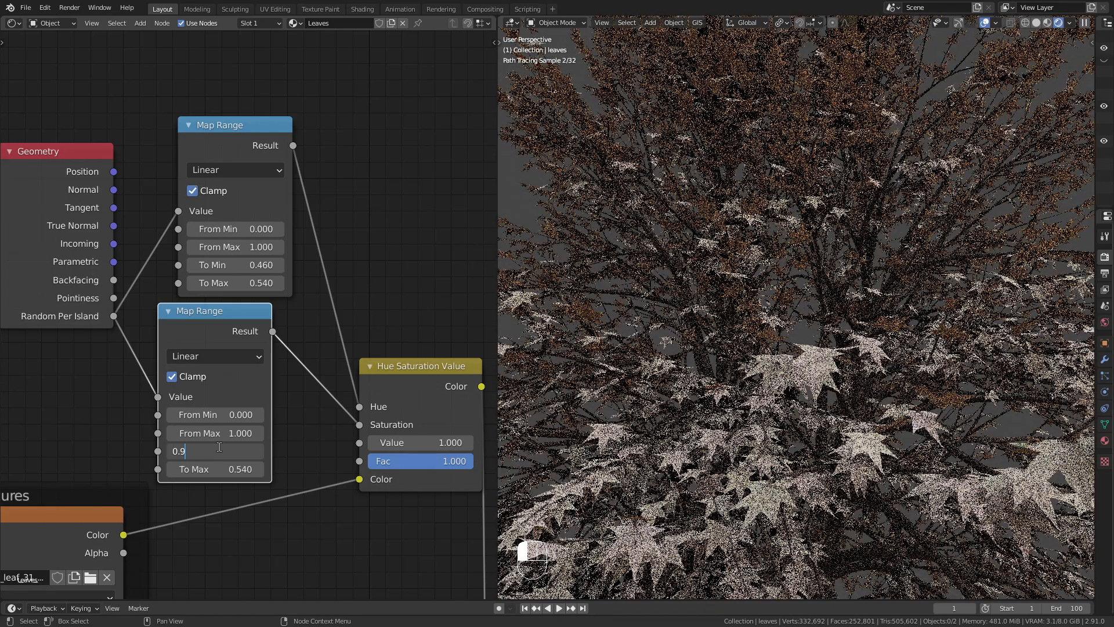
type("1.1")
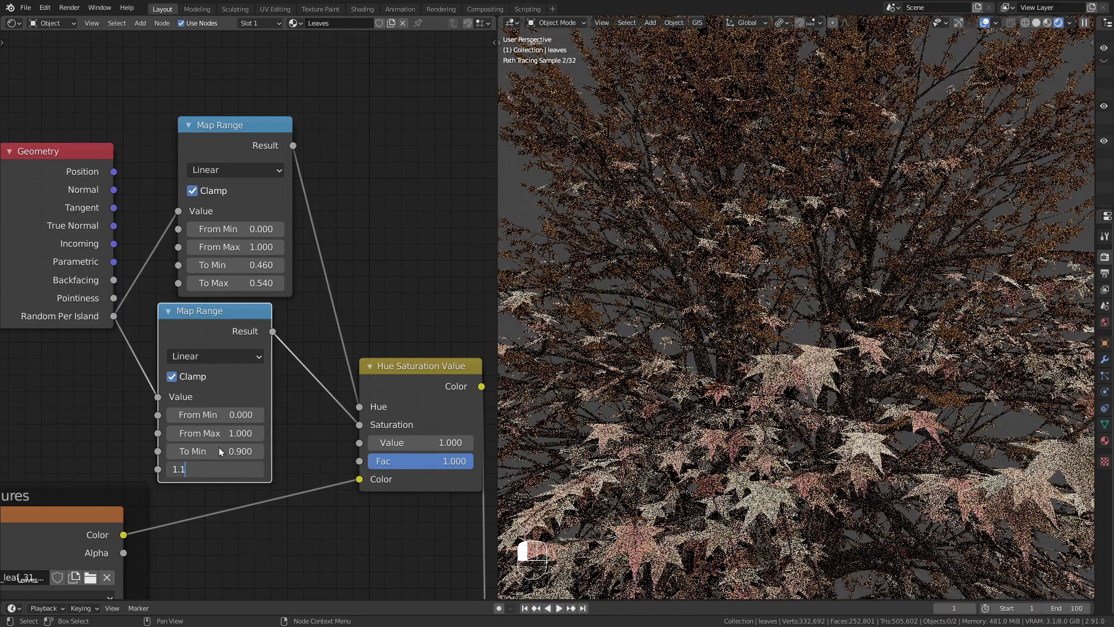
key("Return")
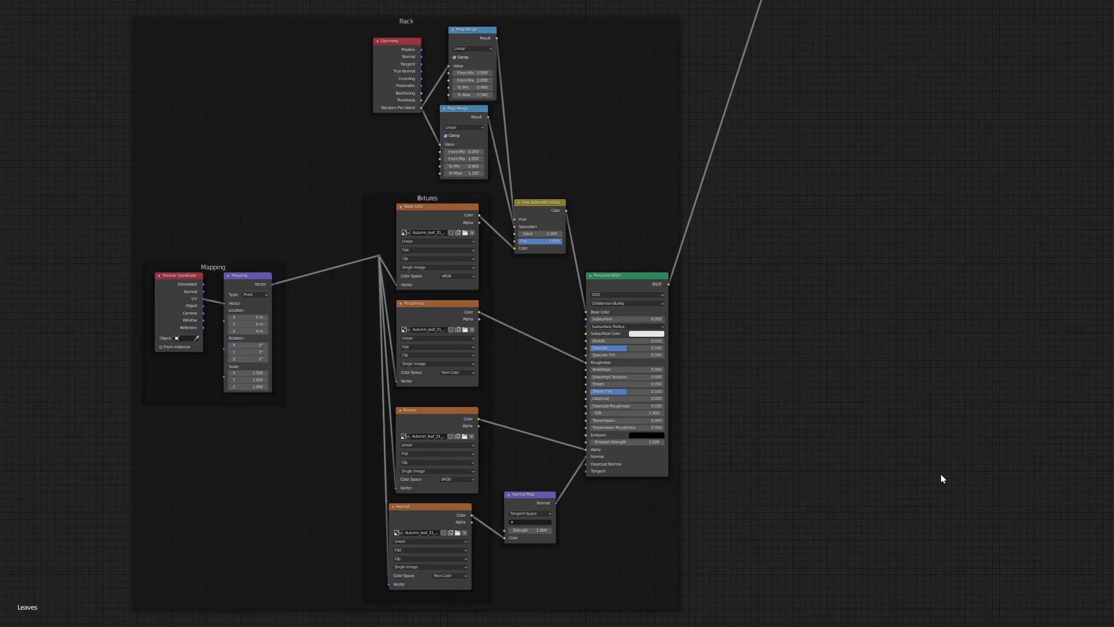
left_click(163, 9)
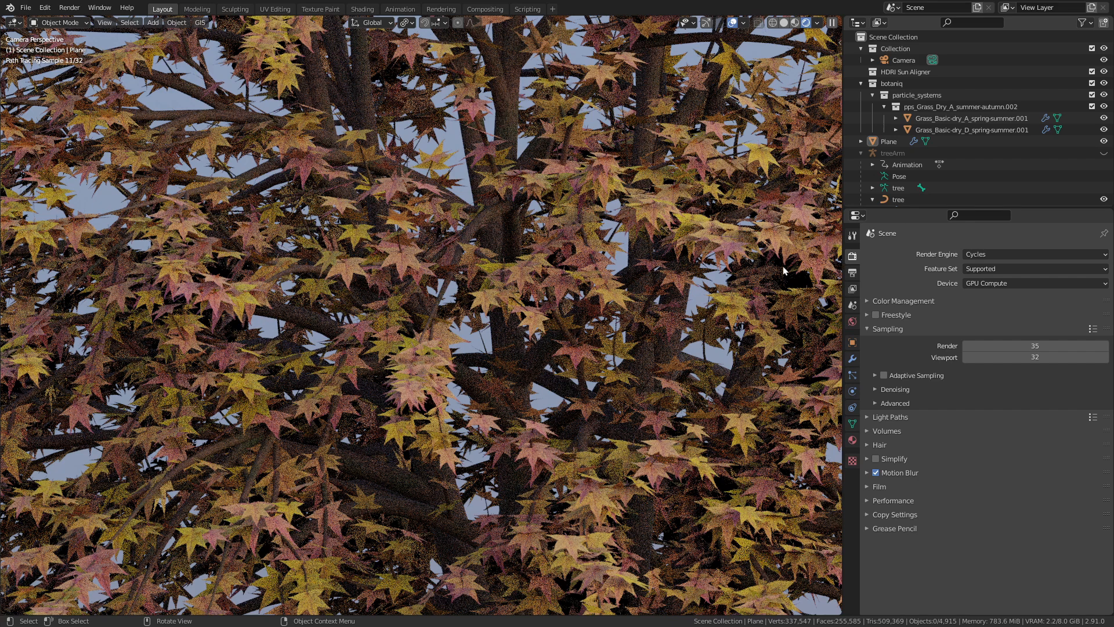
- Set Light Paths max transparency bounces to 15 in Render Properties
left_click(890, 417)
type("15")
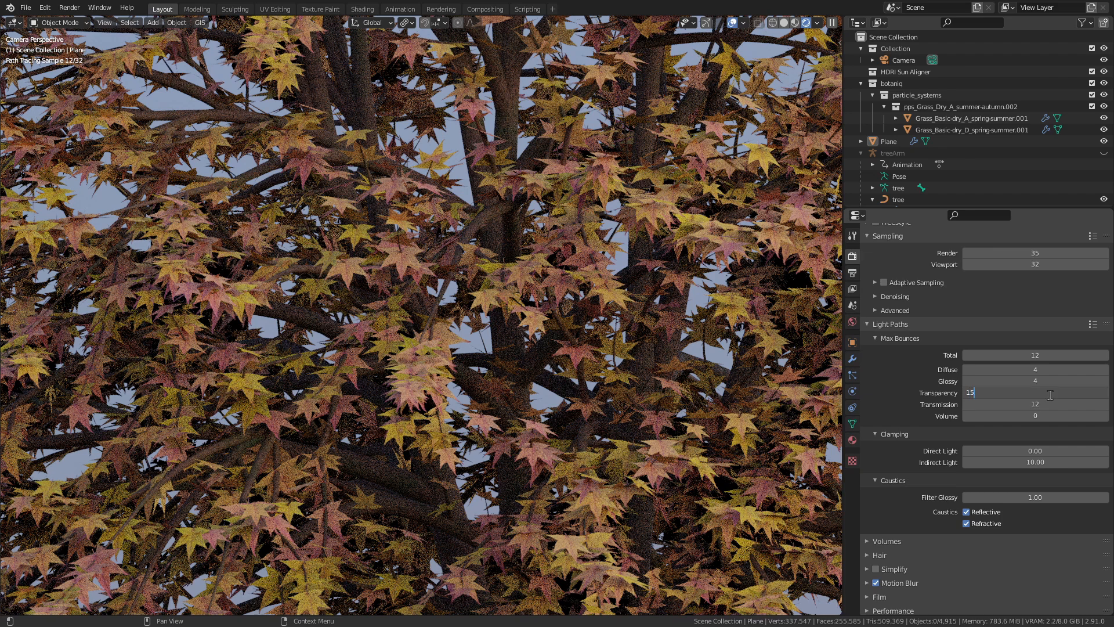
key("Return")
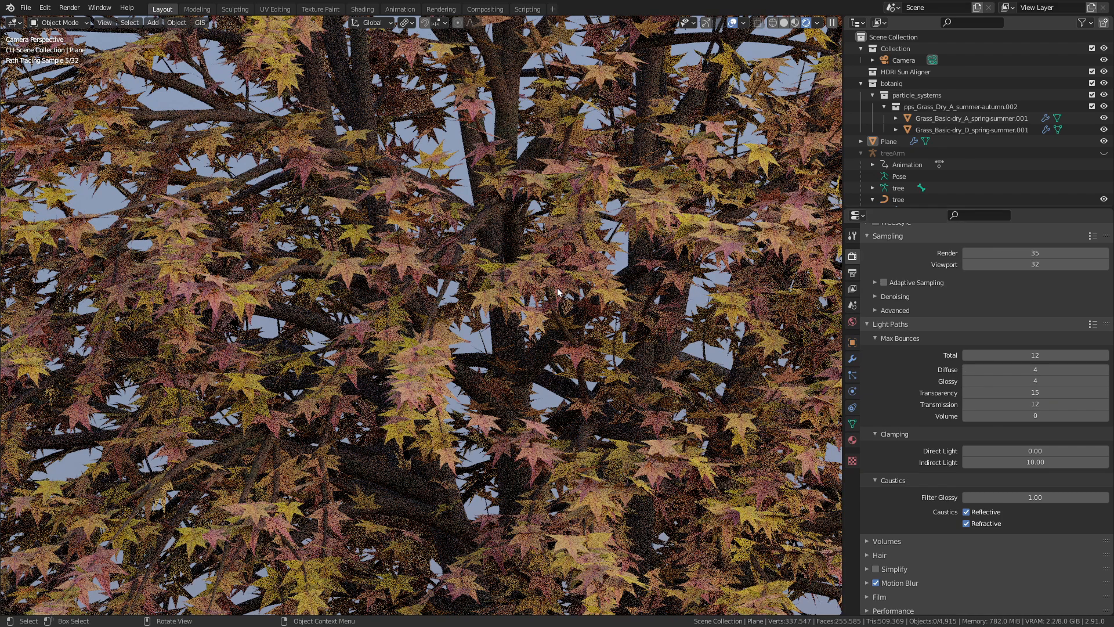
- Switch the render engine to Eevee and set the Leaves material Blend Mode to Alpha Clip
left_click(1033, 254)
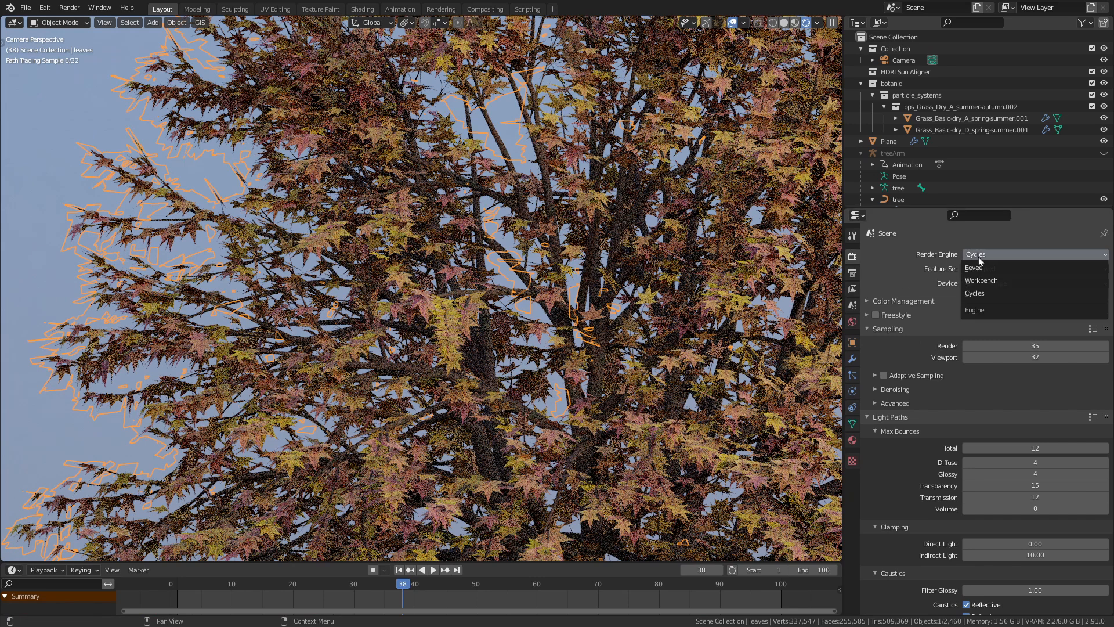
left_click(972, 269)
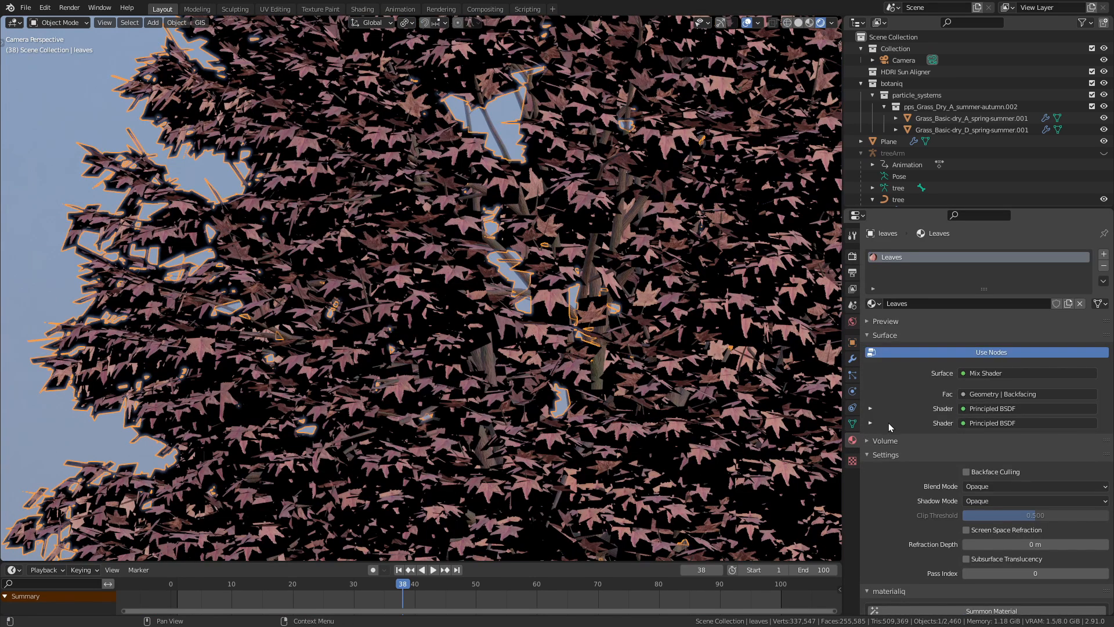
left_click(1033, 347)
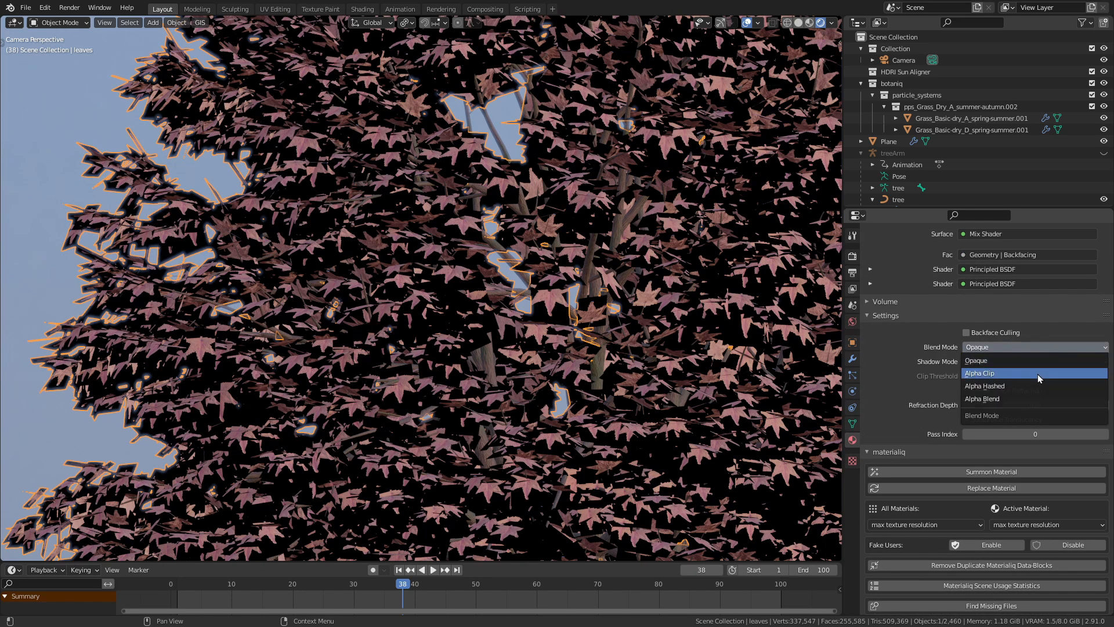
left_click(981, 373)
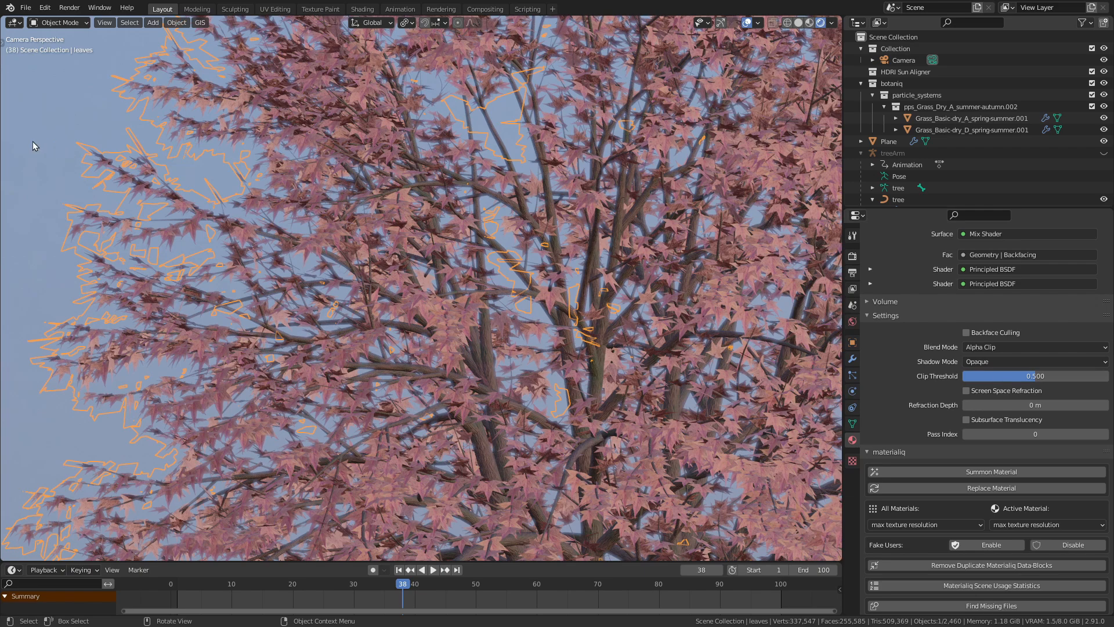